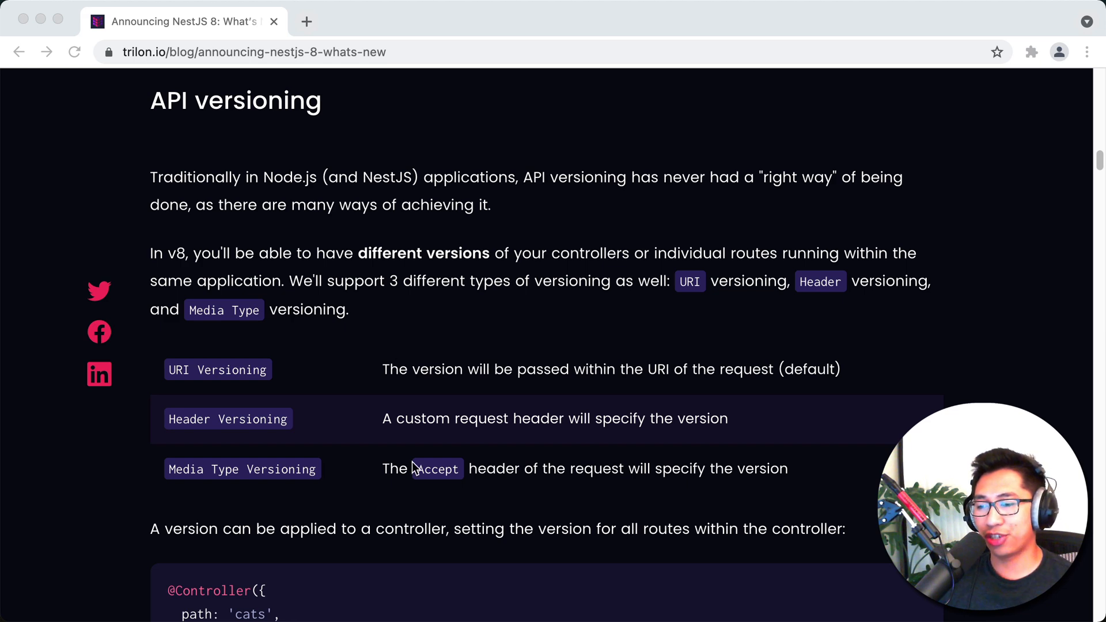
scroll(up, 3)
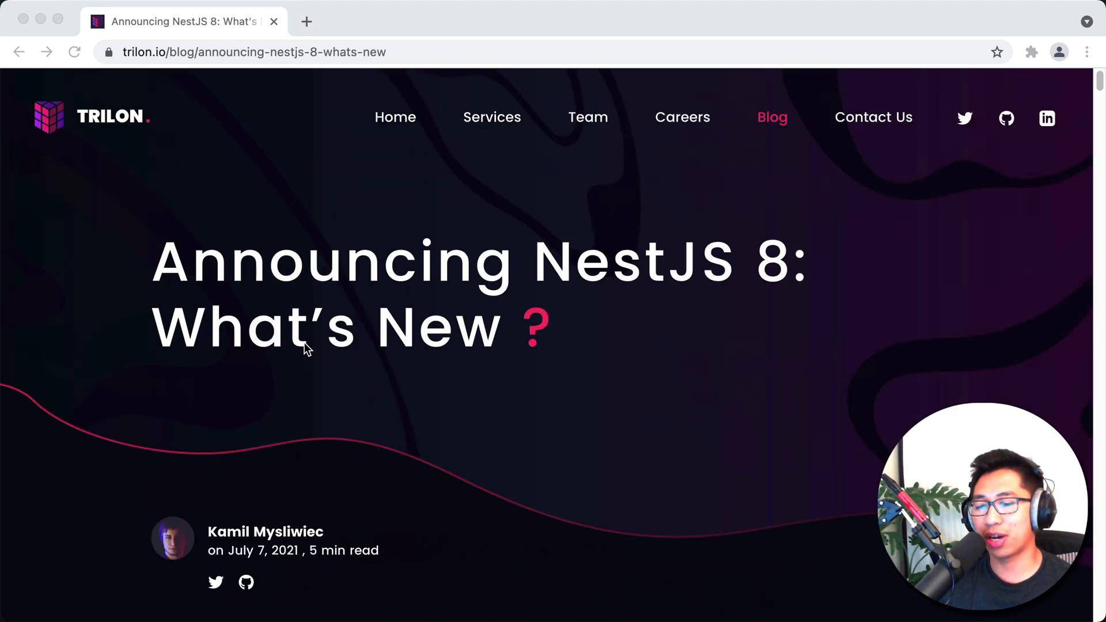
mouse_move(440, 363)
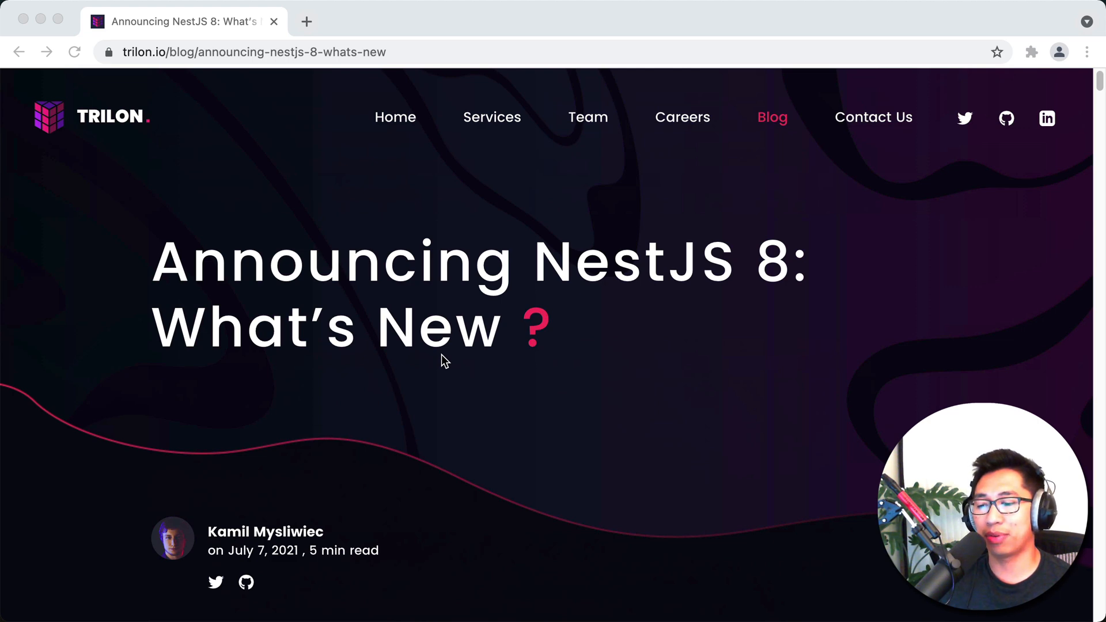
scroll(down, 3)
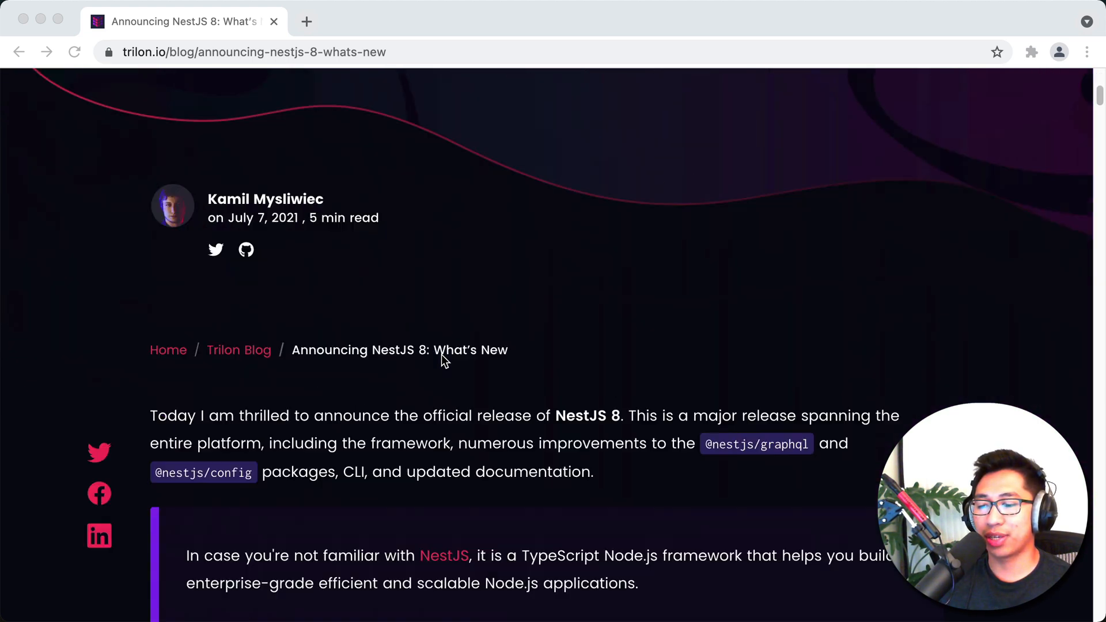
scroll(down, 3)
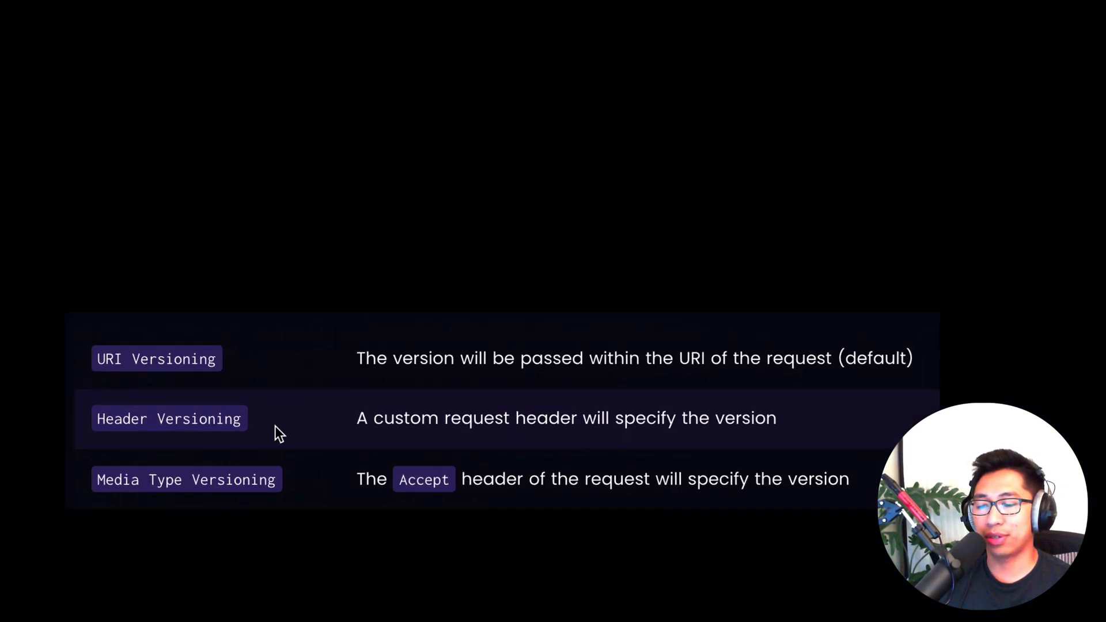
mouse_move(850, 492)
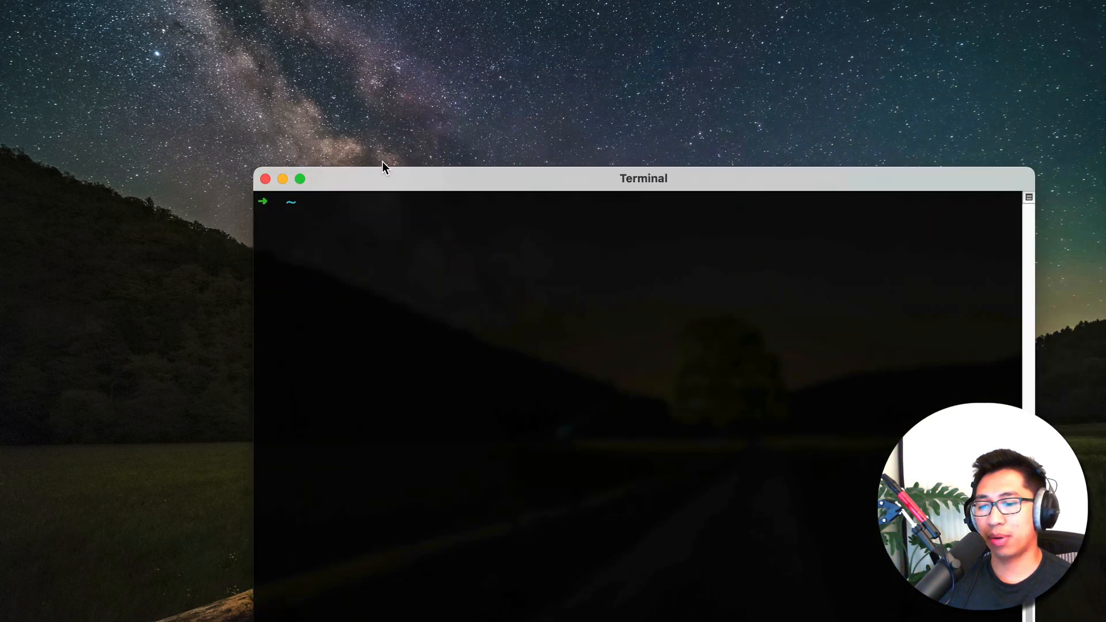
drag(643, 178, 609, 67)
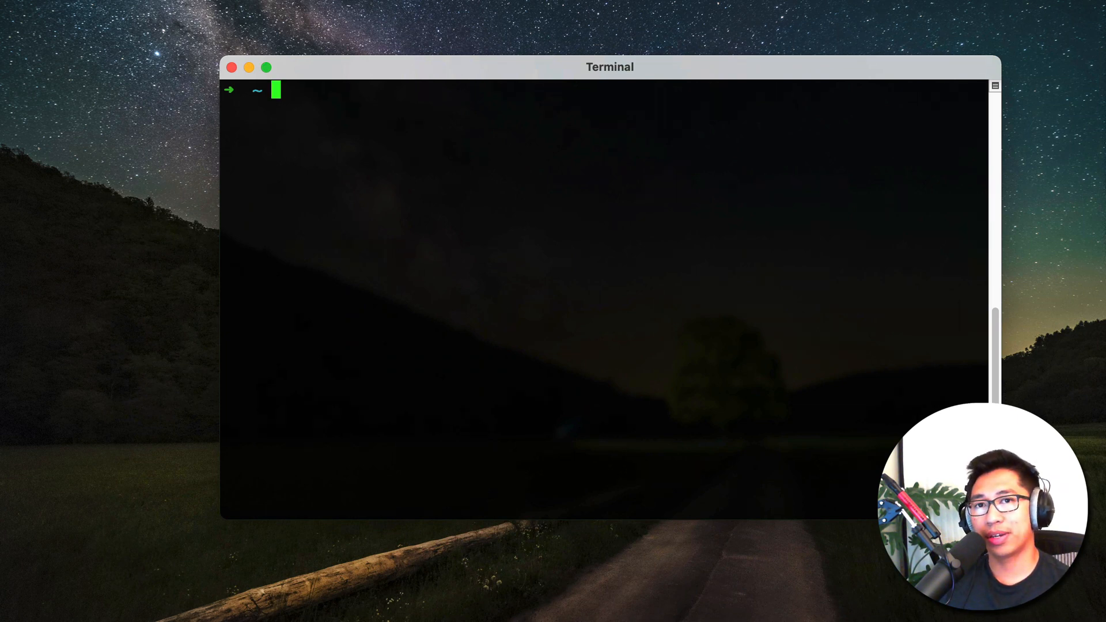
text(npm)
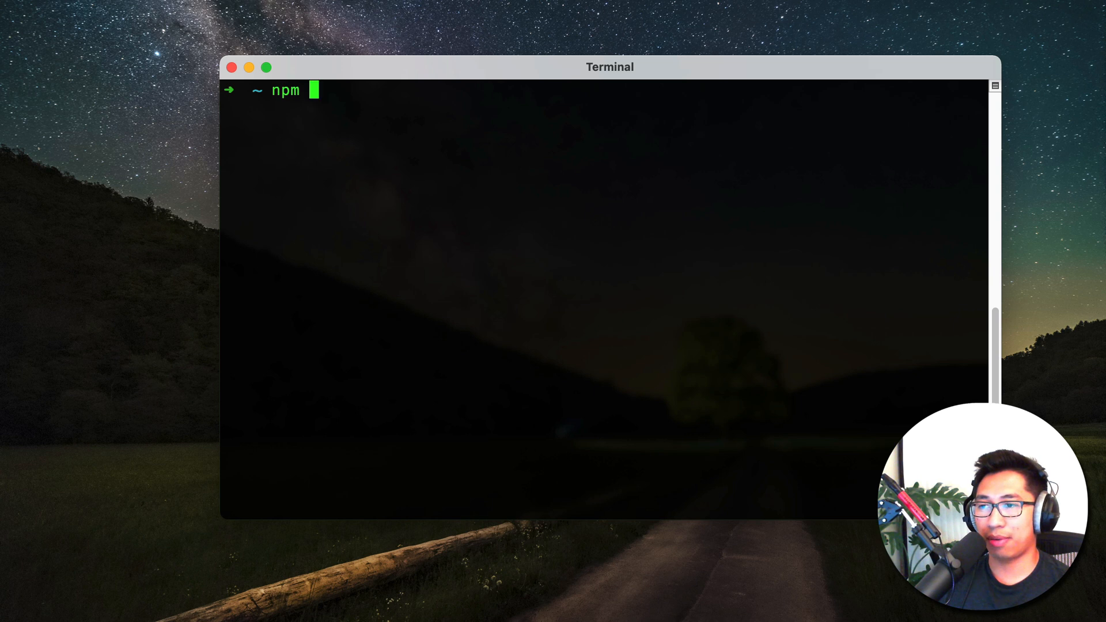
text(install -g @nestjs/cli)
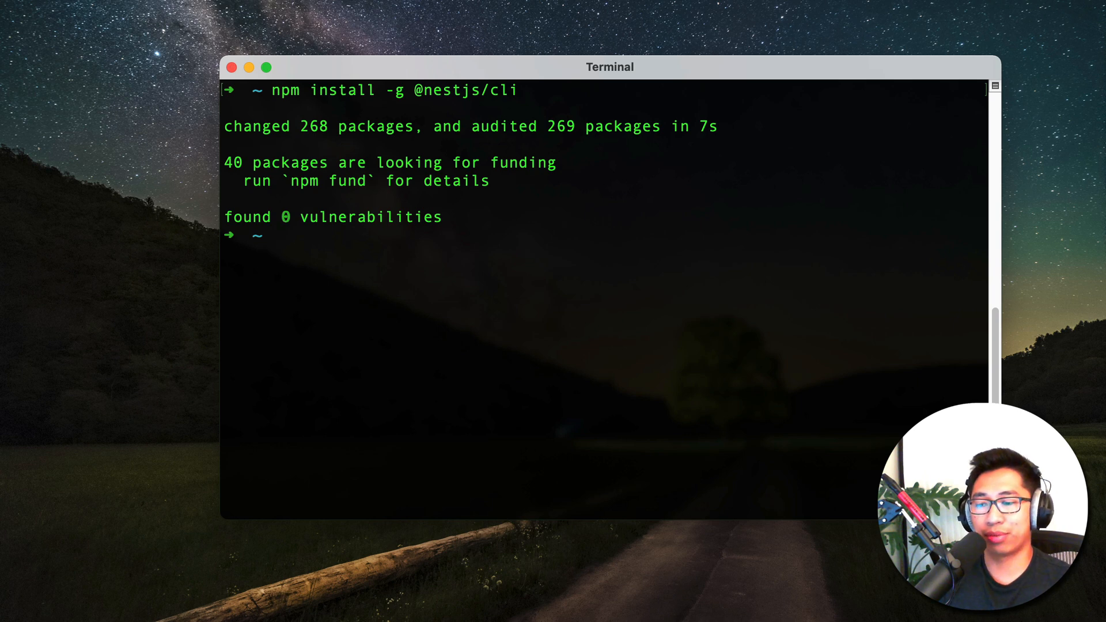
- Generate a new Nest project named nest-versioning with nest new
text(nest new)
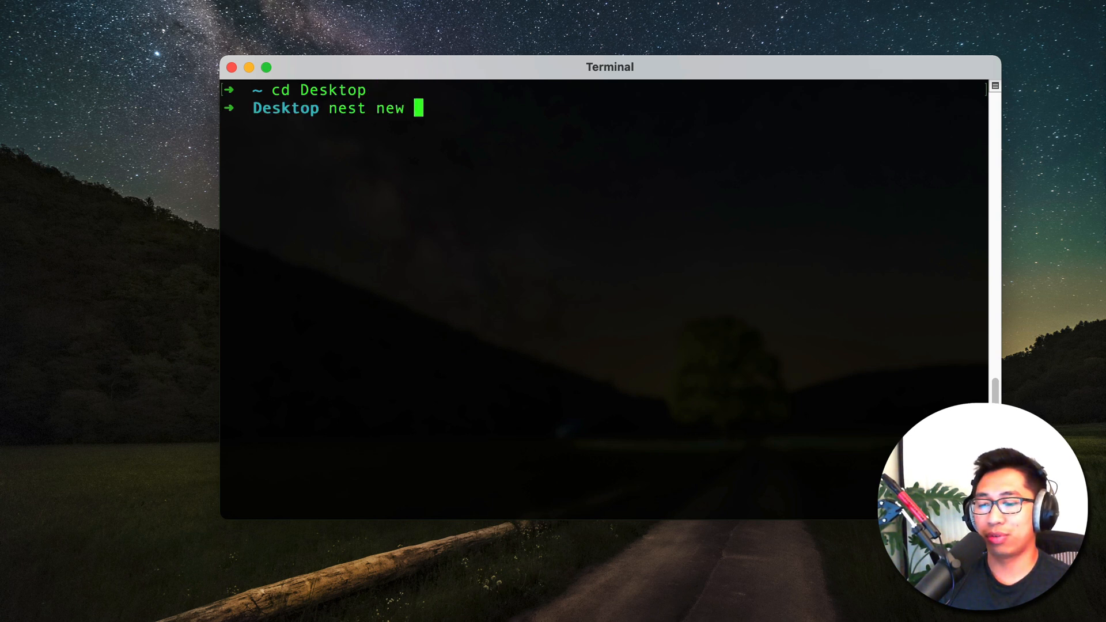
text(nest)
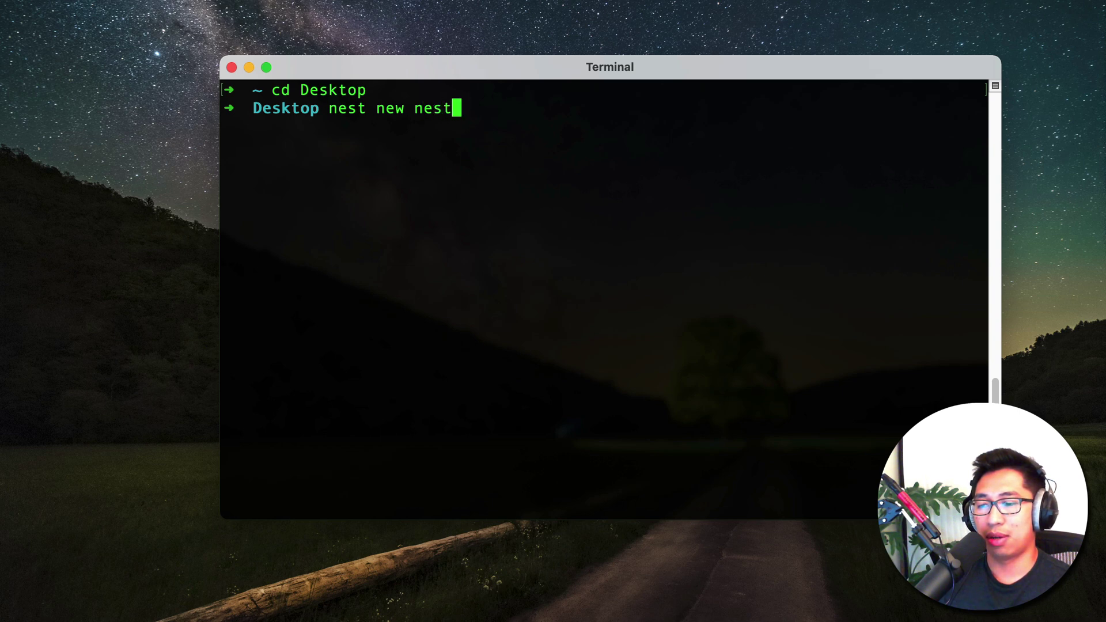
text(-vers)
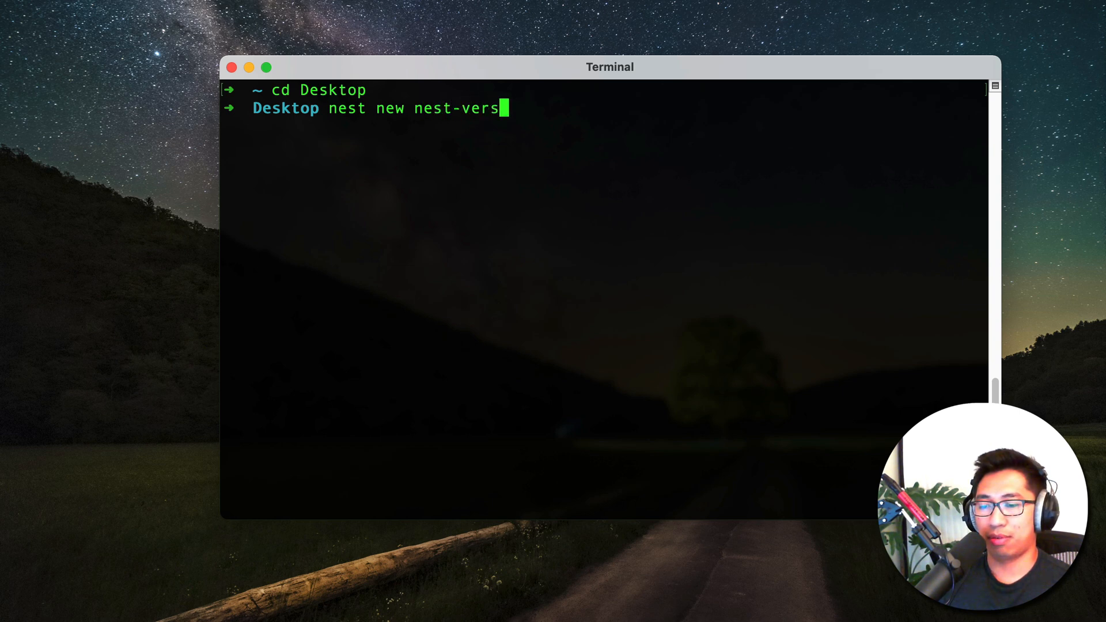
key(Enter)
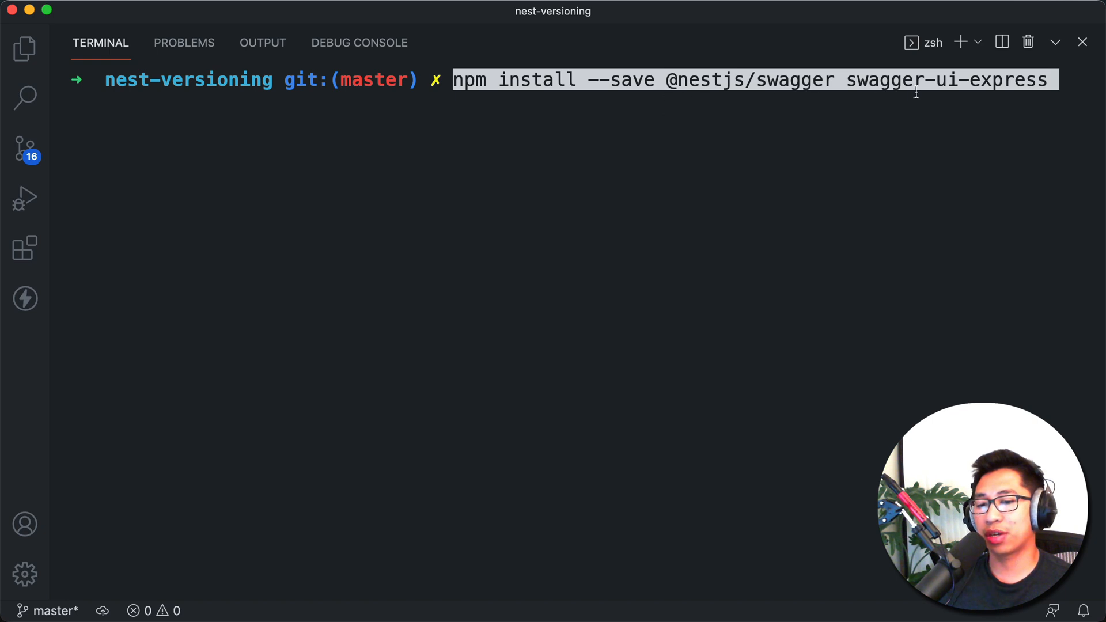
mouse_move(858, 217)
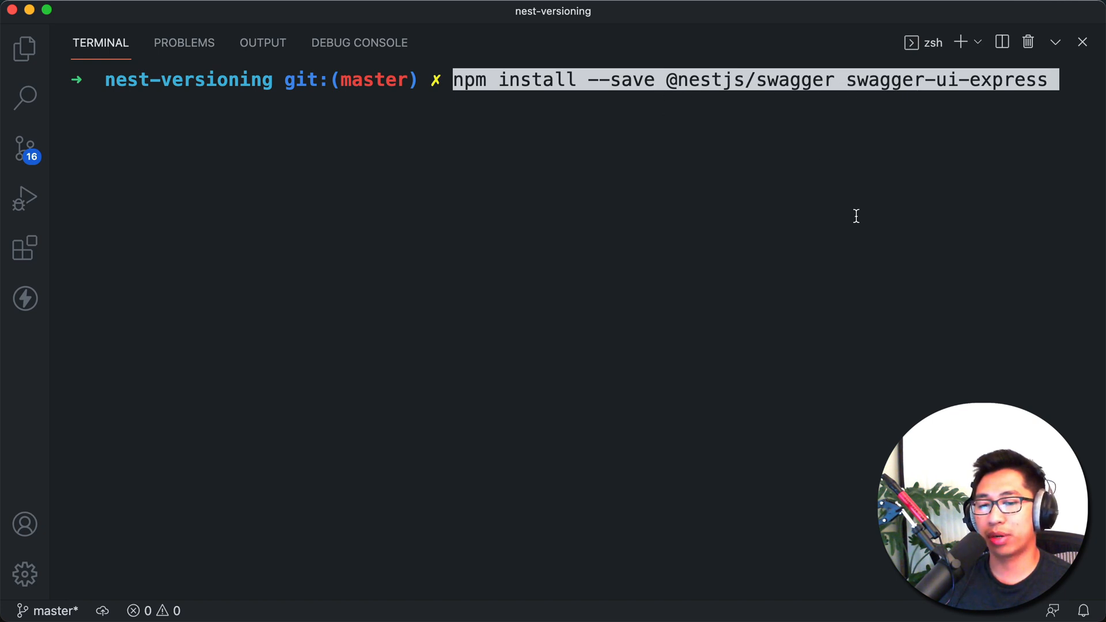
key(Enter)
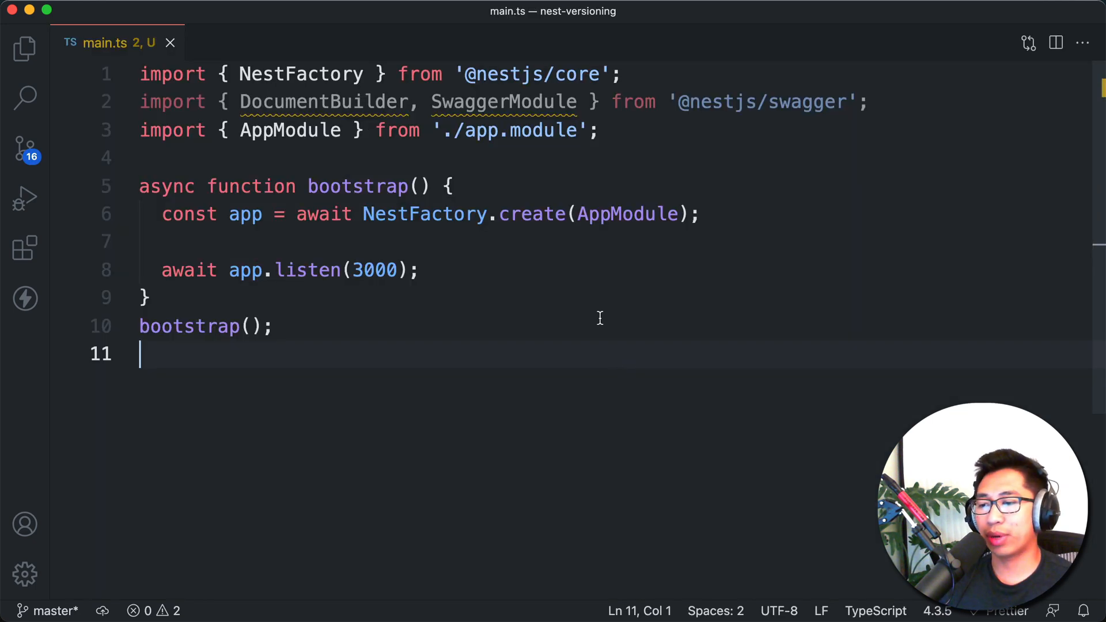
mouse_move(735, 194)
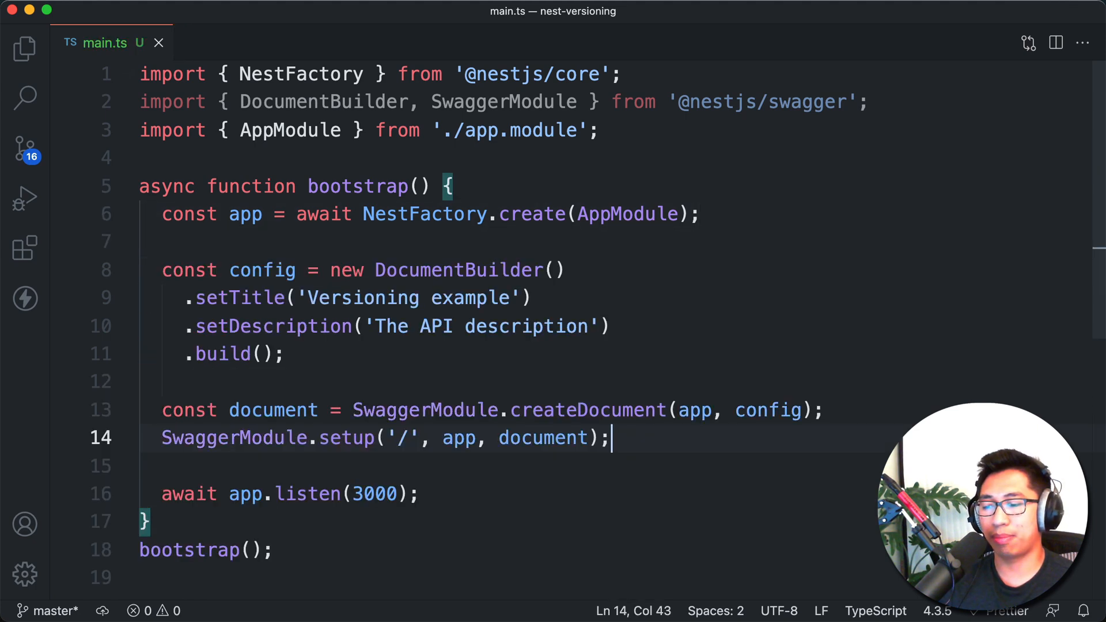
- Review the Swagger DocumentBuilder setup titled 'Versioning example' served at '/' in main.ts
scroll(down, 3)
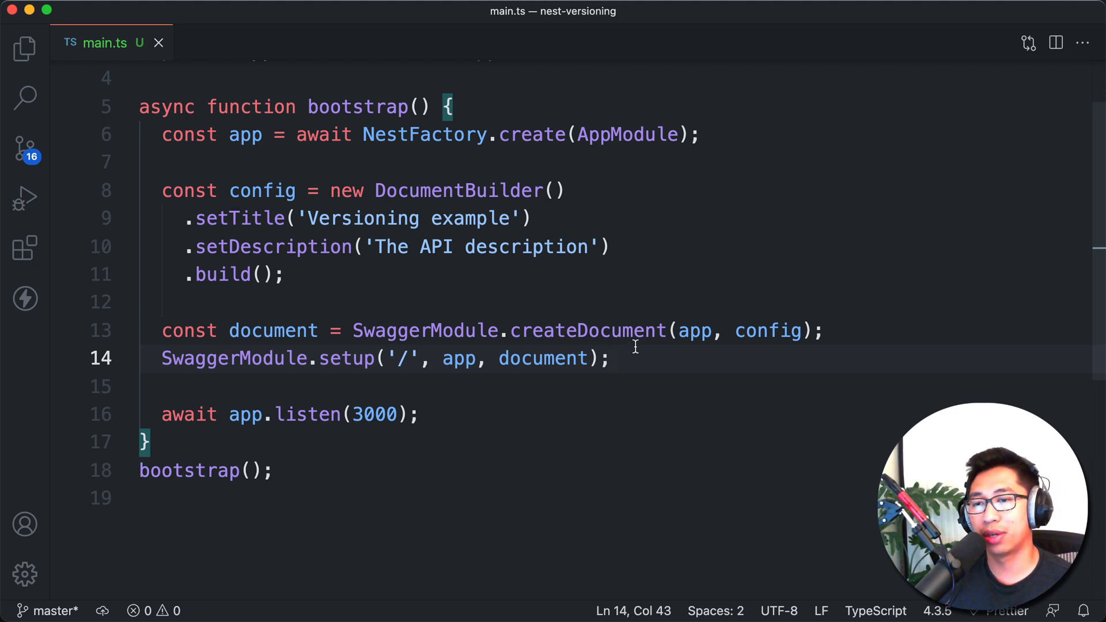
mouse_move(633, 362)
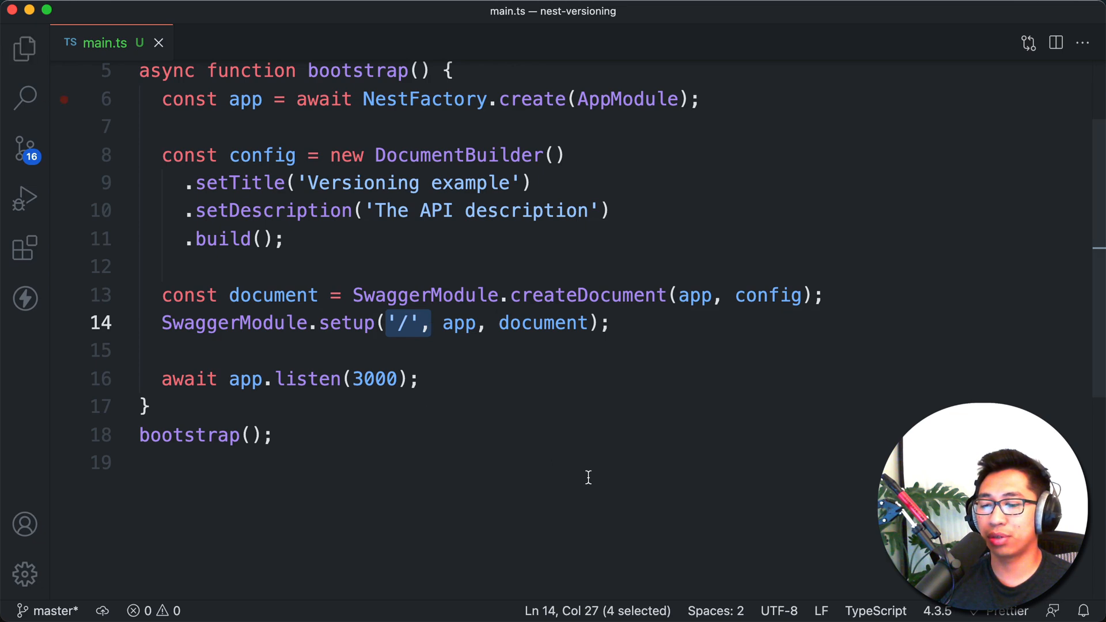
- Open app.controller.ts from the Explorer and start the app with npm run start:dev
click(22, 50)
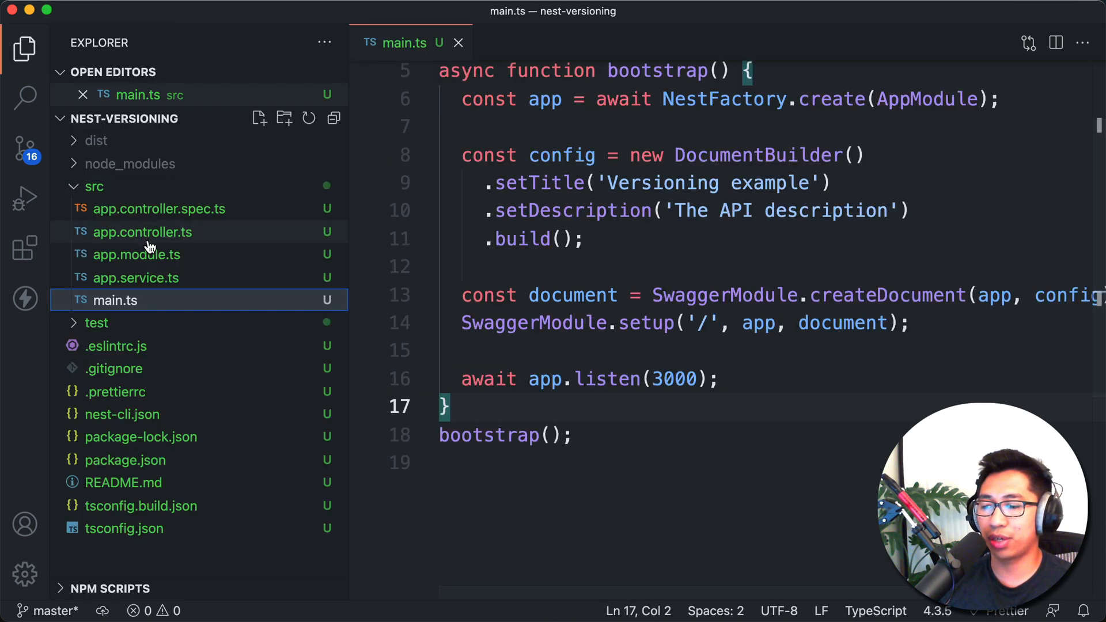
click(143, 233)
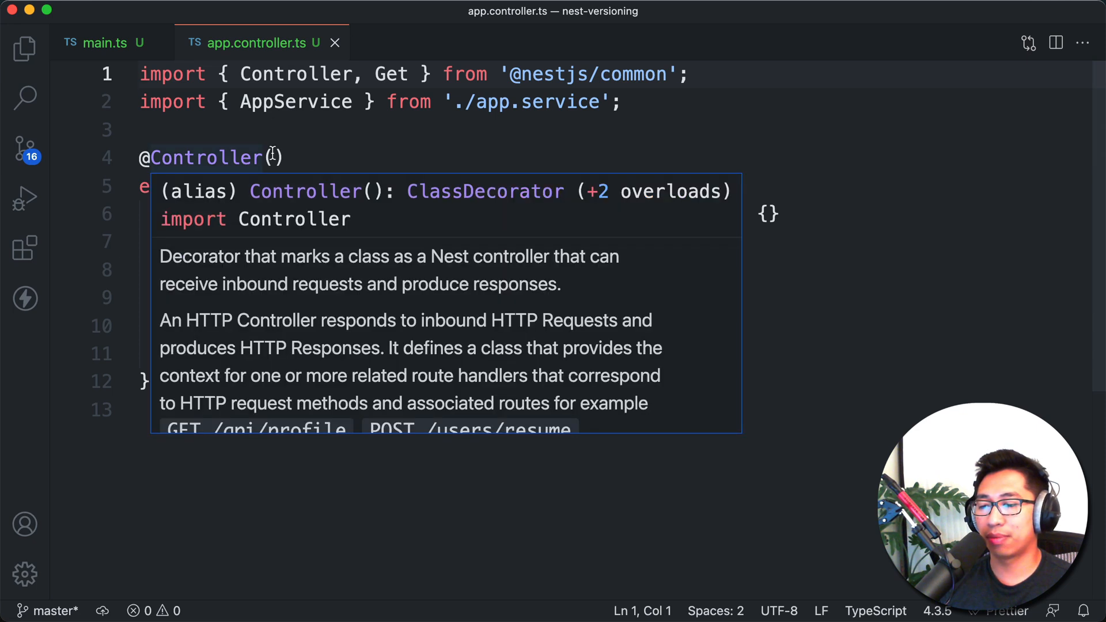
text('')
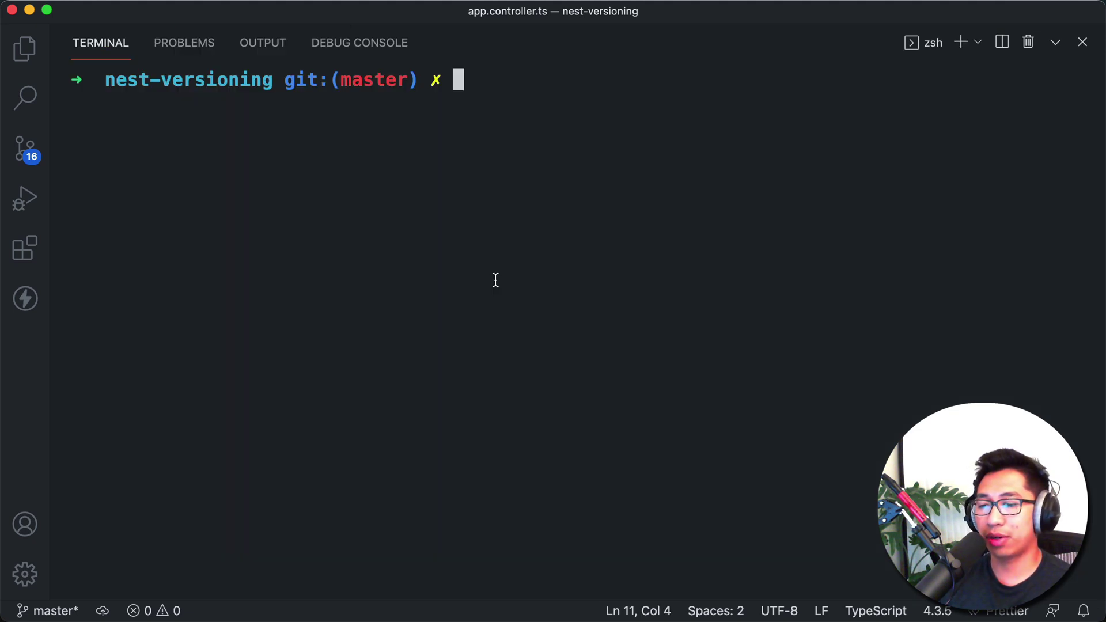
text(npm run)
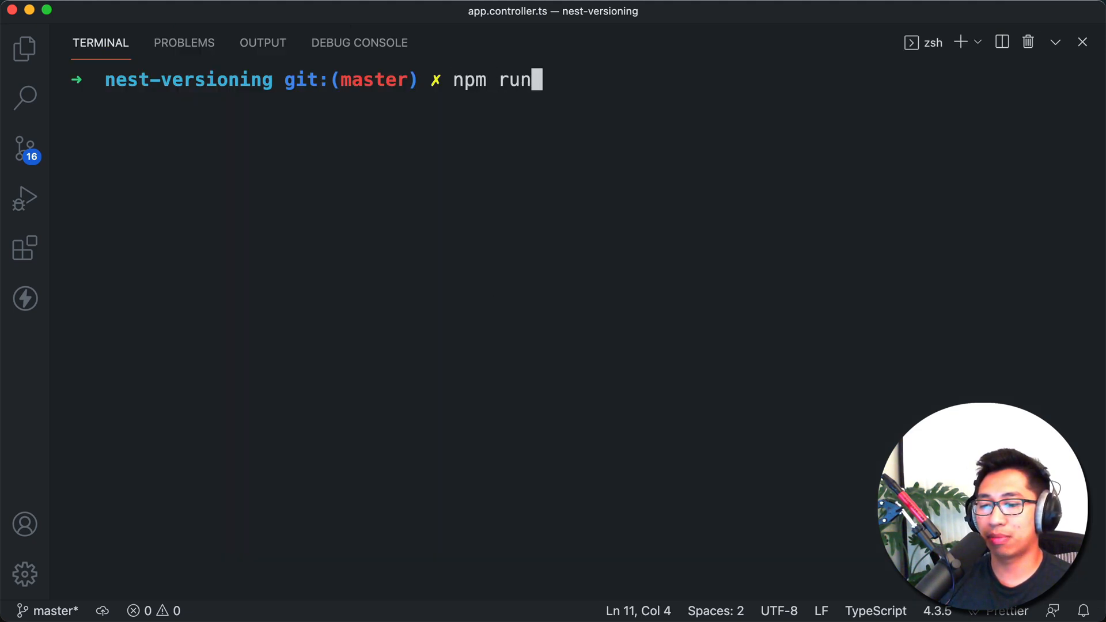
text(start:dev)
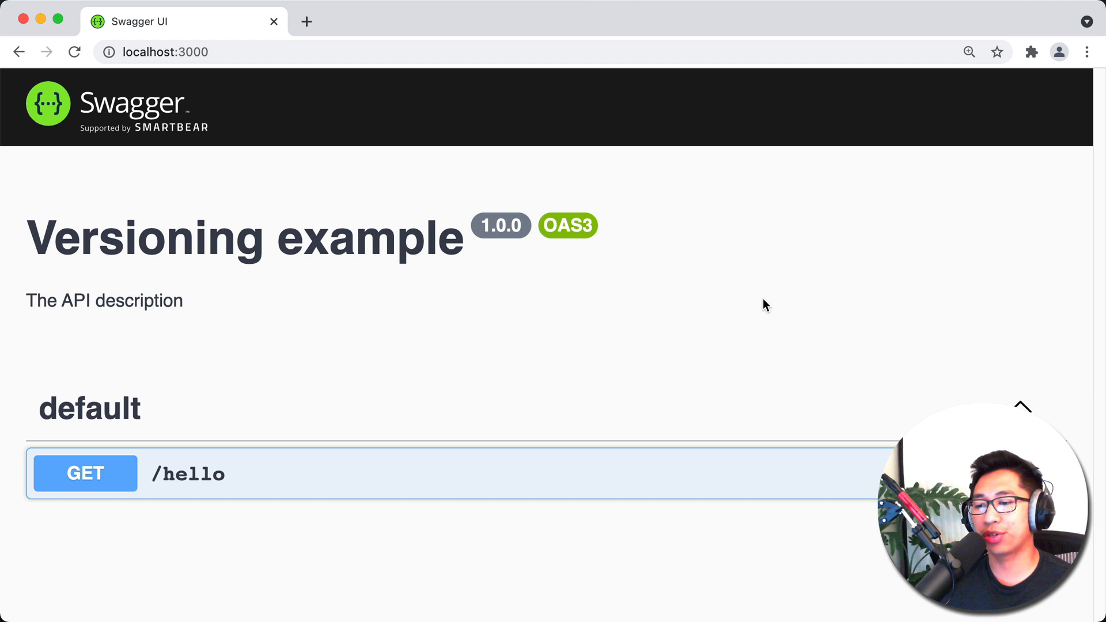
mouse_move(422, 310)
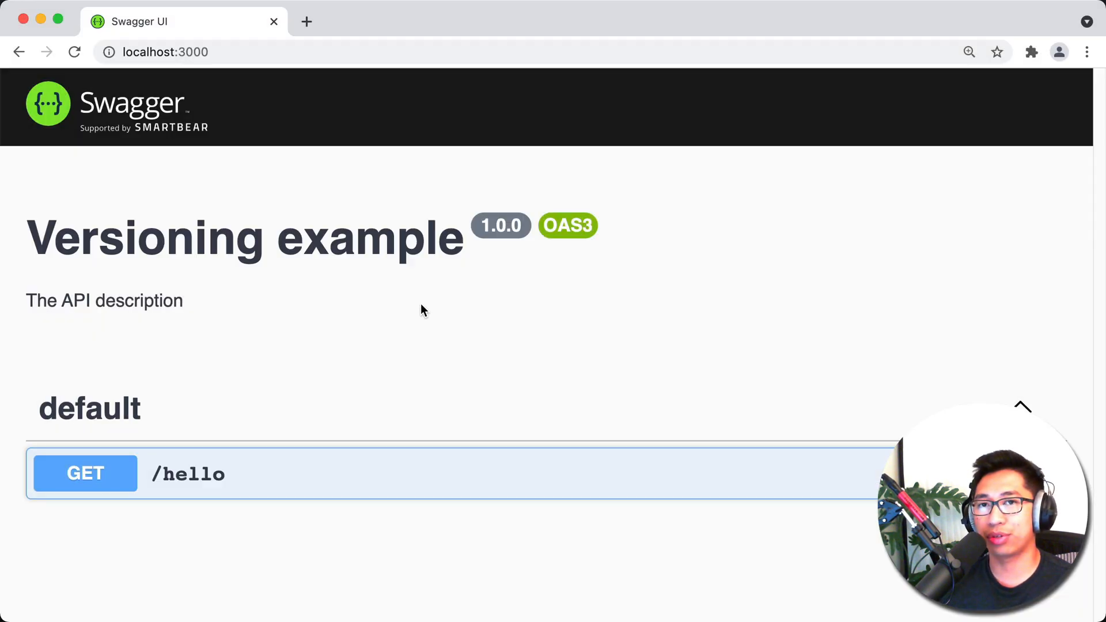
mouse_move(155, 505)
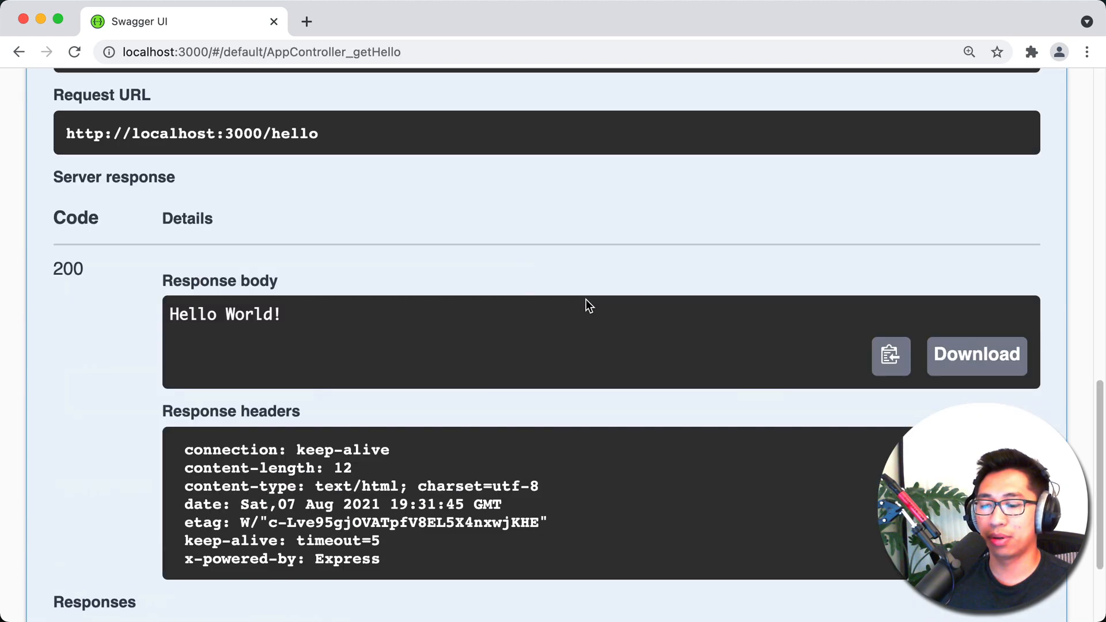
mouse_move(283, 384)
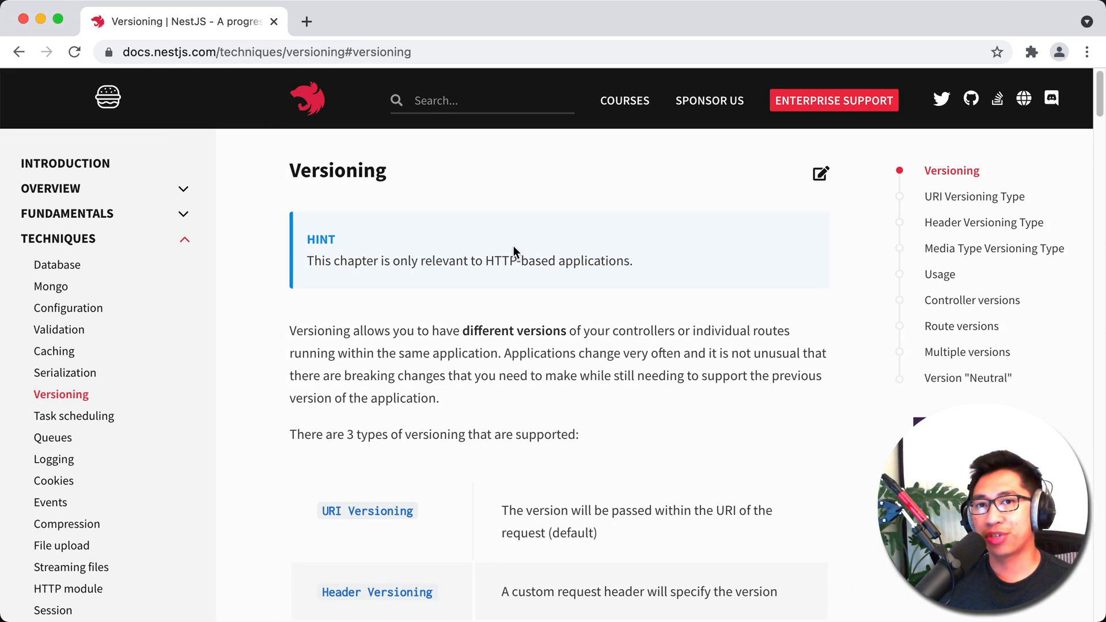
scroll(down, 3)
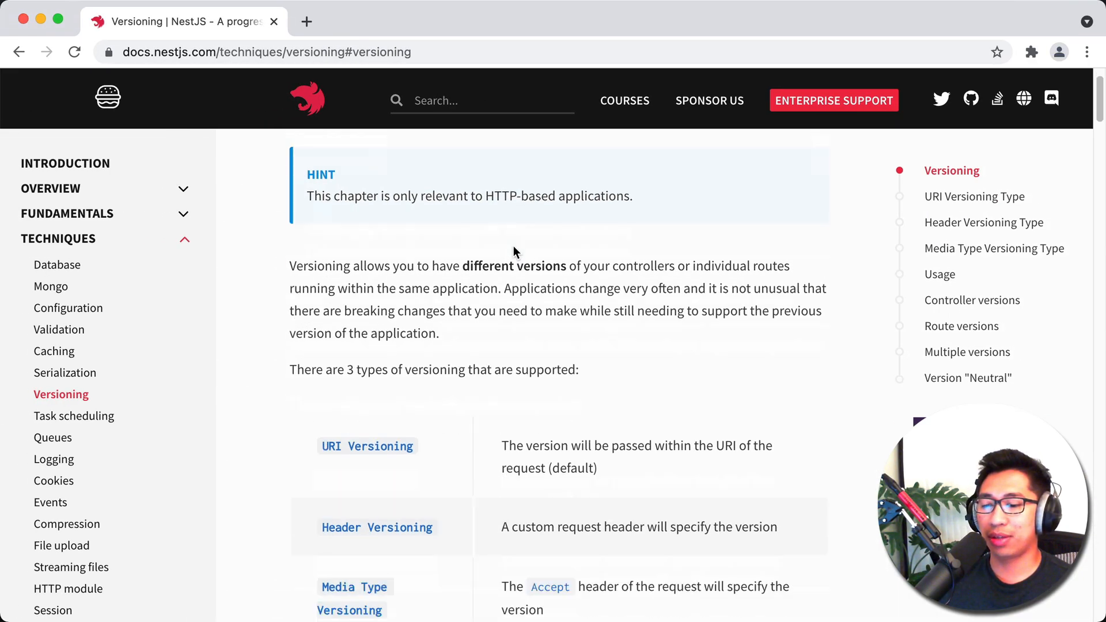
scroll(up, 3)
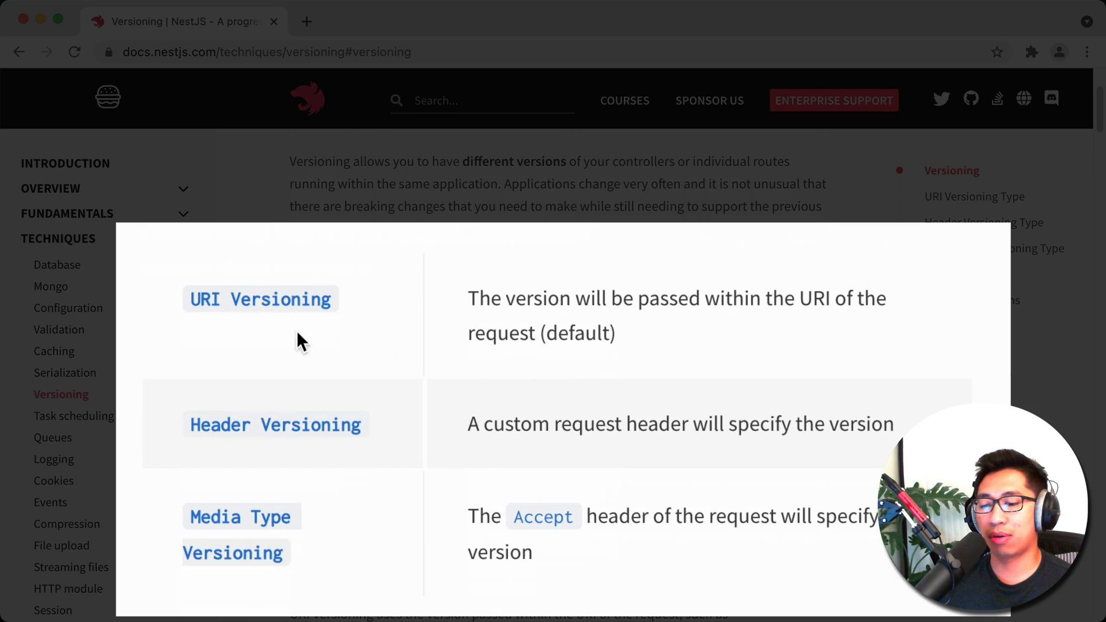
mouse_move(174, 295)
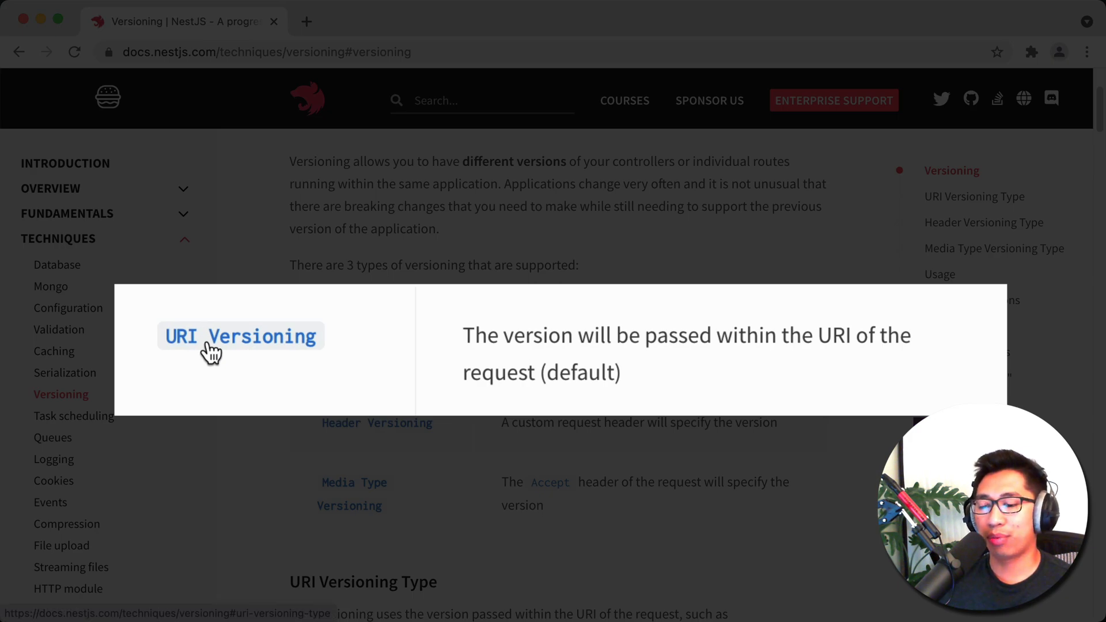
mouse_move(362, 428)
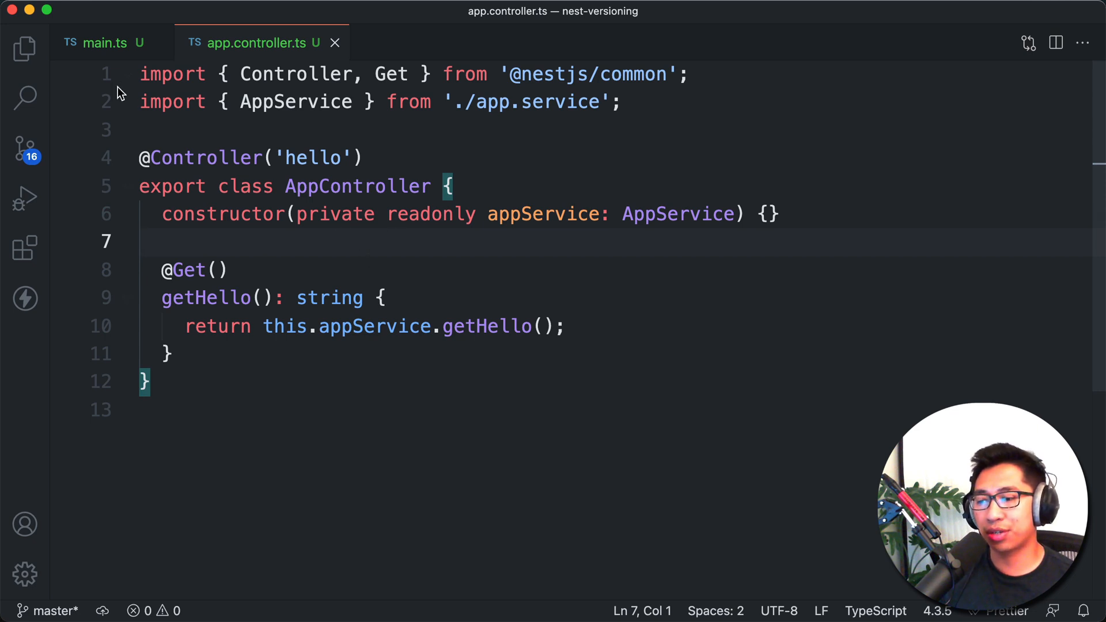
- Add app.enableVersioning({ type: VersioningType.URI }) in main.ts and import VersioningType
click(106, 44)
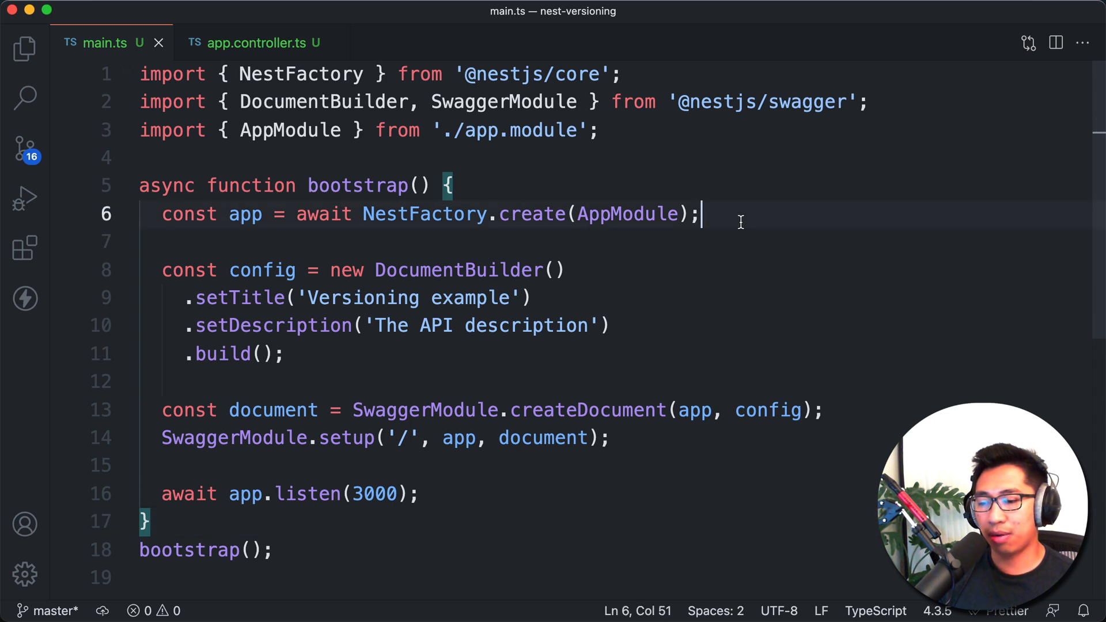
key(Enter)
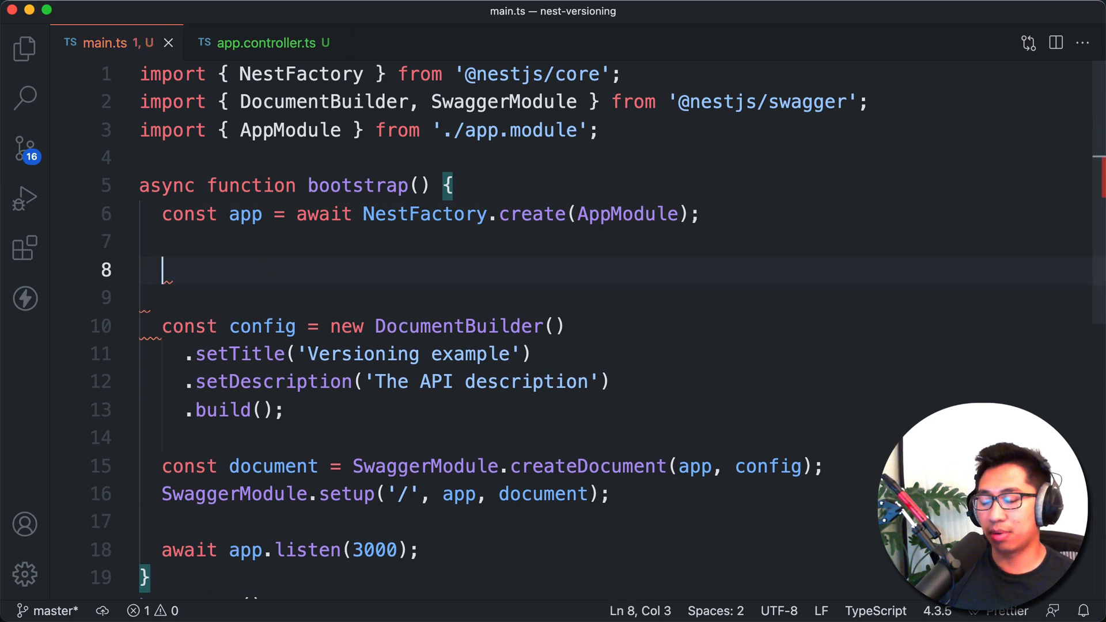
text(app.enableVersioning({\n  type: VersioningType.URI,\n});)
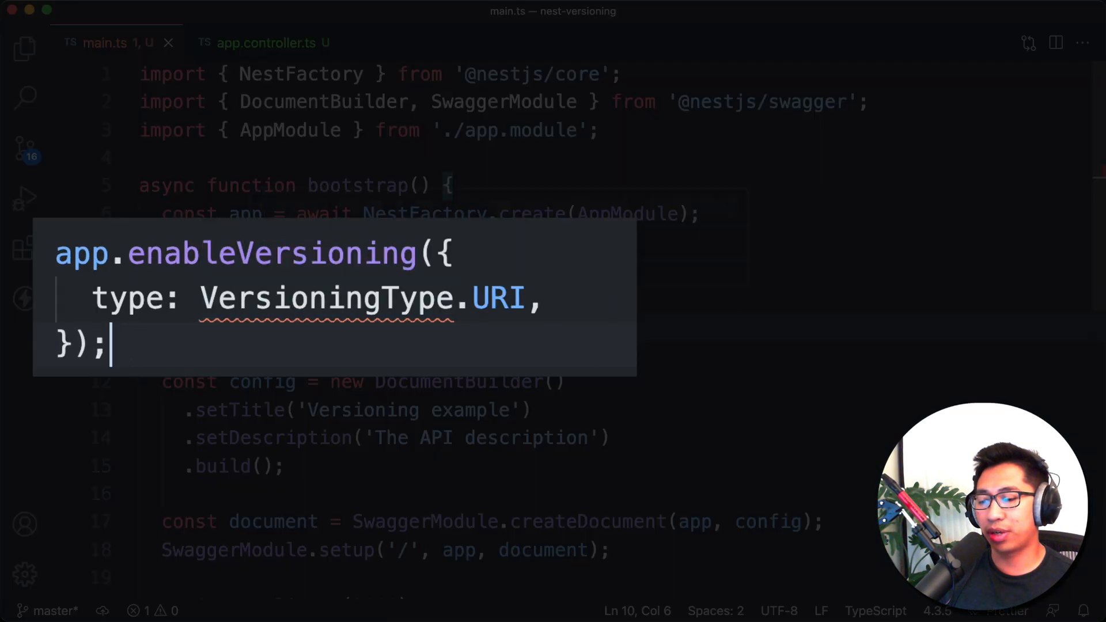
double_click(127, 297)
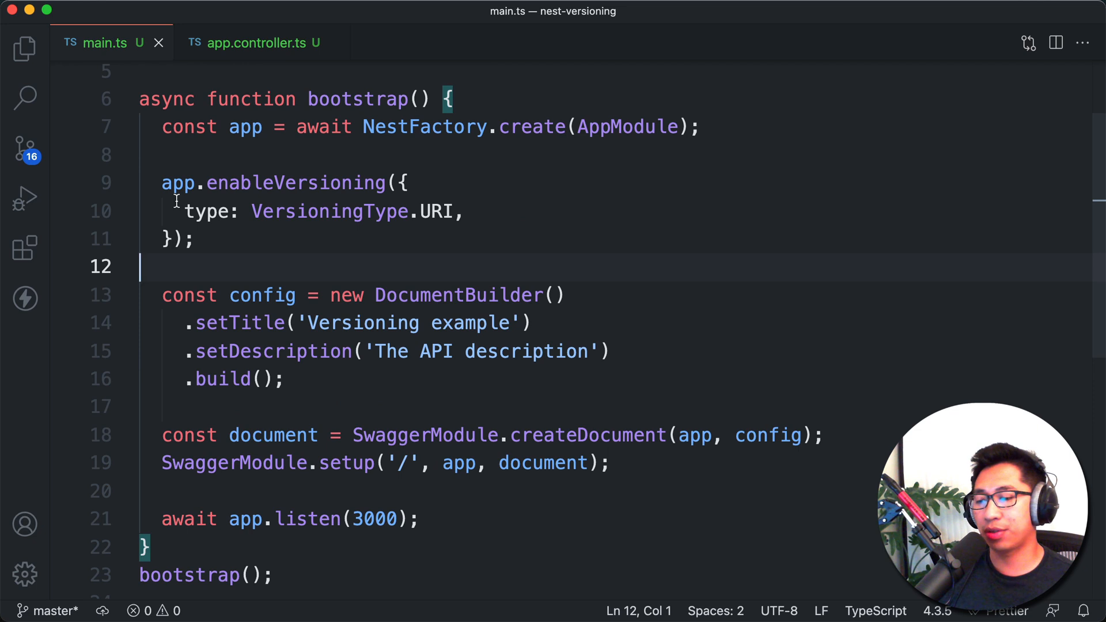
click(260, 43)
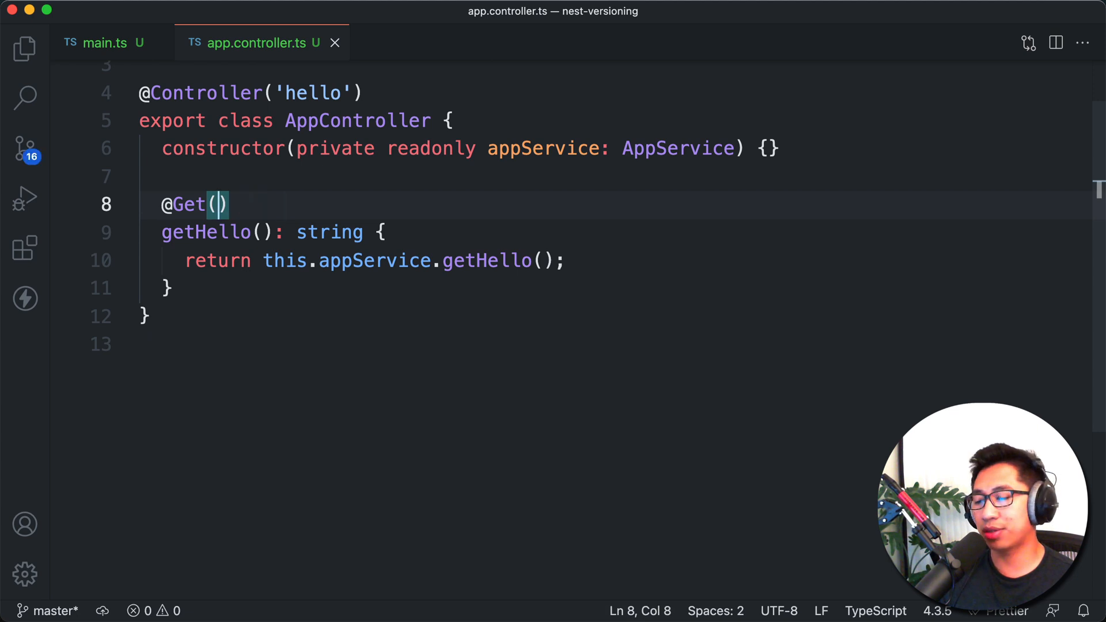
text('')
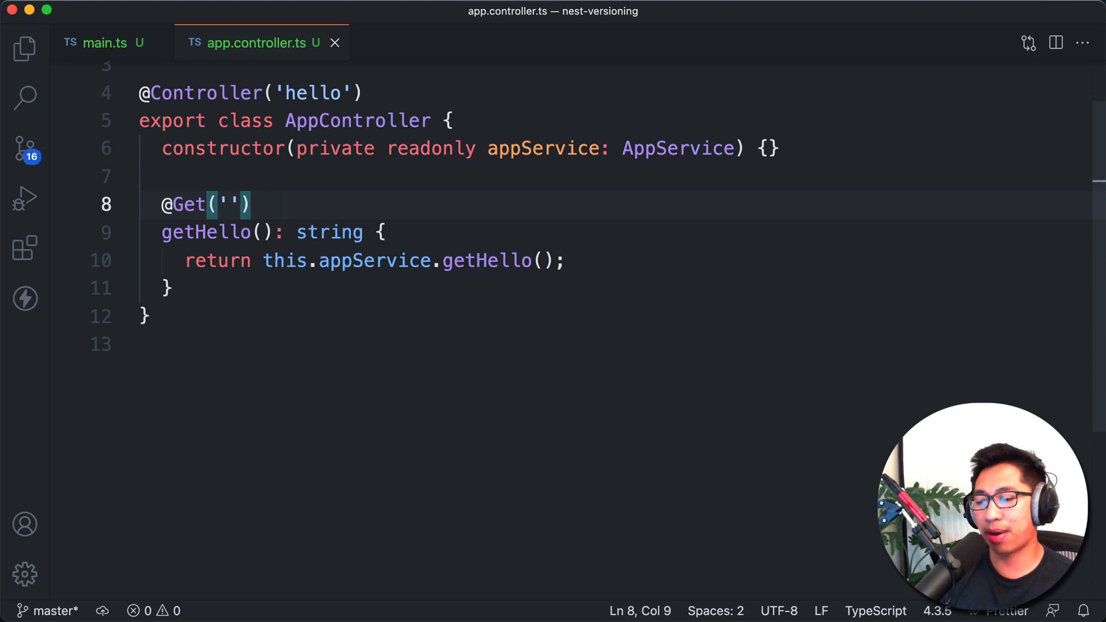
text(wor)
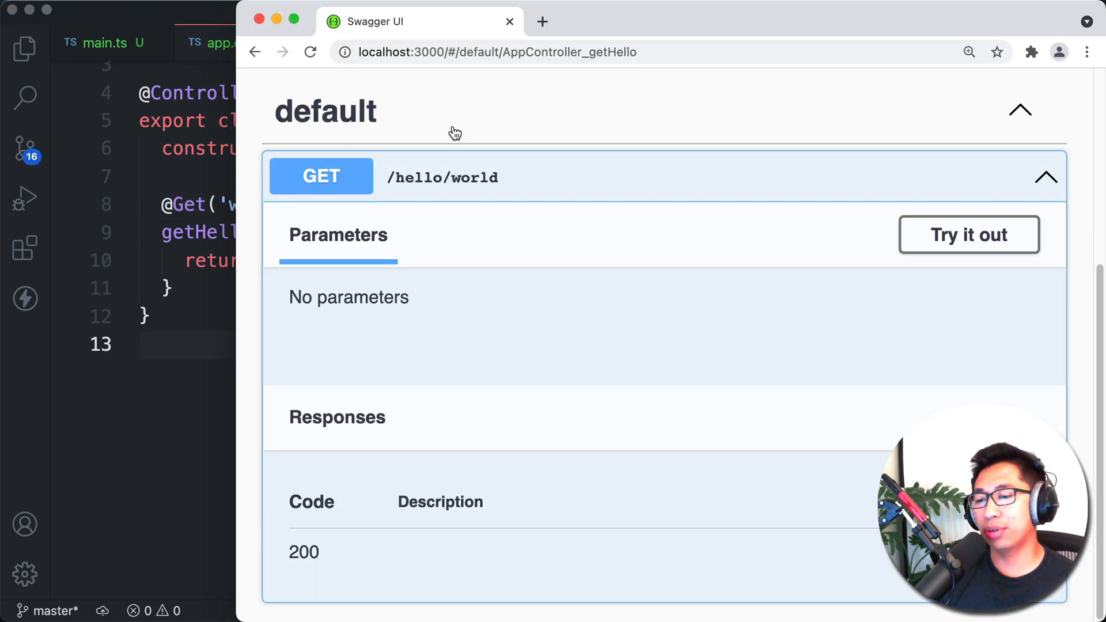
mouse_move(542, 268)
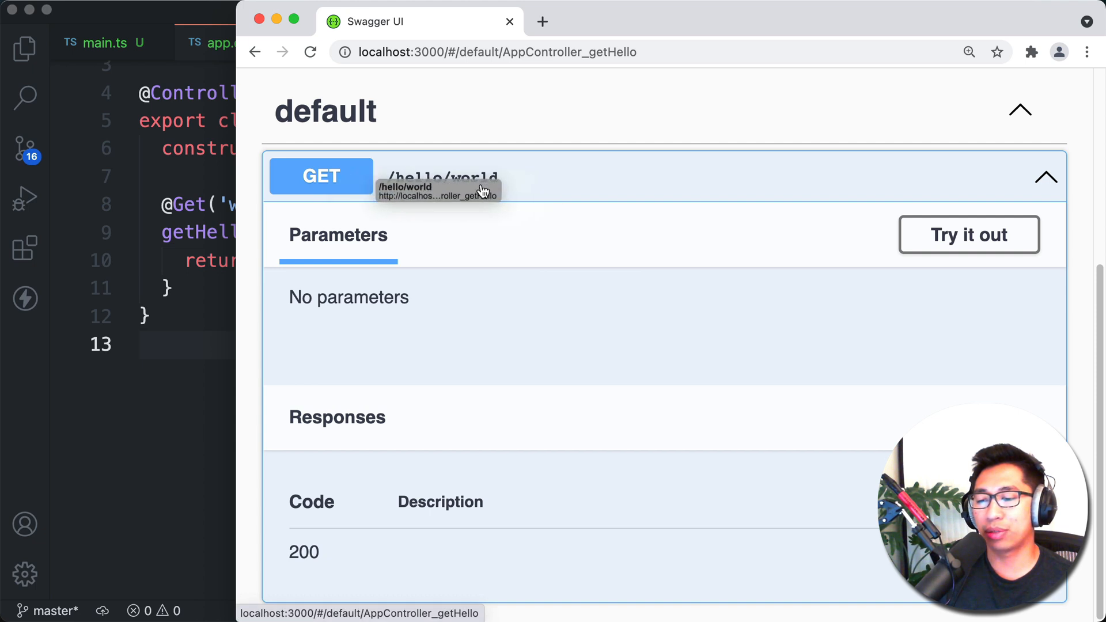
mouse_move(789, 251)
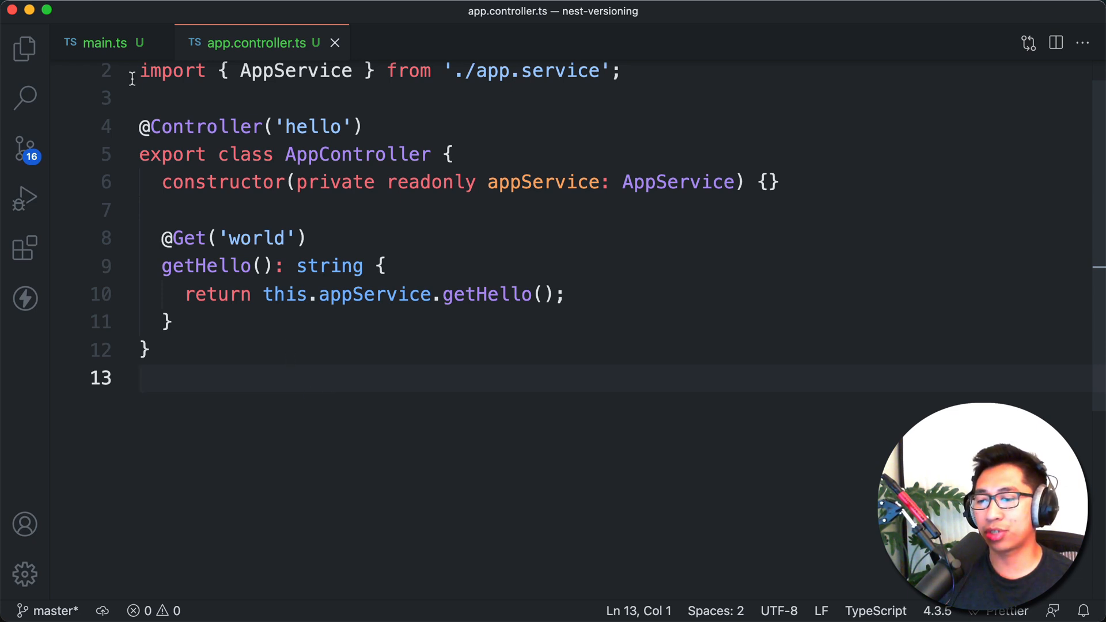
- Create a new file app-two.controller.ts inside the src folder
click(26, 48)
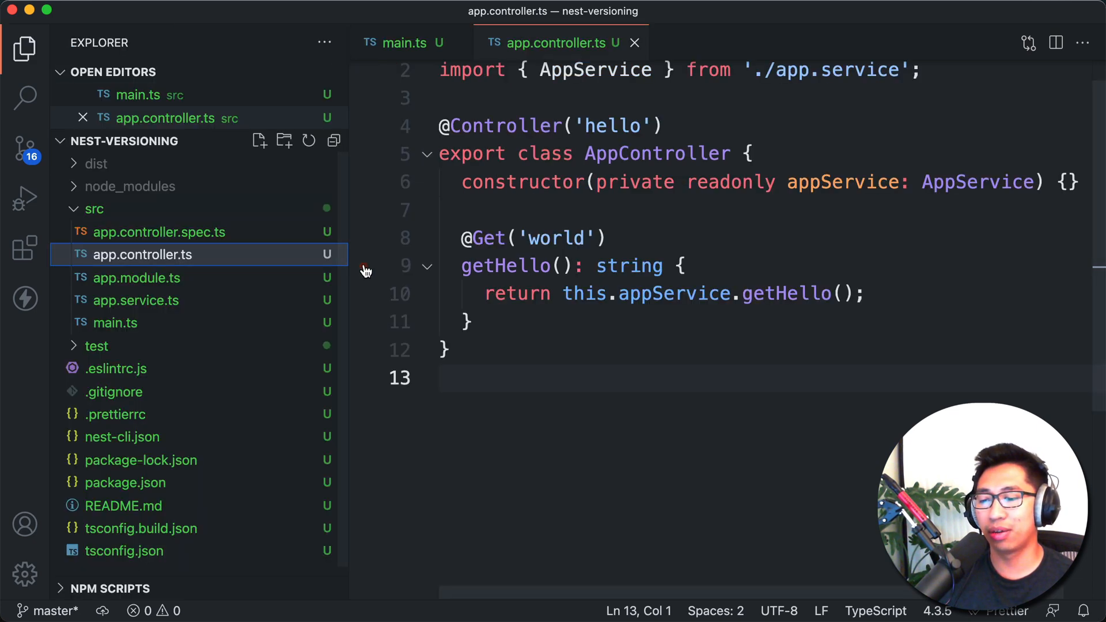
mouse_move(505, 266)
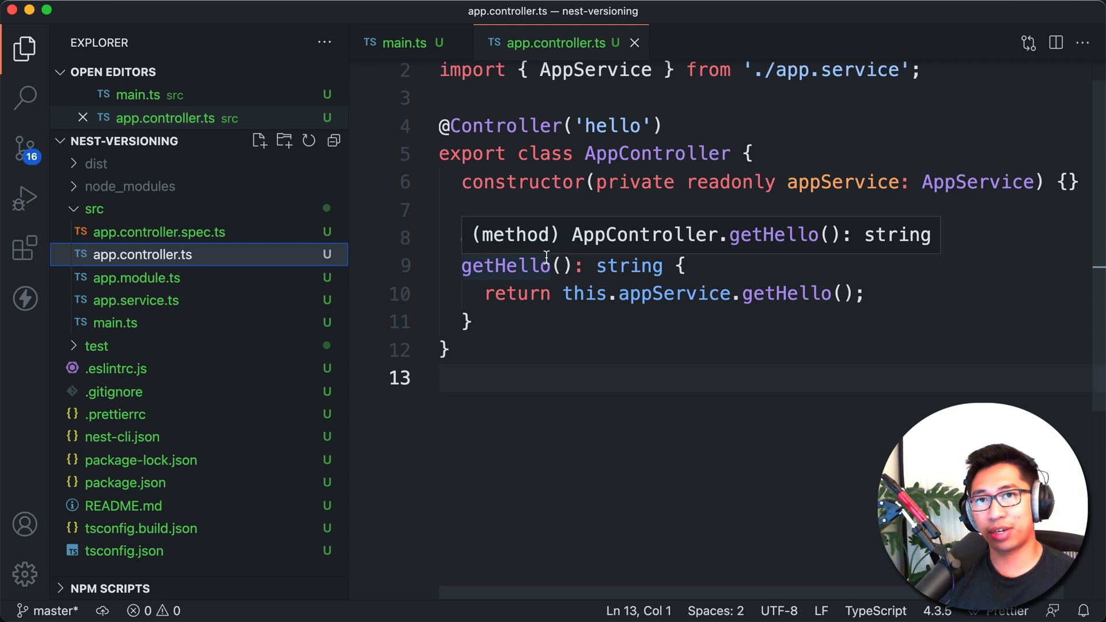
right_click(94, 209)
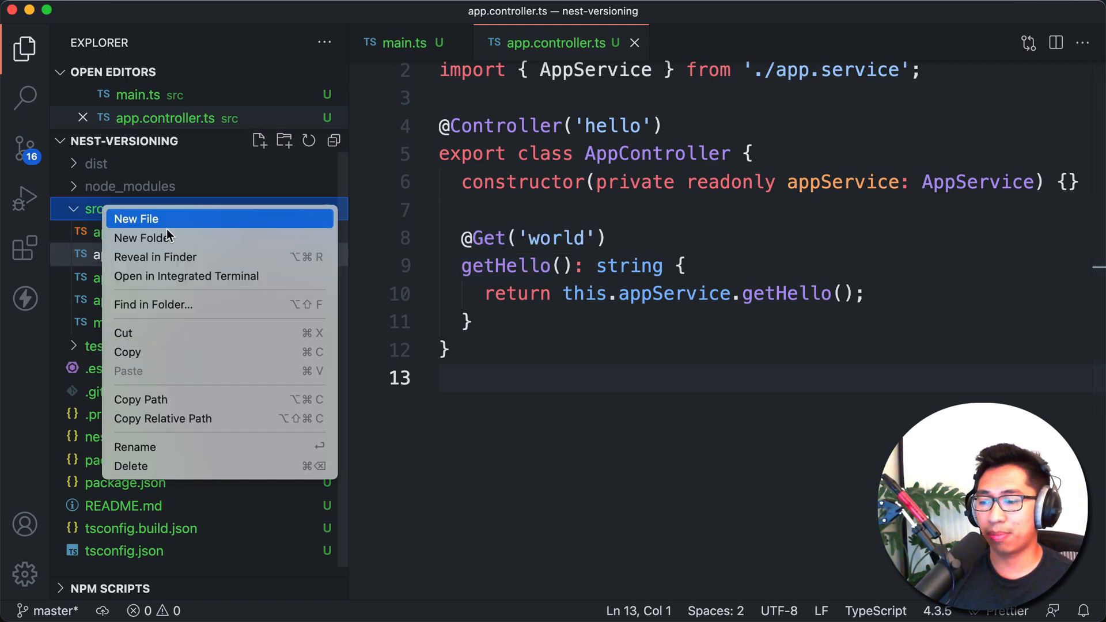
click(136, 219)
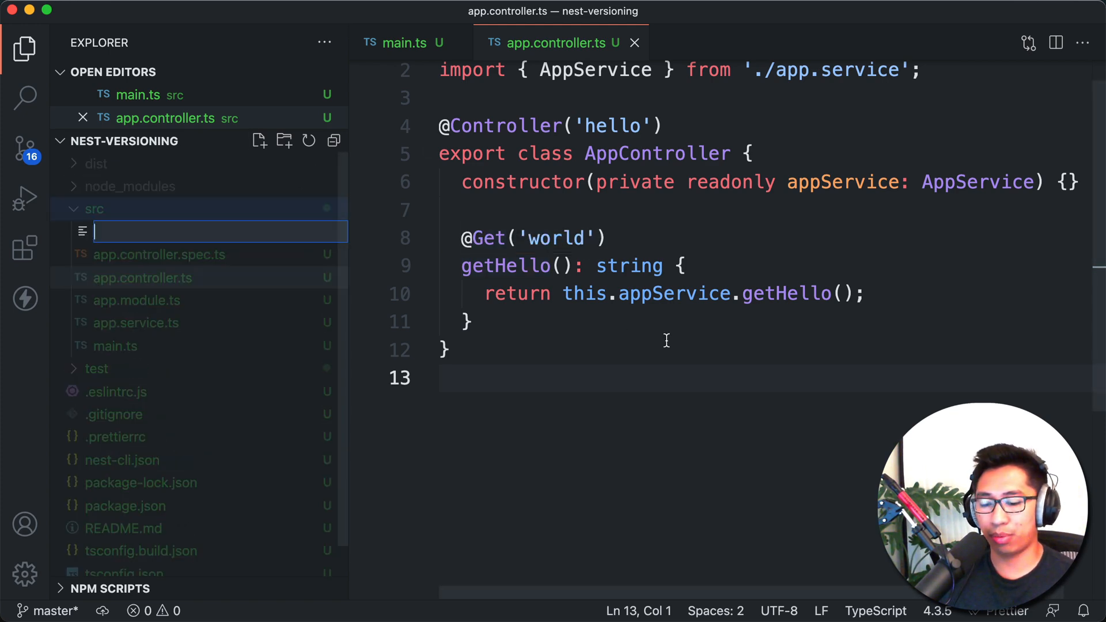
text(app-two)
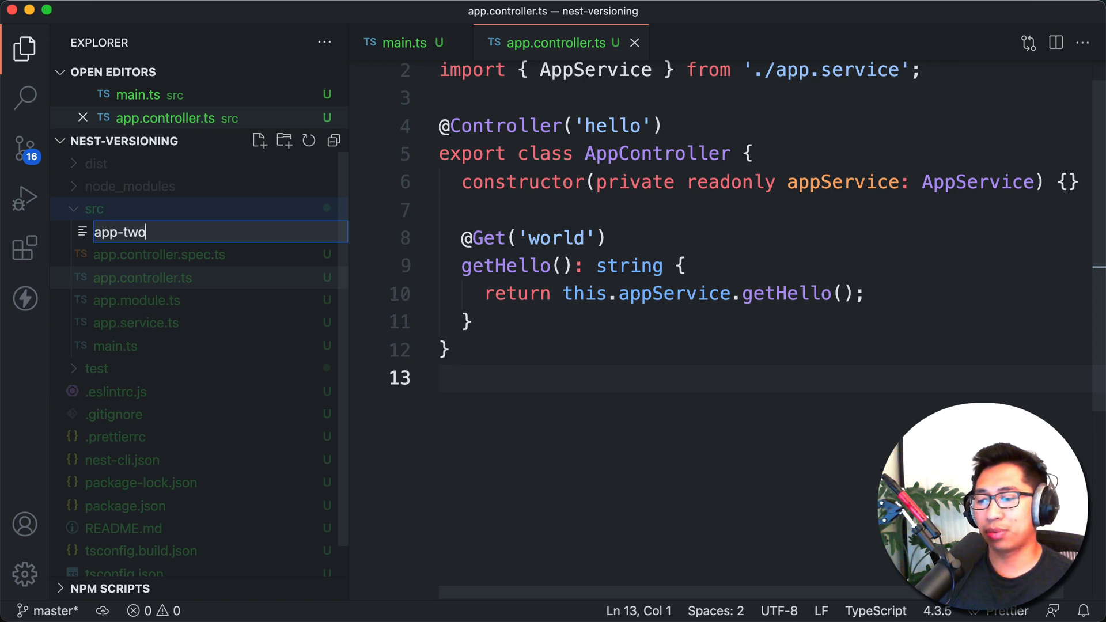
text(.controller.)
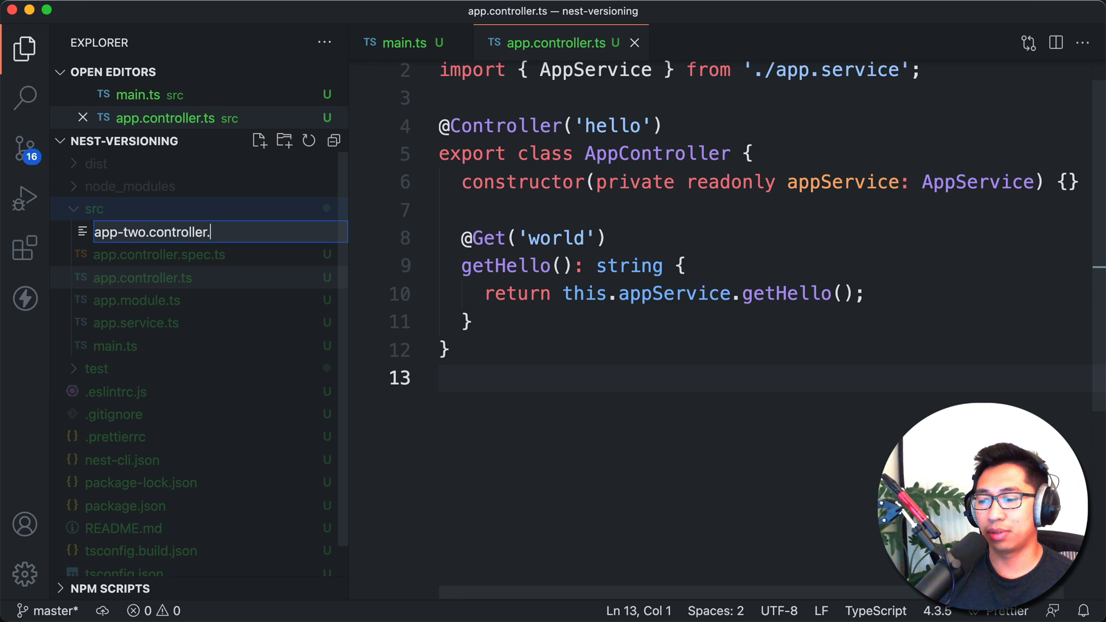
key(Enter)
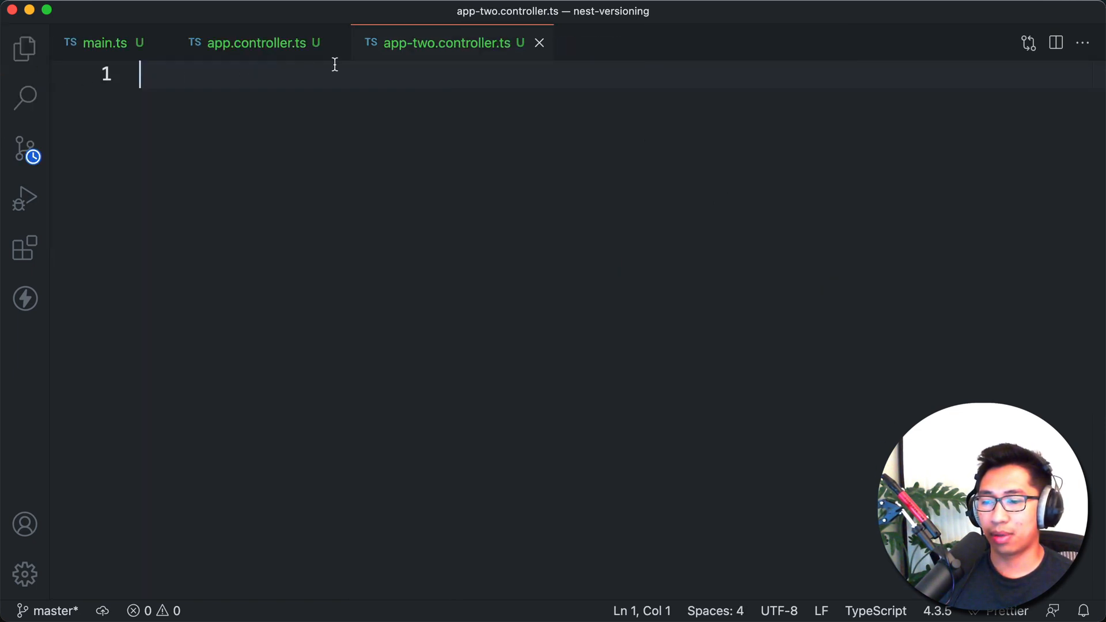
- Copy the hello controller into the new file and rename its class AppTwoController
click(258, 43)
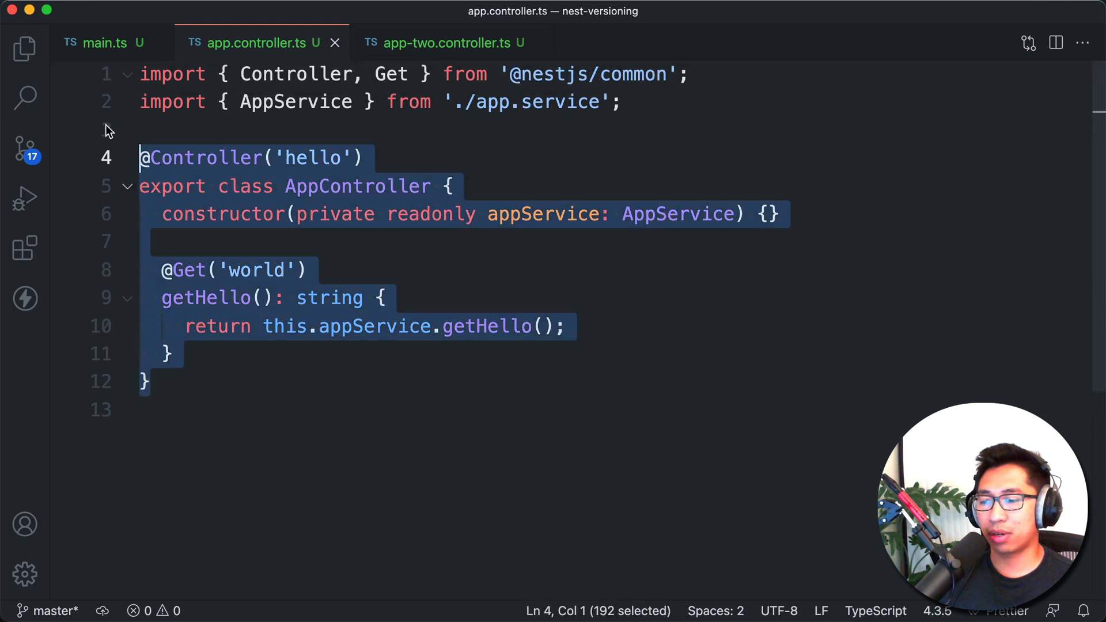
click(451, 43)
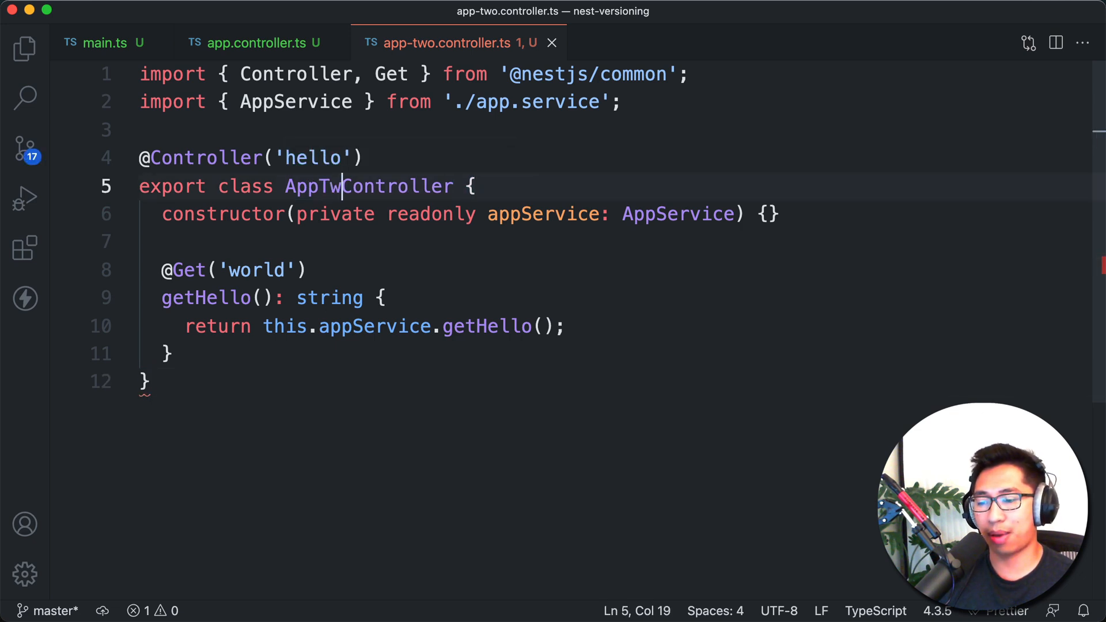
text(o)
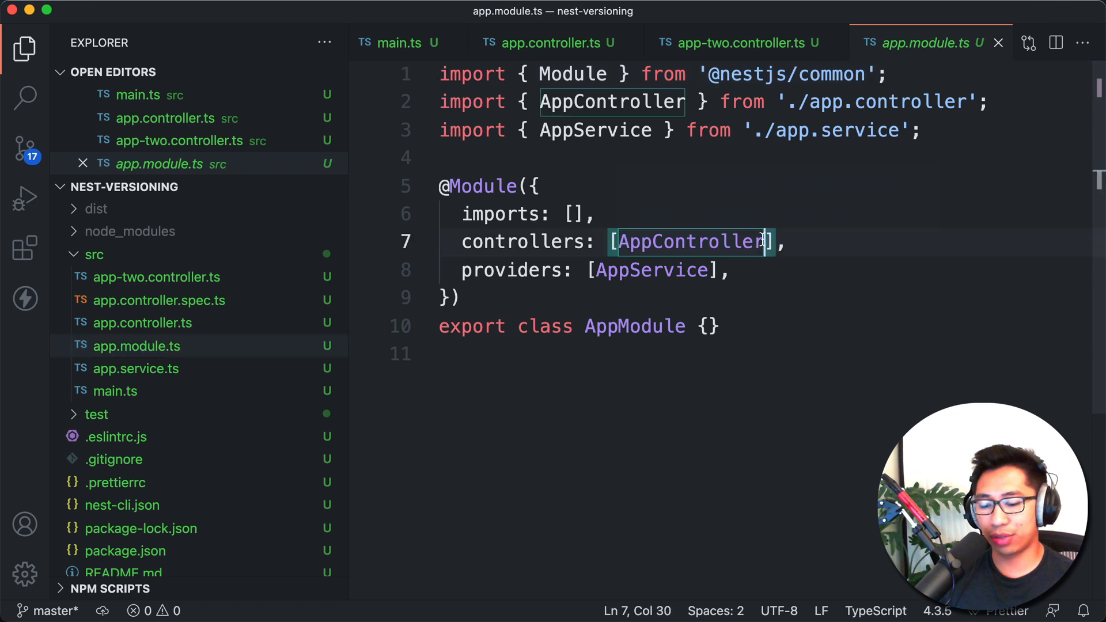
- Register AppTwoController in the app.module.ts controllers array with its auto-added import
text(, App)
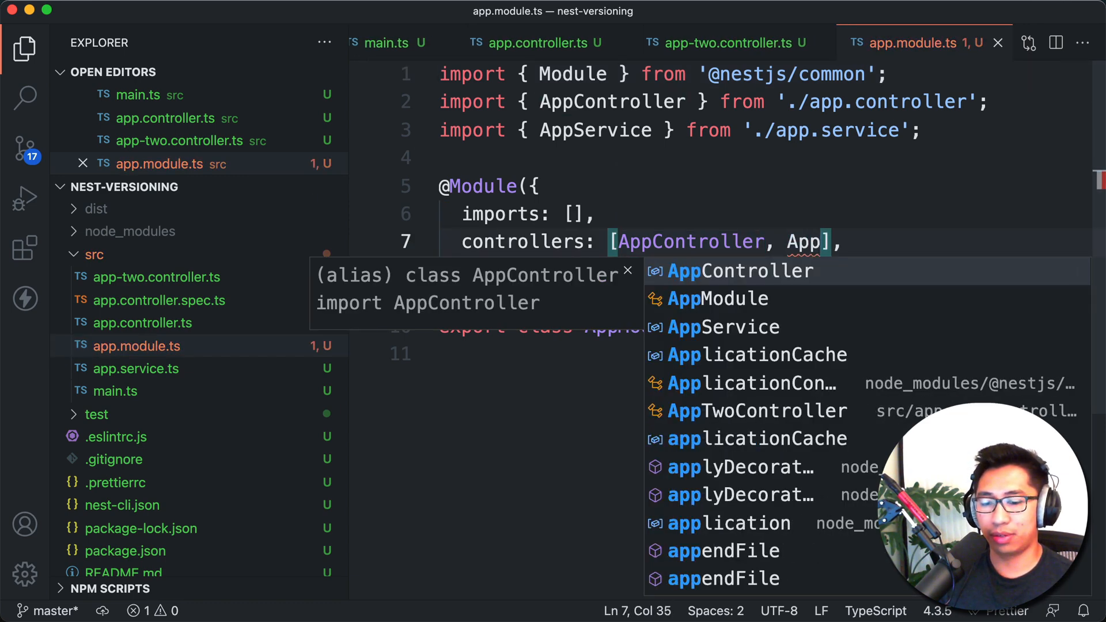
click(757, 410)
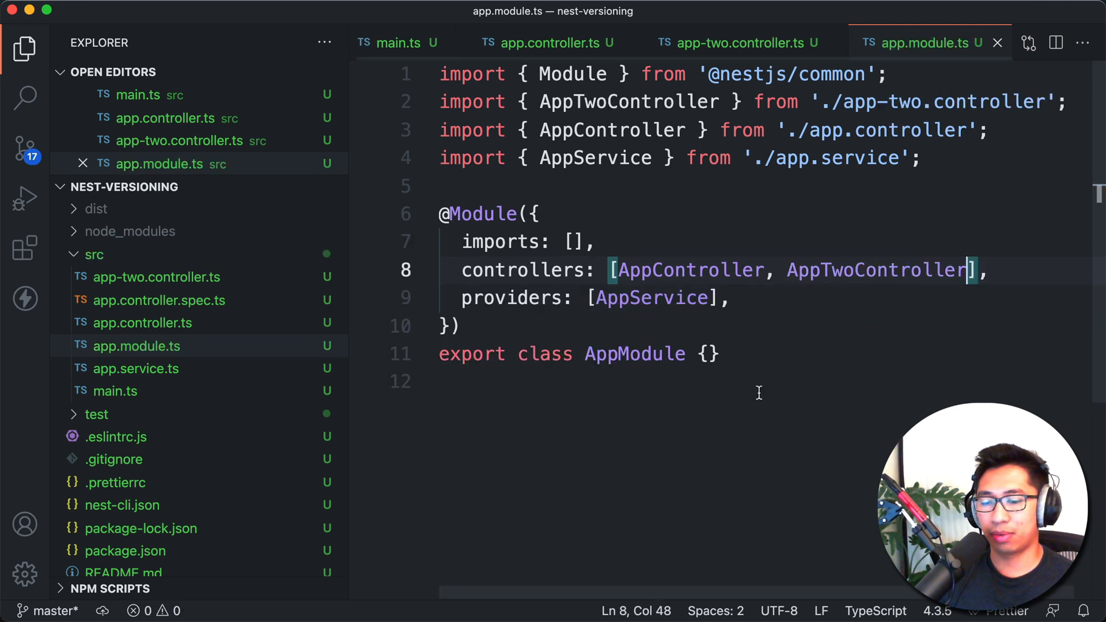
drag(620, 270, 966, 269)
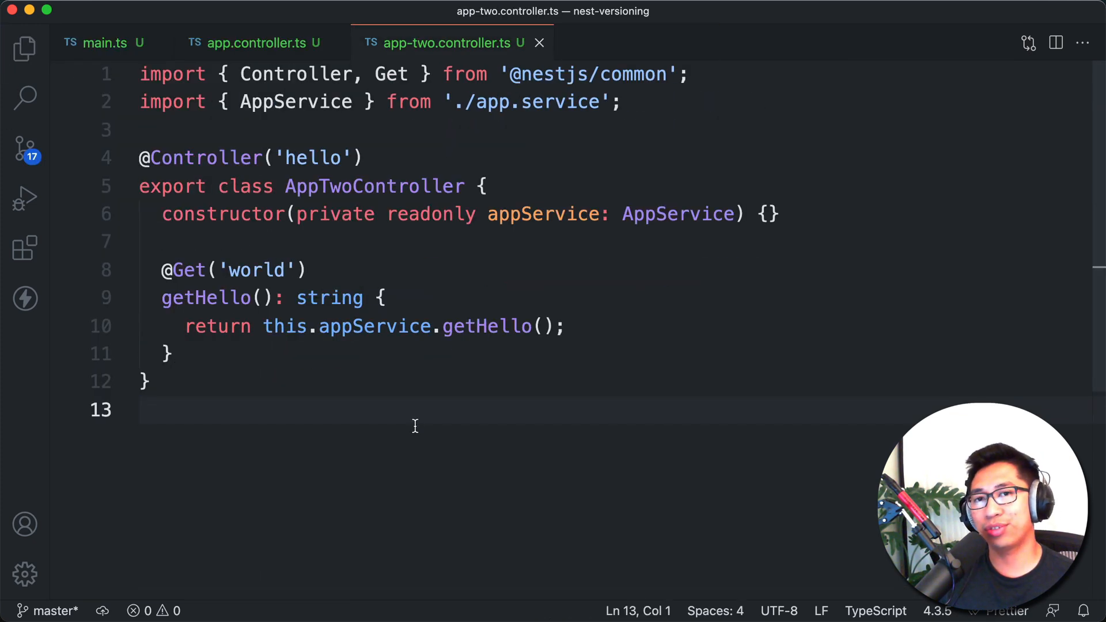
- Replace this.appService.getHello() with the string 'consider subscribing!' in AppTwoController
click(264, 326)
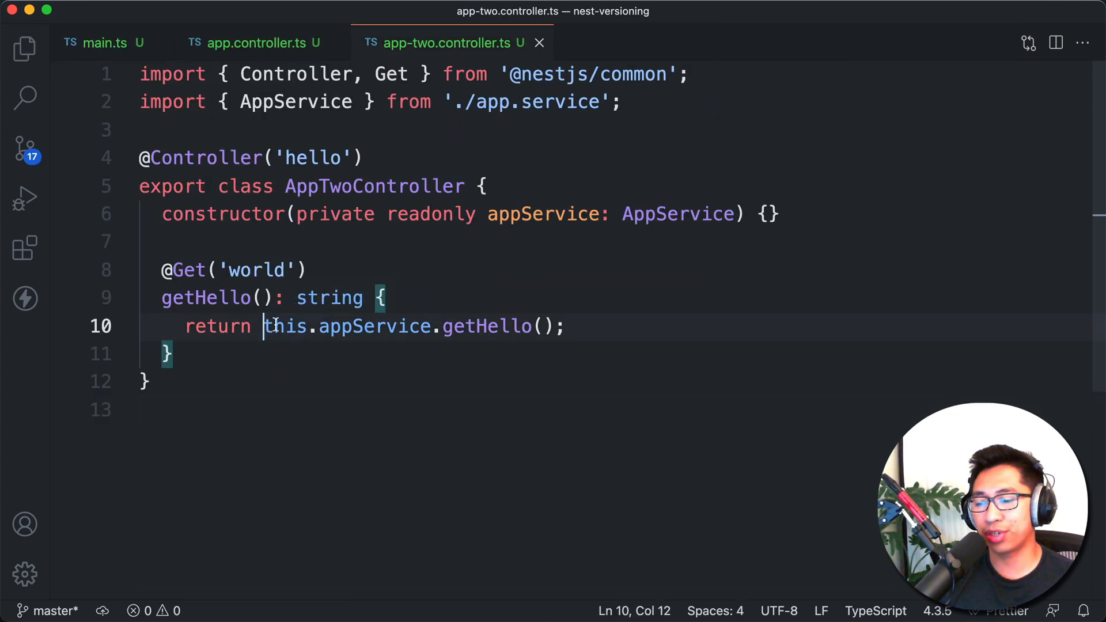
drag(264, 326, 557, 326)
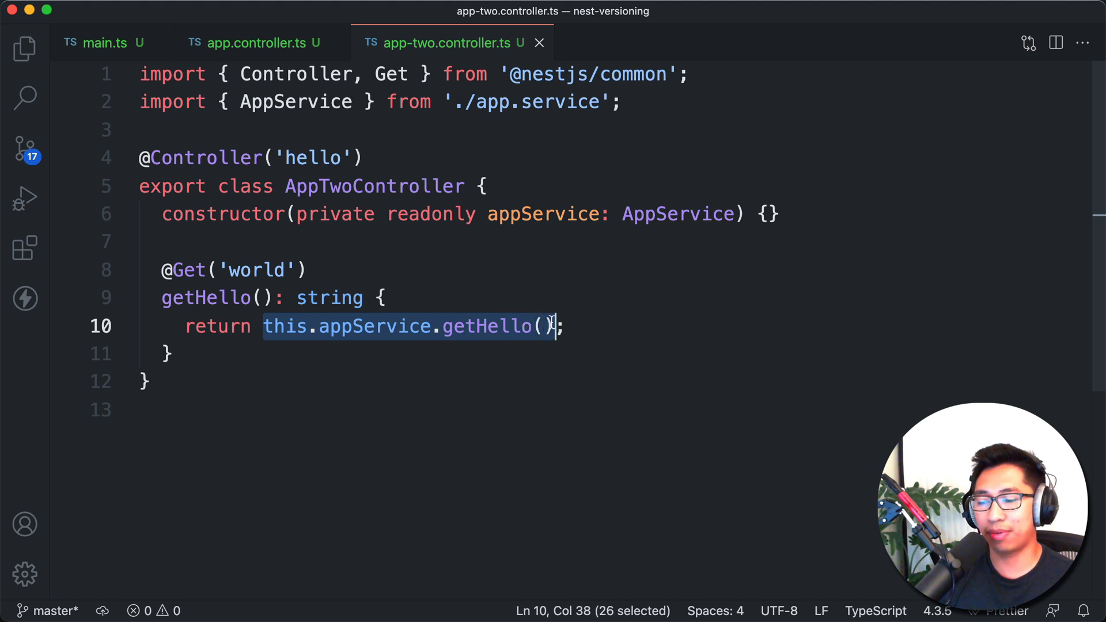
text('consider subscribing!';)
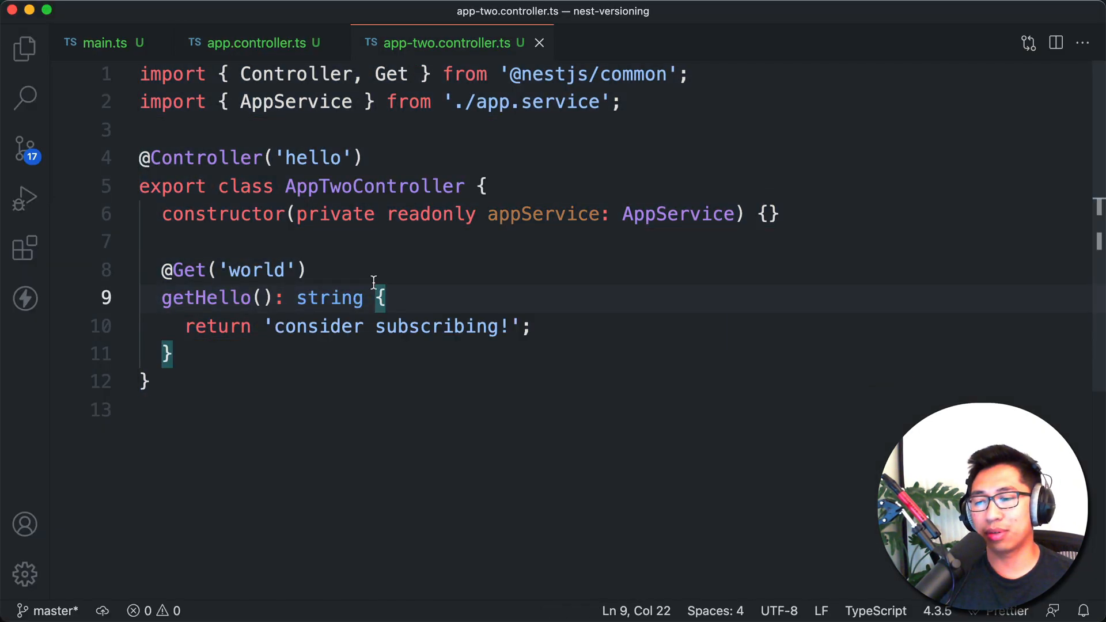
mouse_move(441, 272)
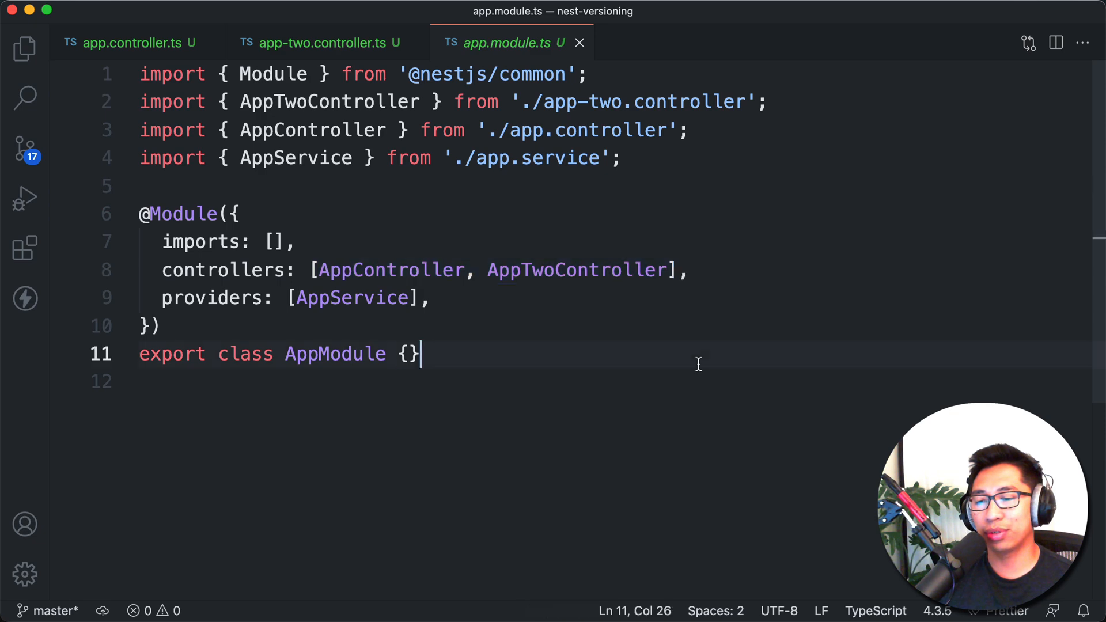
click(328, 43)
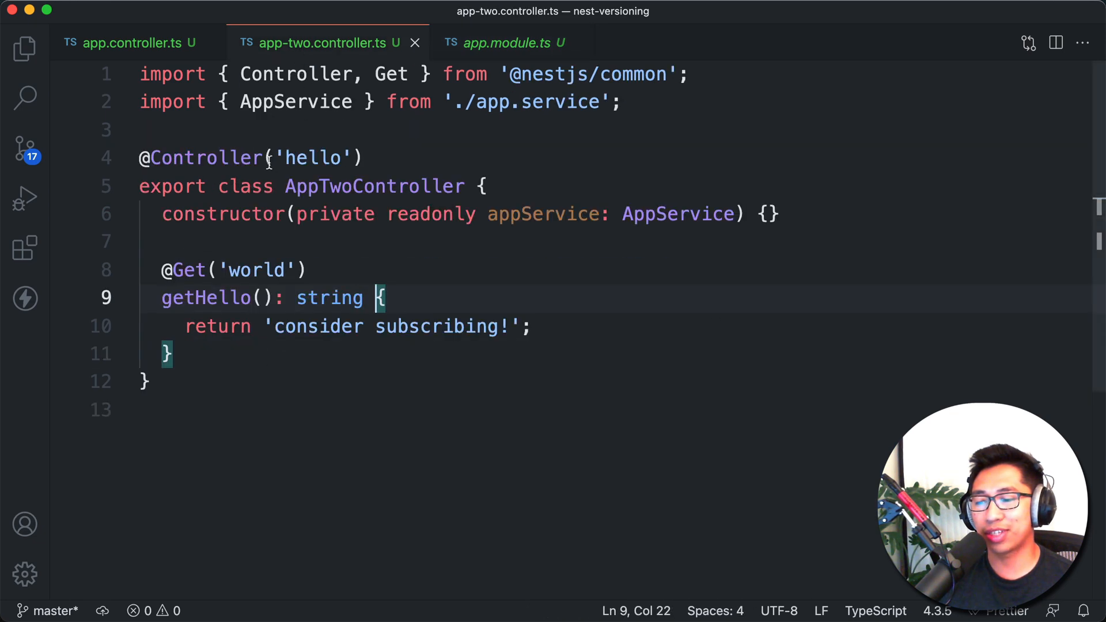
mouse_move(205, 158)
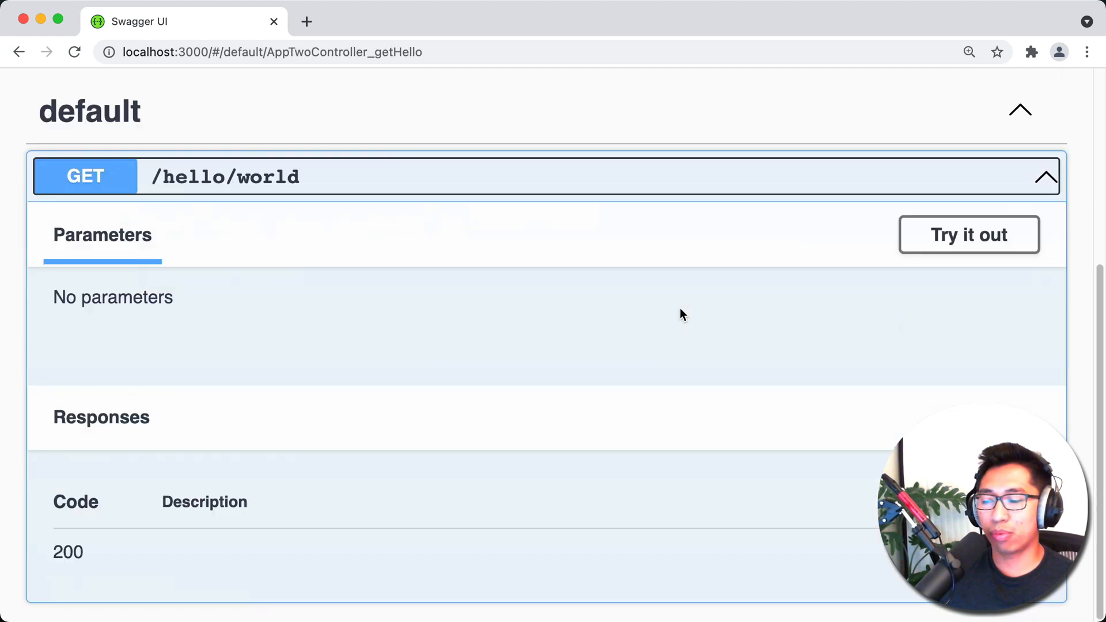
- Execute GET /hello/world in Swagger UI and inspect the 200 'Hello World!' response
click(969, 235)
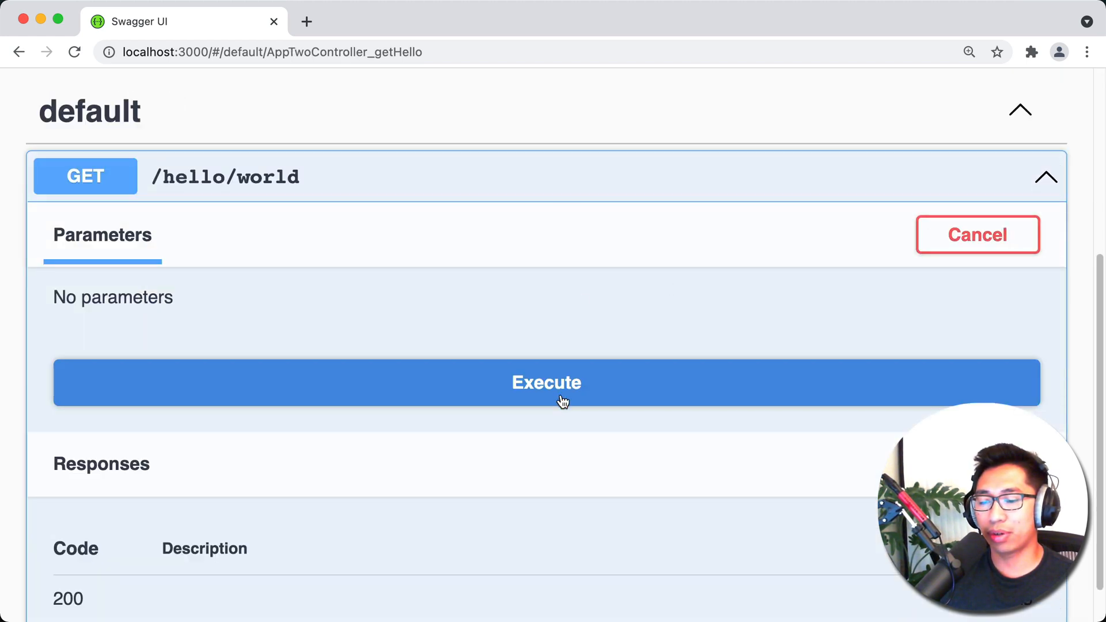
click(561, 398)
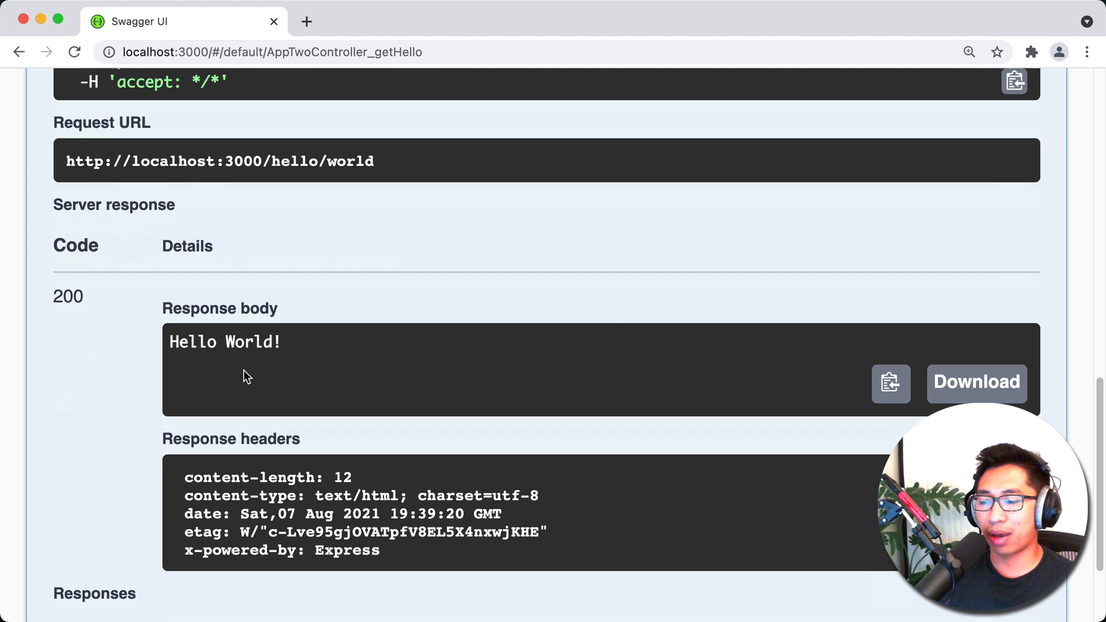
double_click(247, 341)
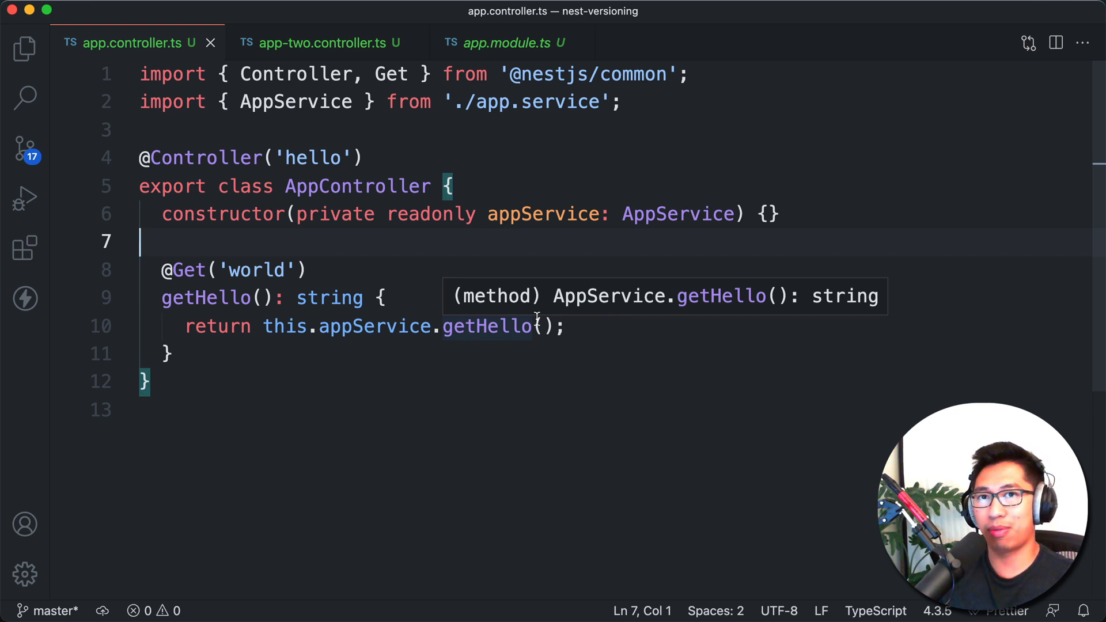
mouse_move(276, 157)
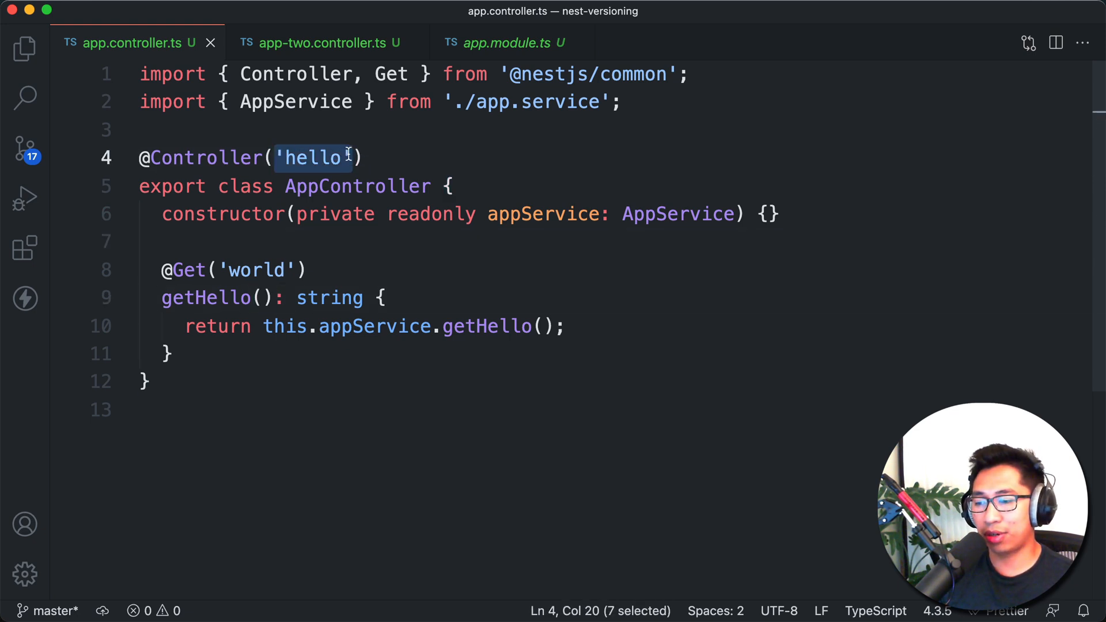
text({})
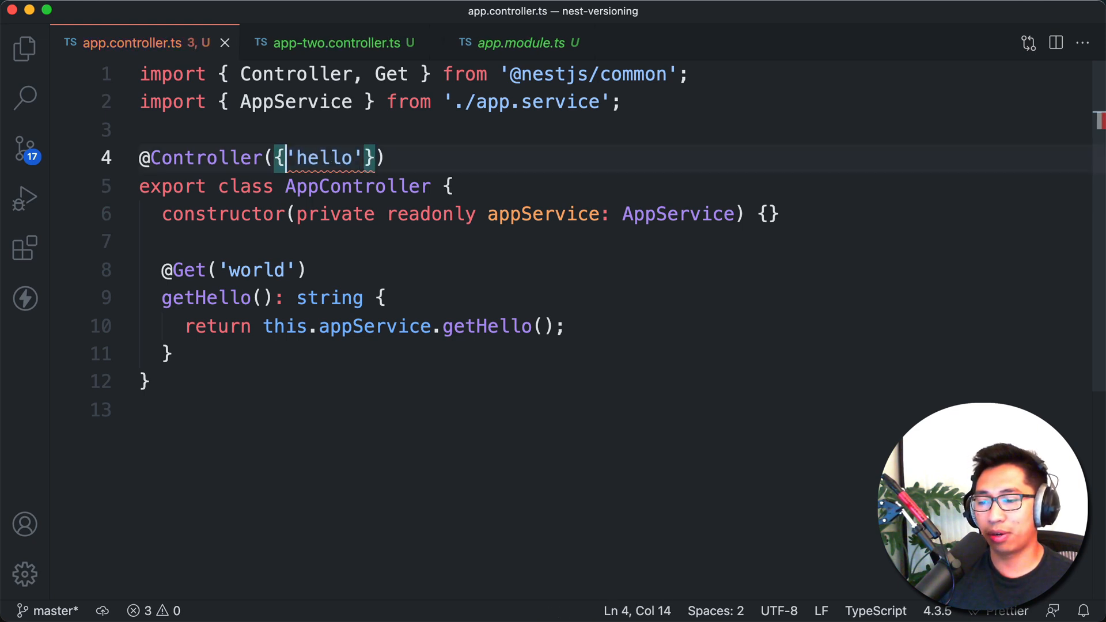
text(path)
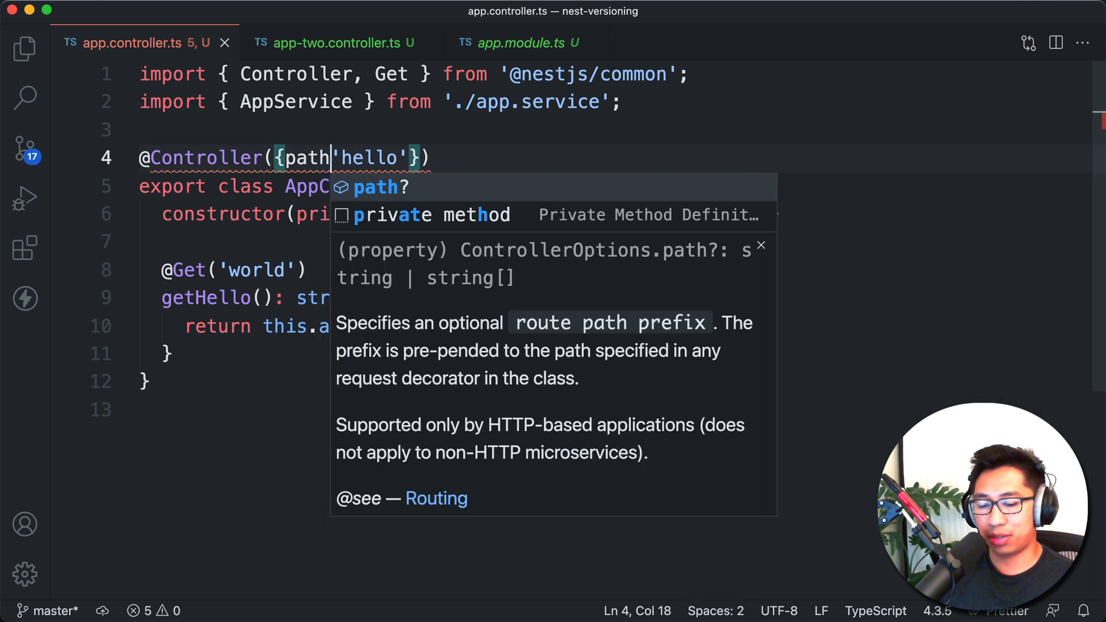
text(, version: ')
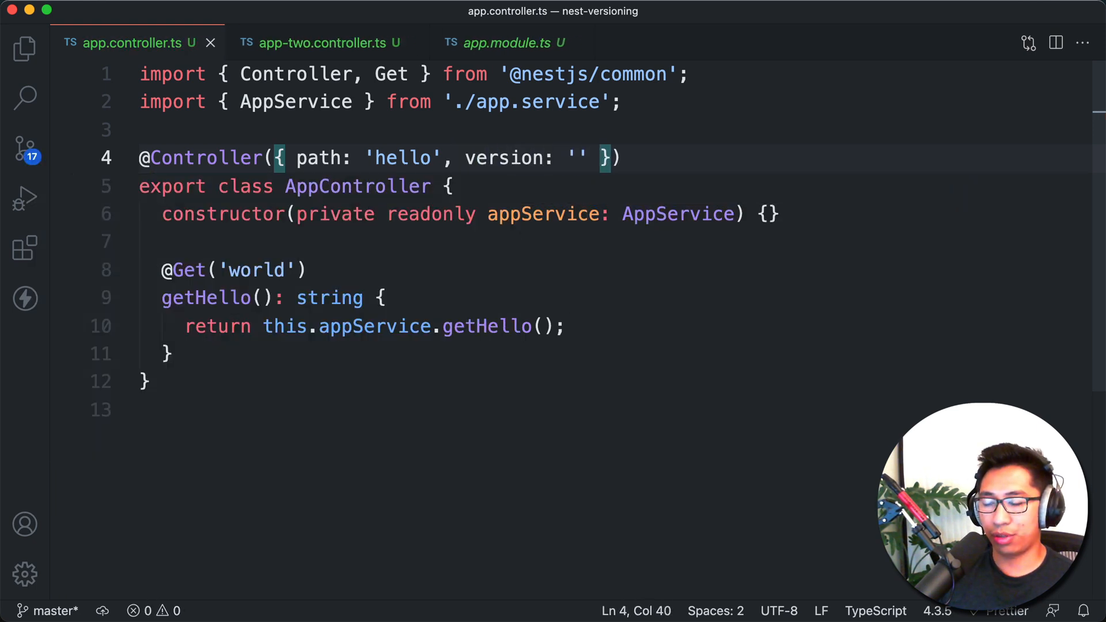
text(1)
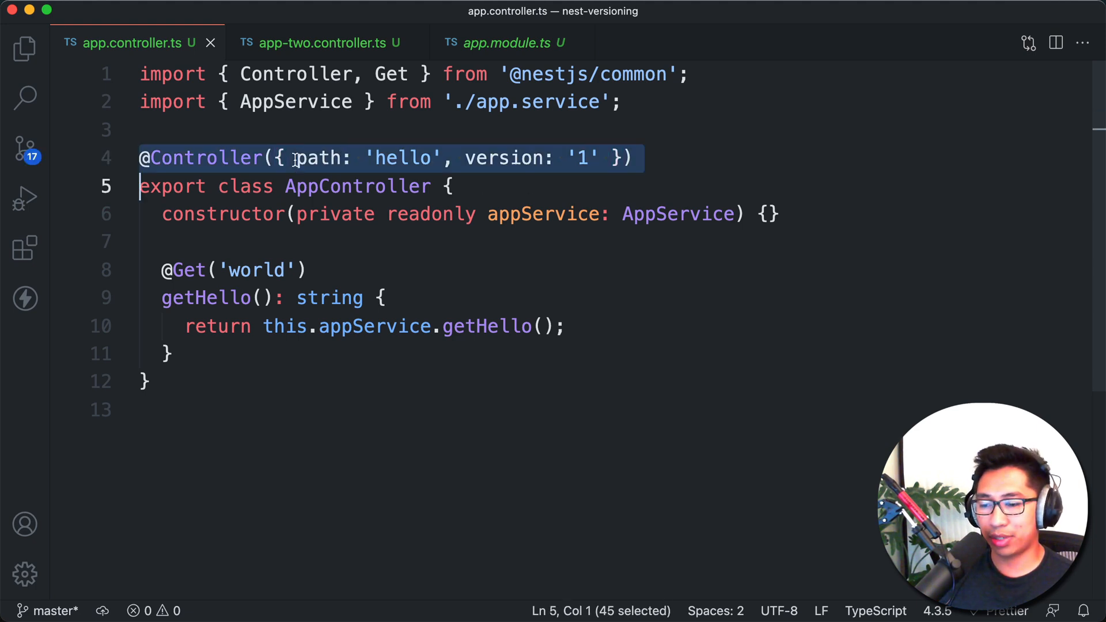
- Give AppTwoController the same { path: 'hello', version: '1' } object in app-two.controller.ts
click(322, 44)
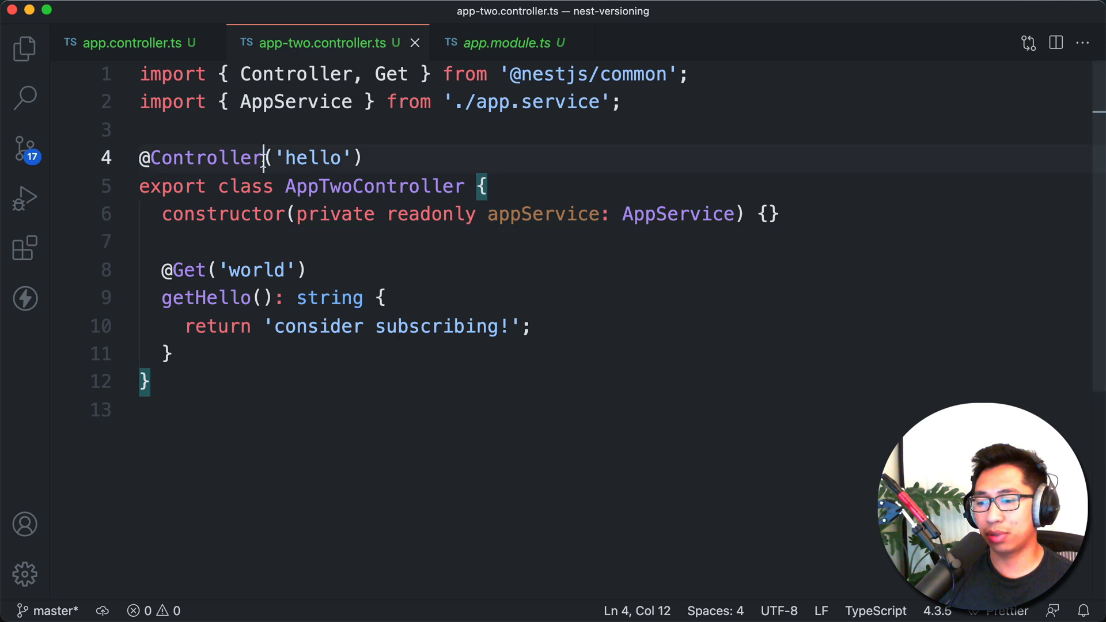
text({ path: 'hello', version: '1' })
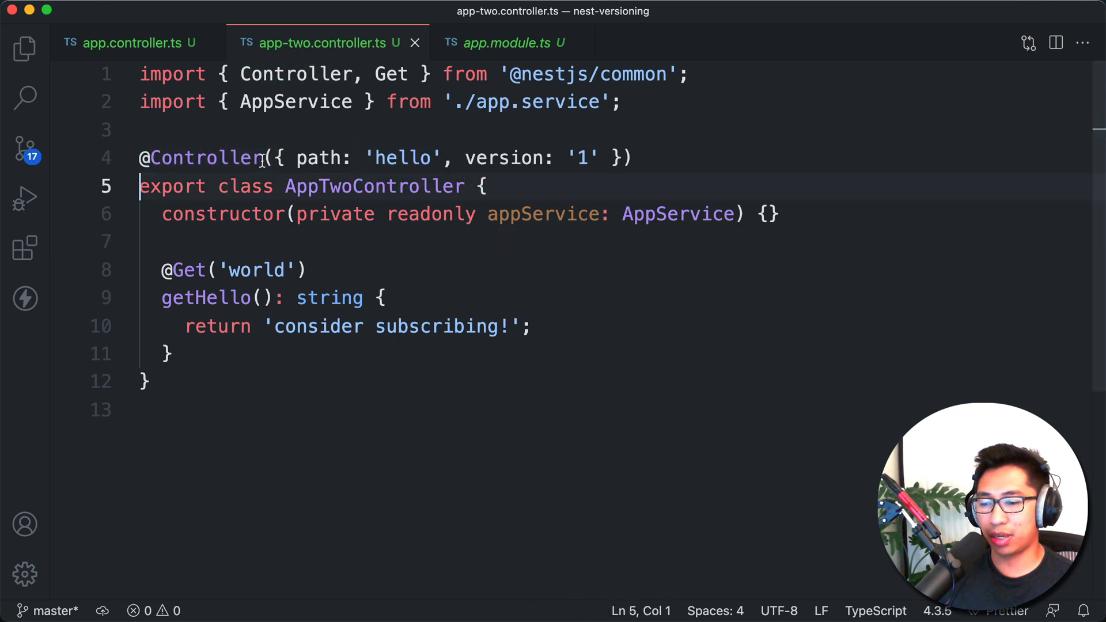
click(489, 43)
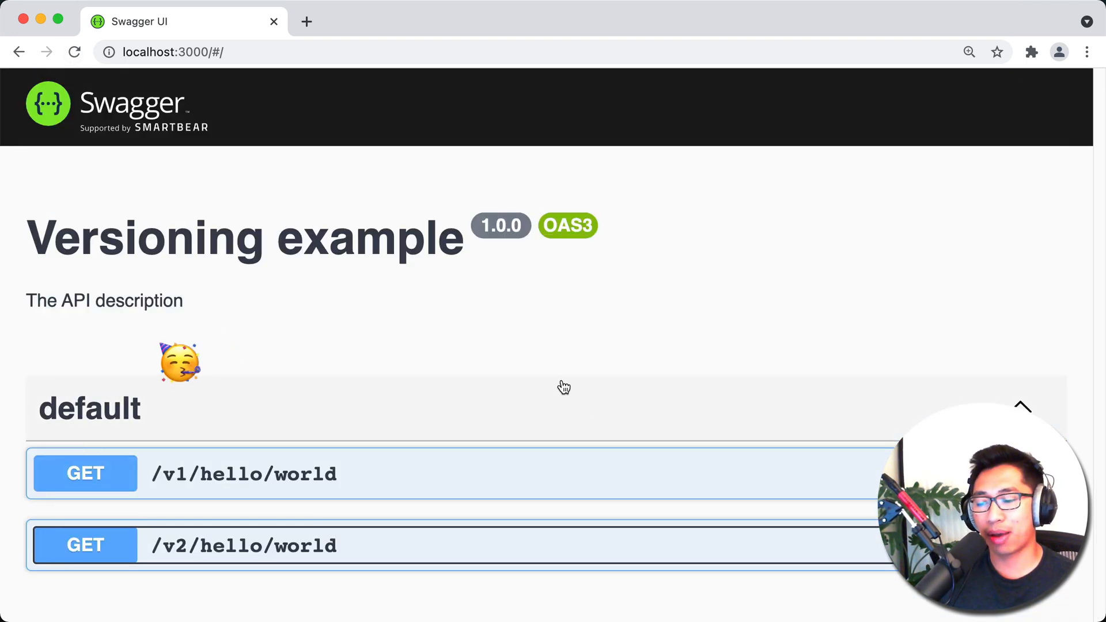
mouse_move(511, 436)
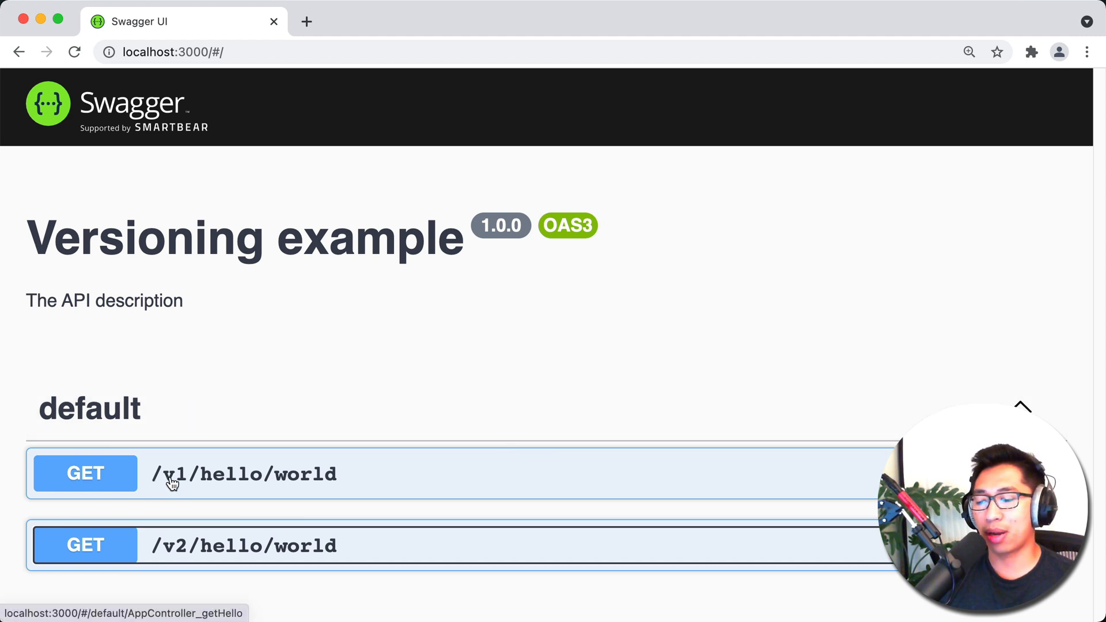
mouse_move(451, 399)
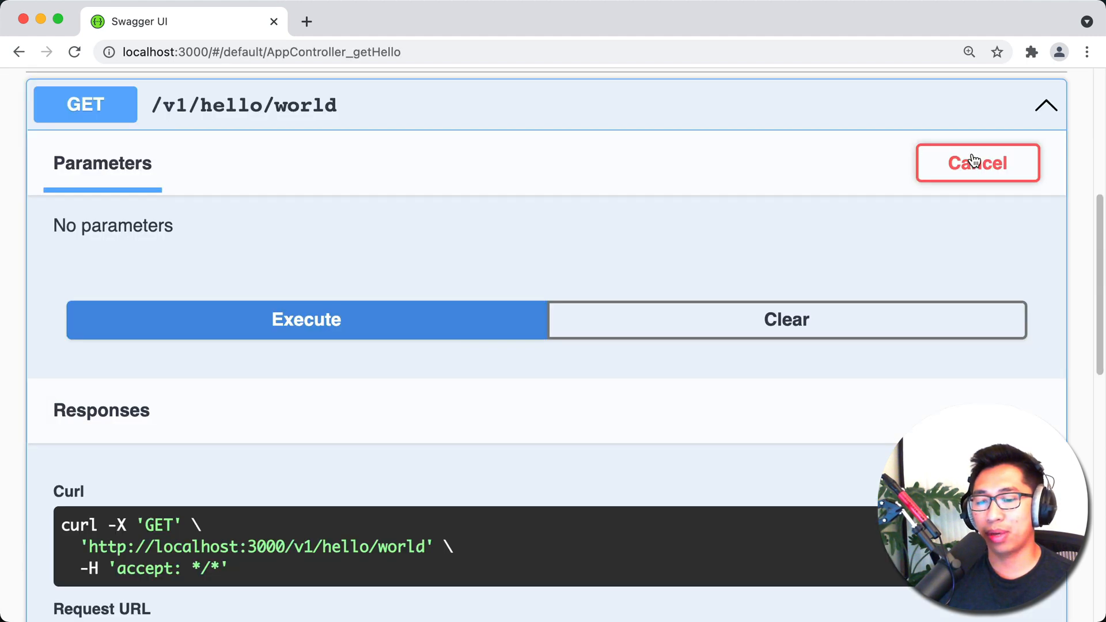
mouse_move(371, 325)
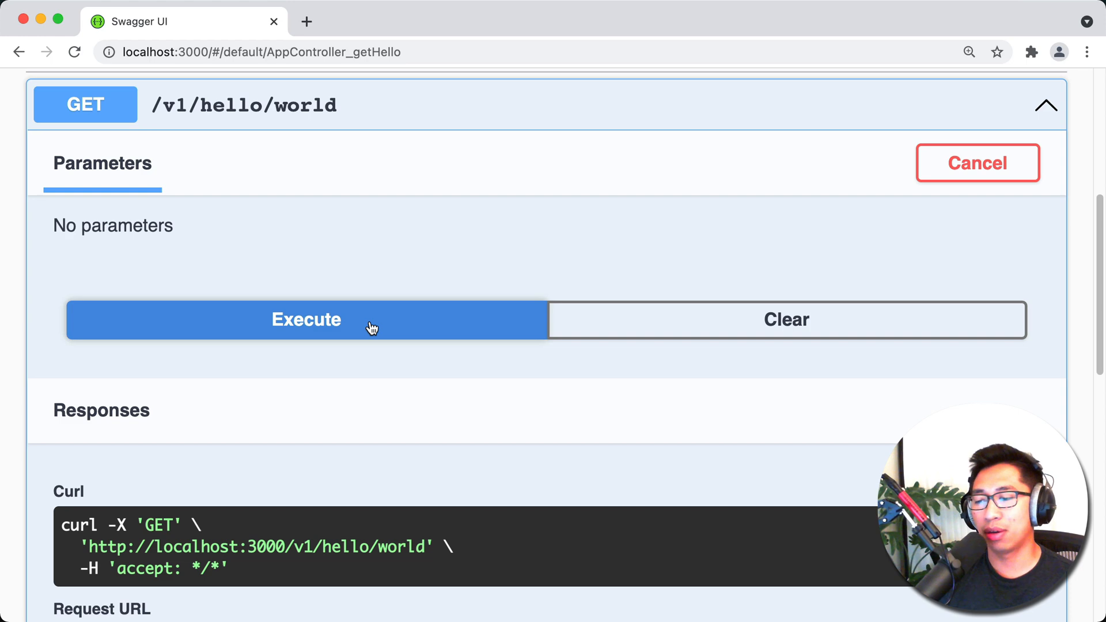
- Execute GET /v1/hello/world, then try out /v2/hello/world returning 'consider subscribing!'
click(307, 321)
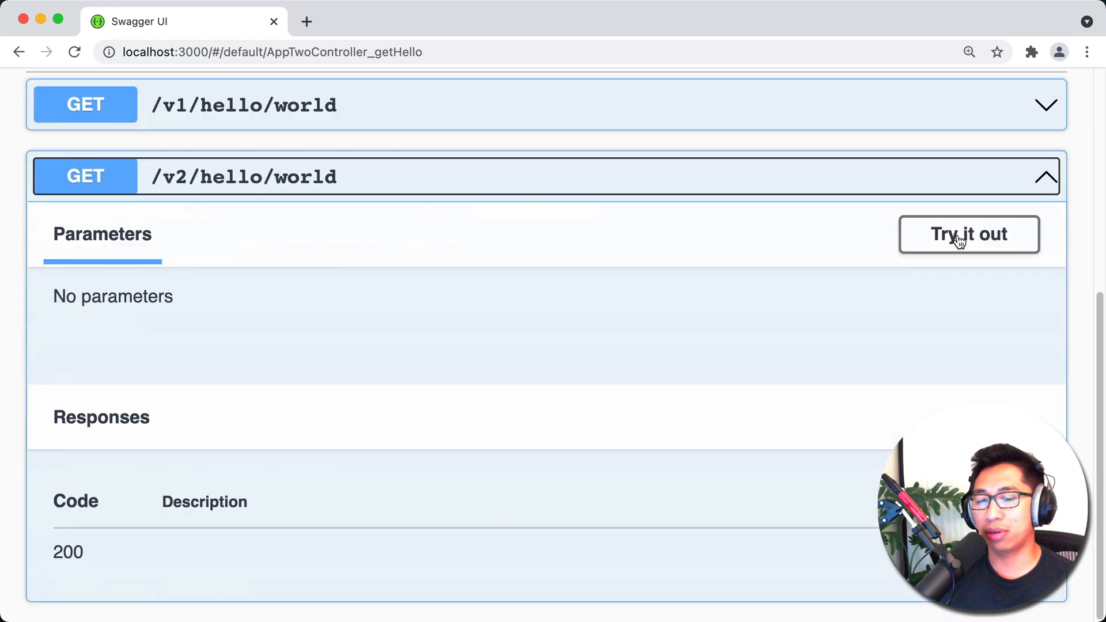
click(970, 235)
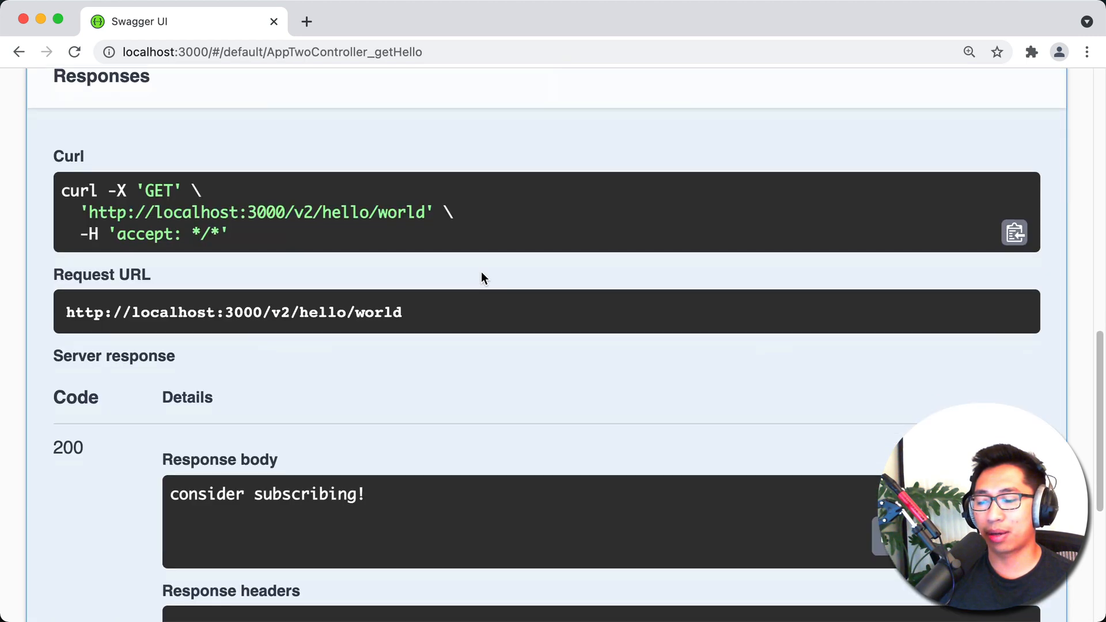
mouse_move(397, 463)
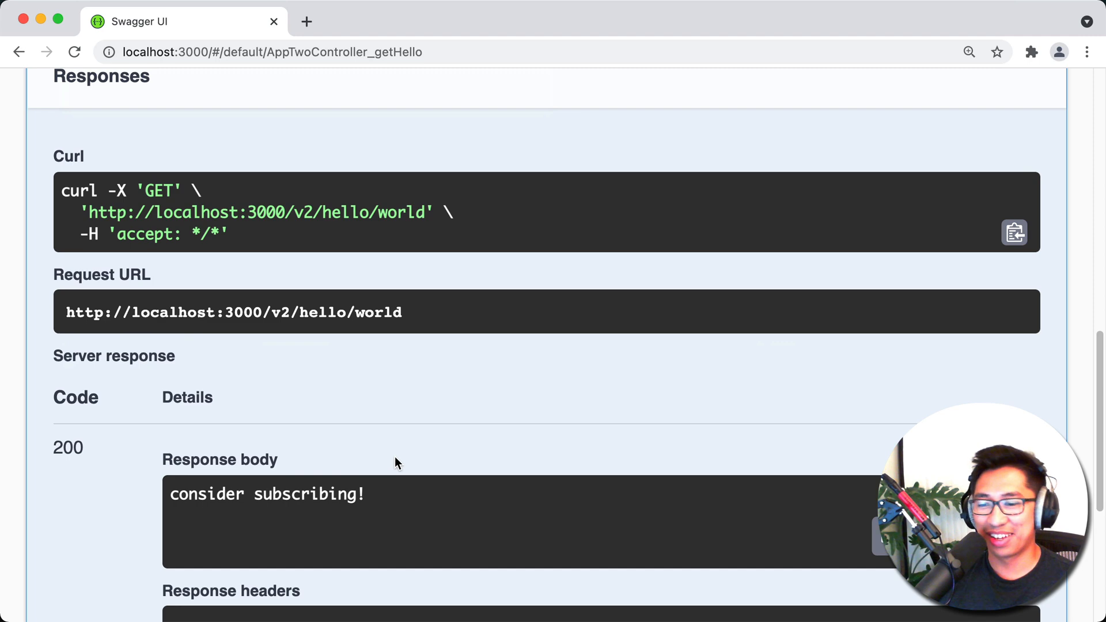
click(23, 51)
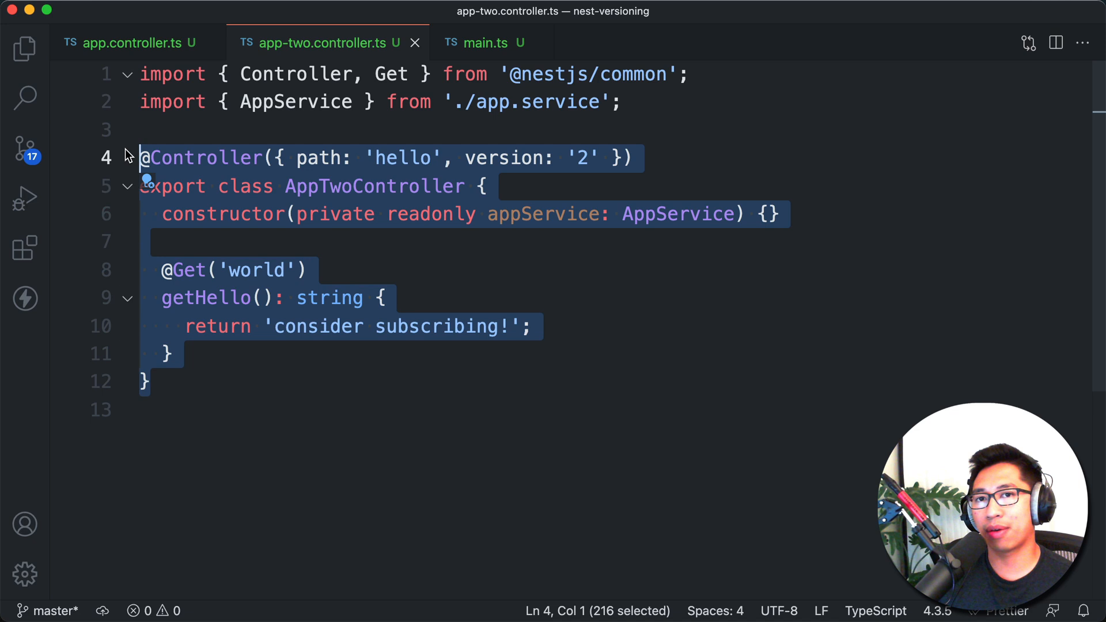
- Check AppController in app.module.ts's controllers list and return to app.controller.ts
click(456, 468)
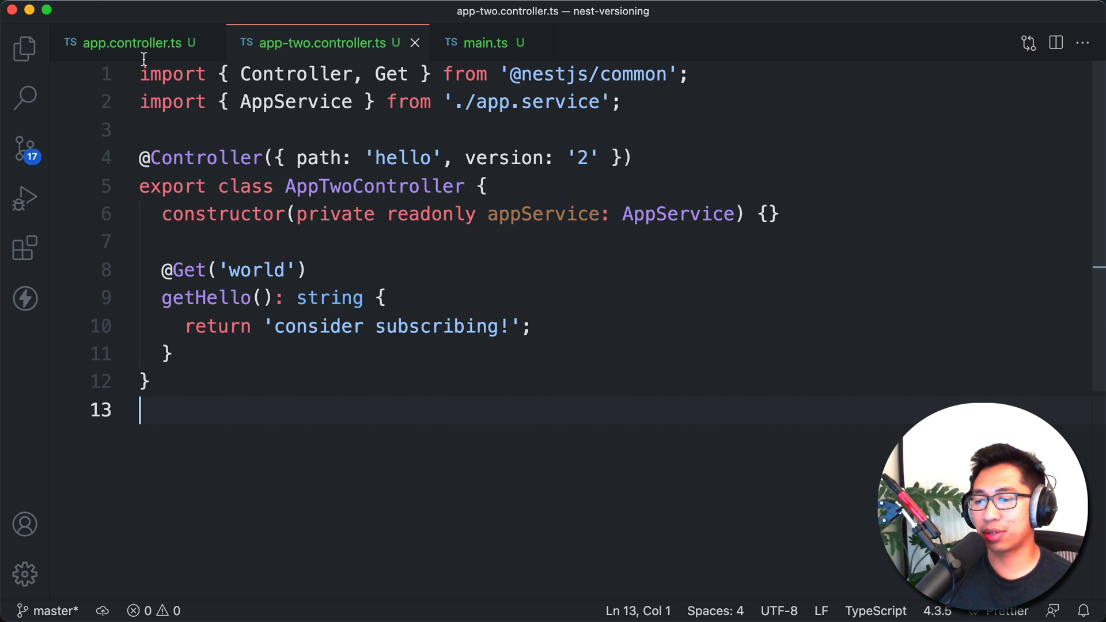
click(509, 42)
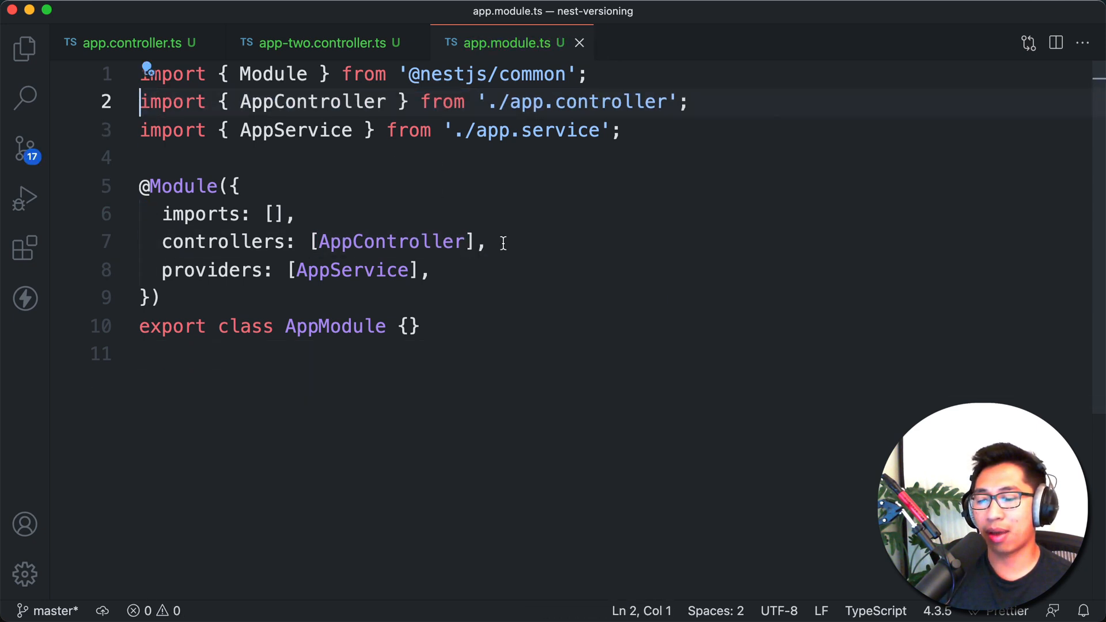
double_click(391, 242)
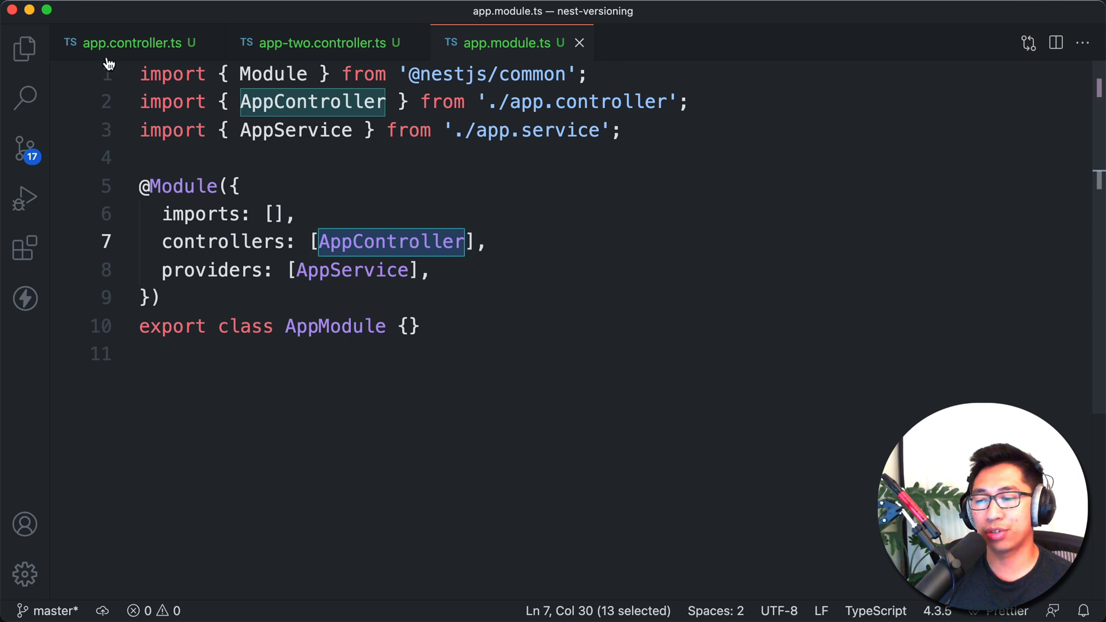
click(133, 44)
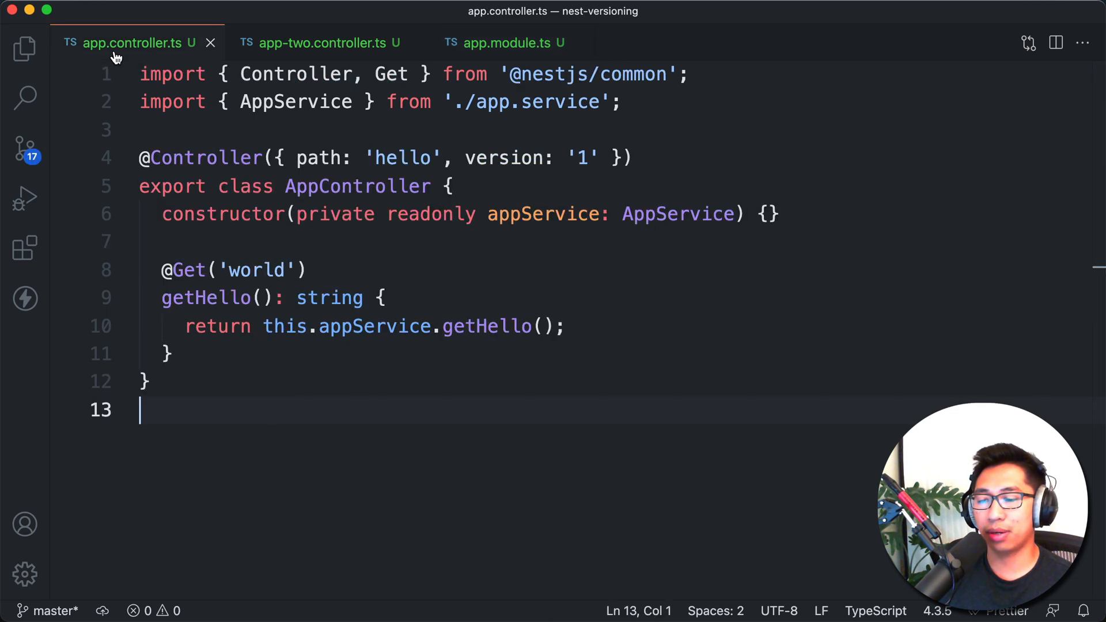
mouse_move(442, 354)
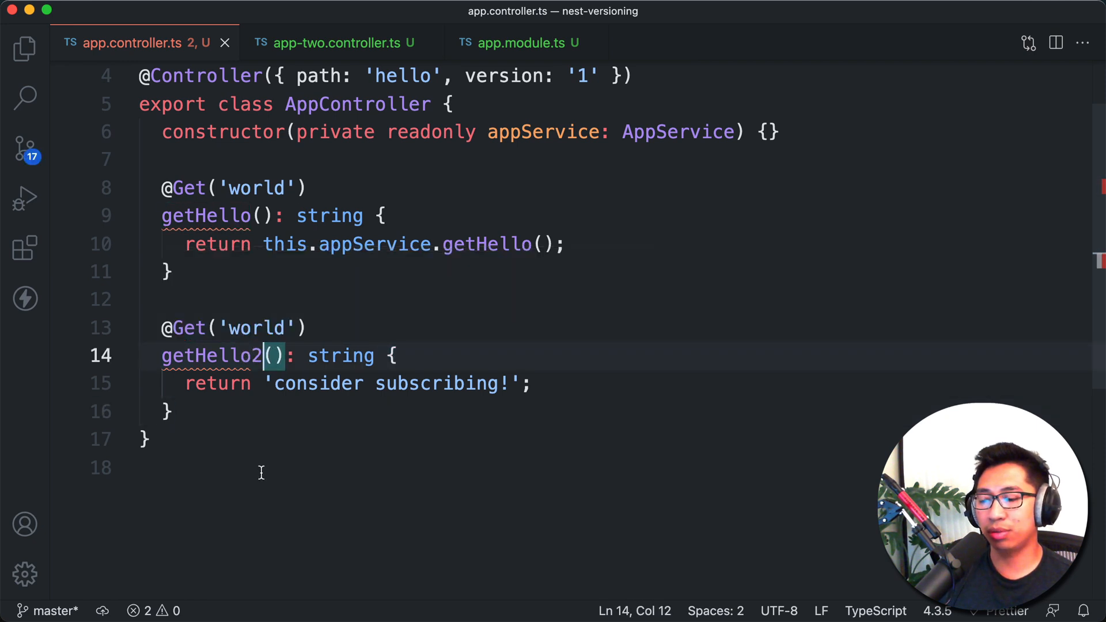
mouse_move(205, 216)
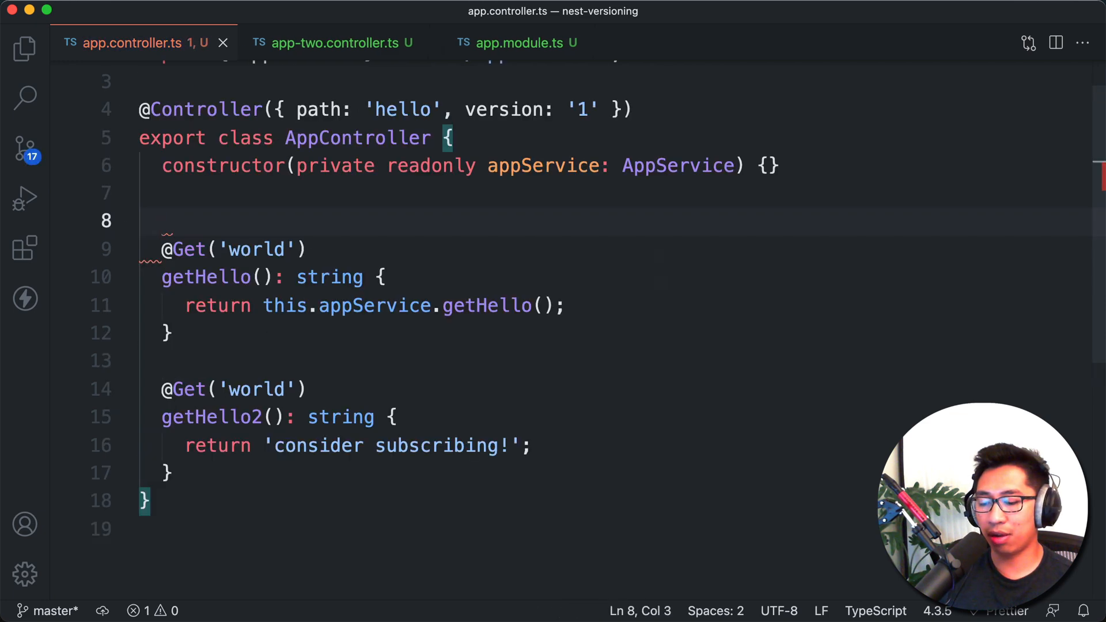
text(@Version('1)
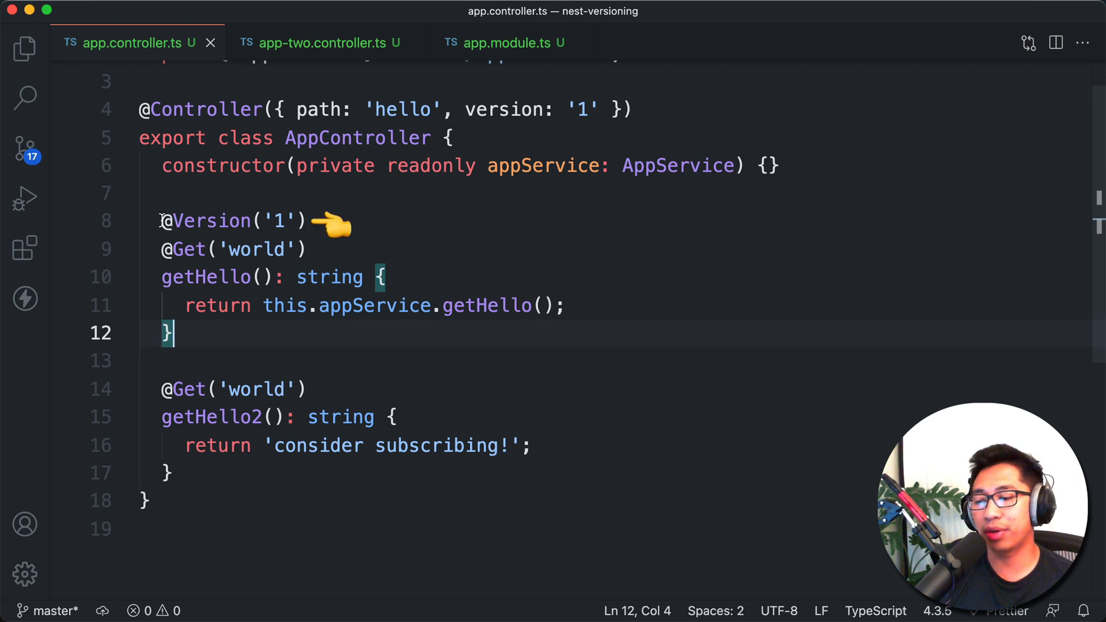
drag(161, 221, 174, 333)
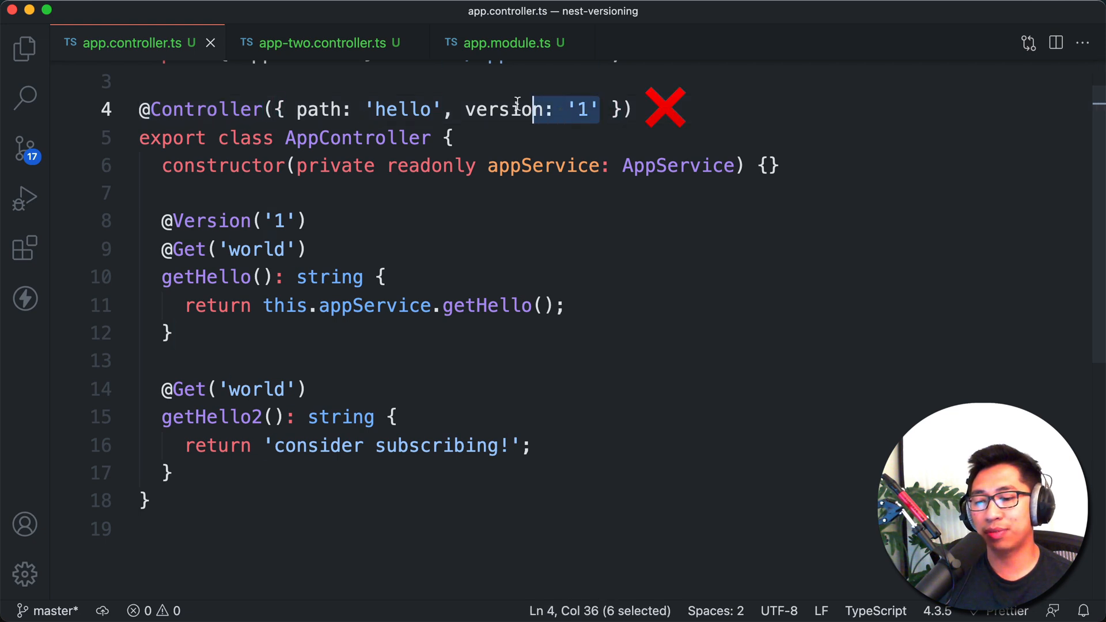
drag(530, 109, 445, 109)
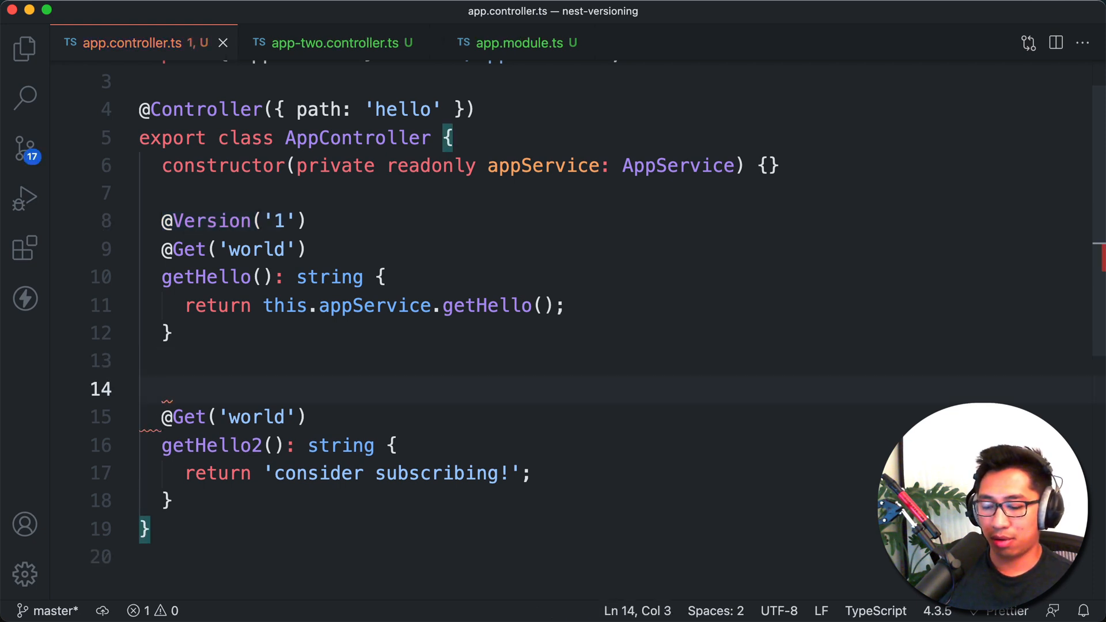
text(@Version('1'))
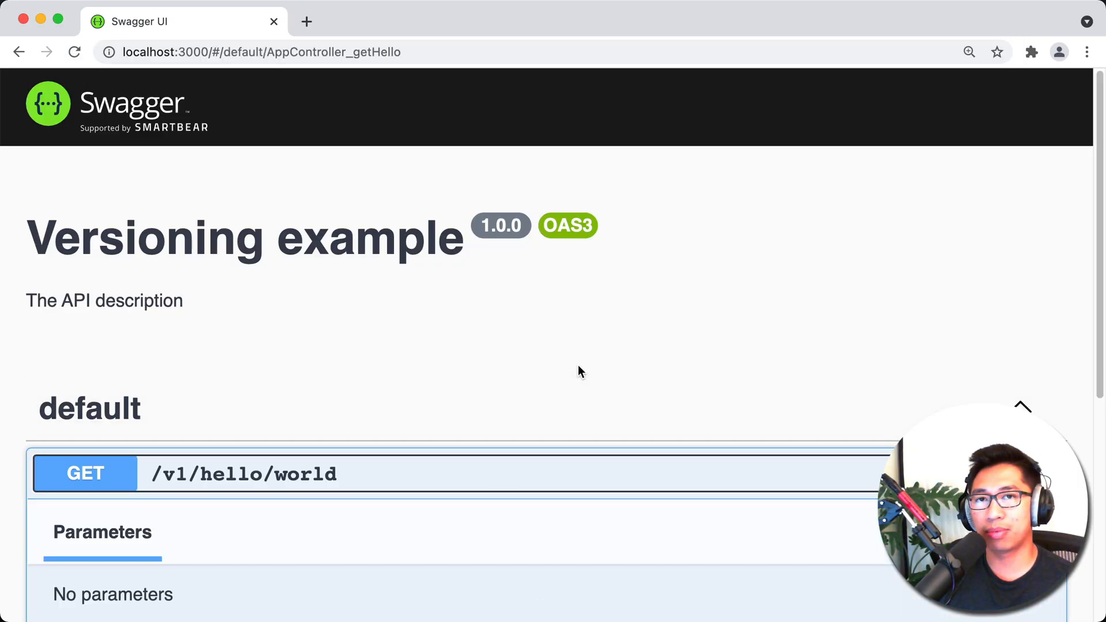
- Try out GET /v1/hello/world in Swagger and review its curl command
scroll(down, 3)
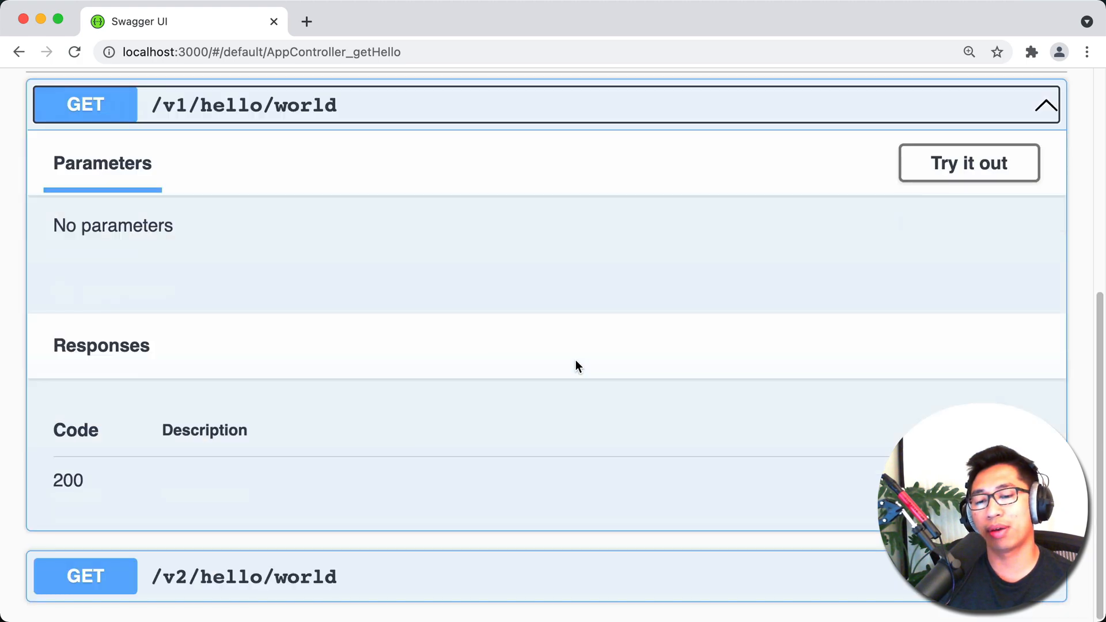
click(970, 162)
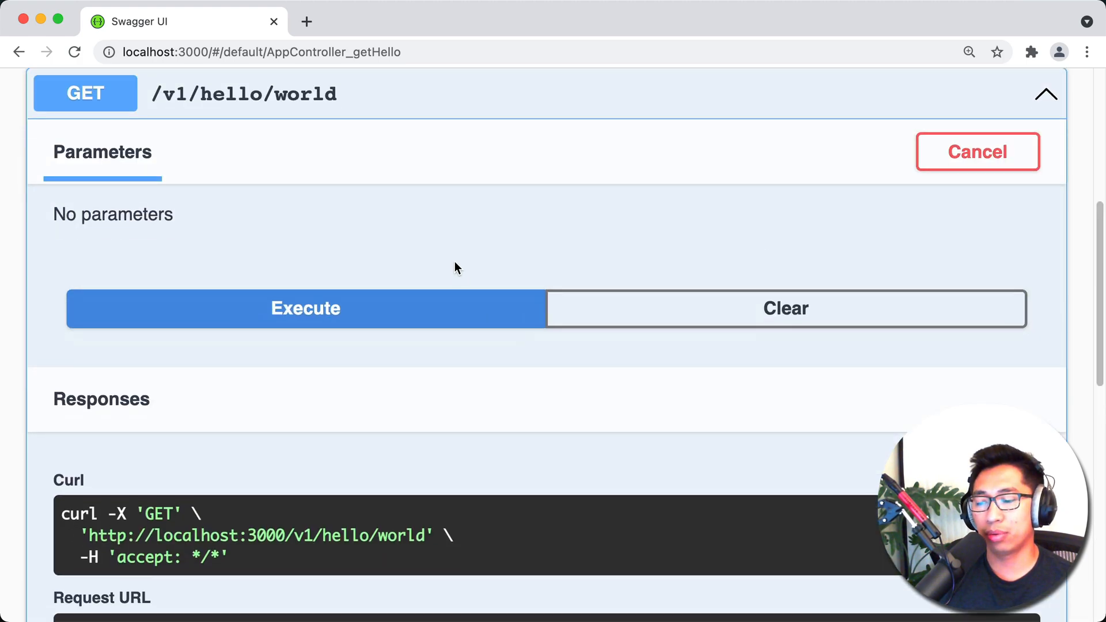
click(306, 309)
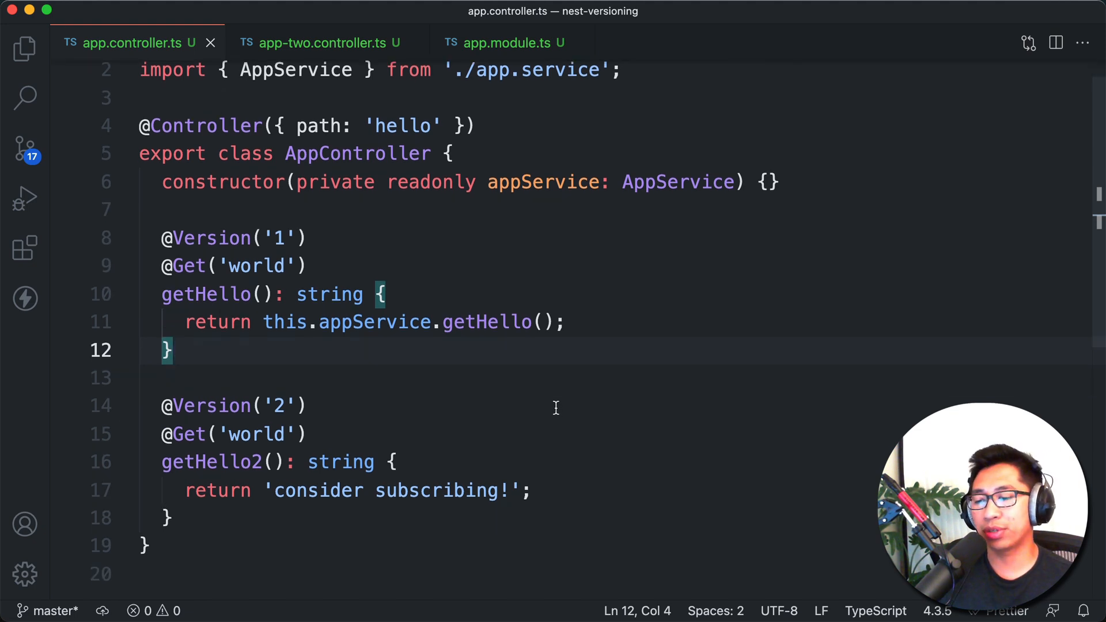
scroll(down, 3)
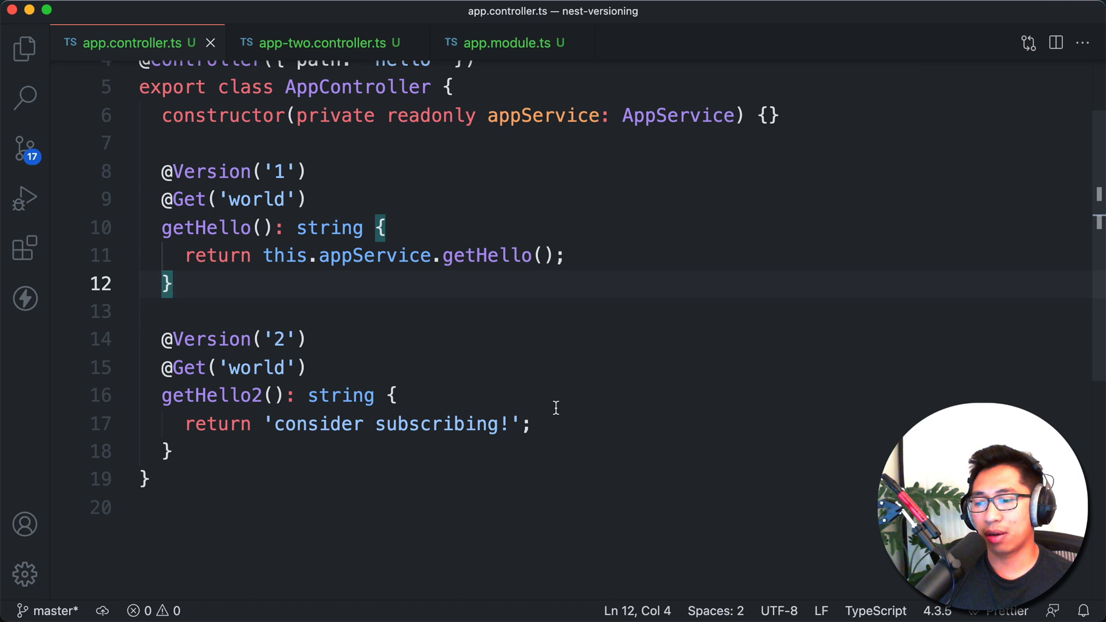
mouse_move(205, 493)
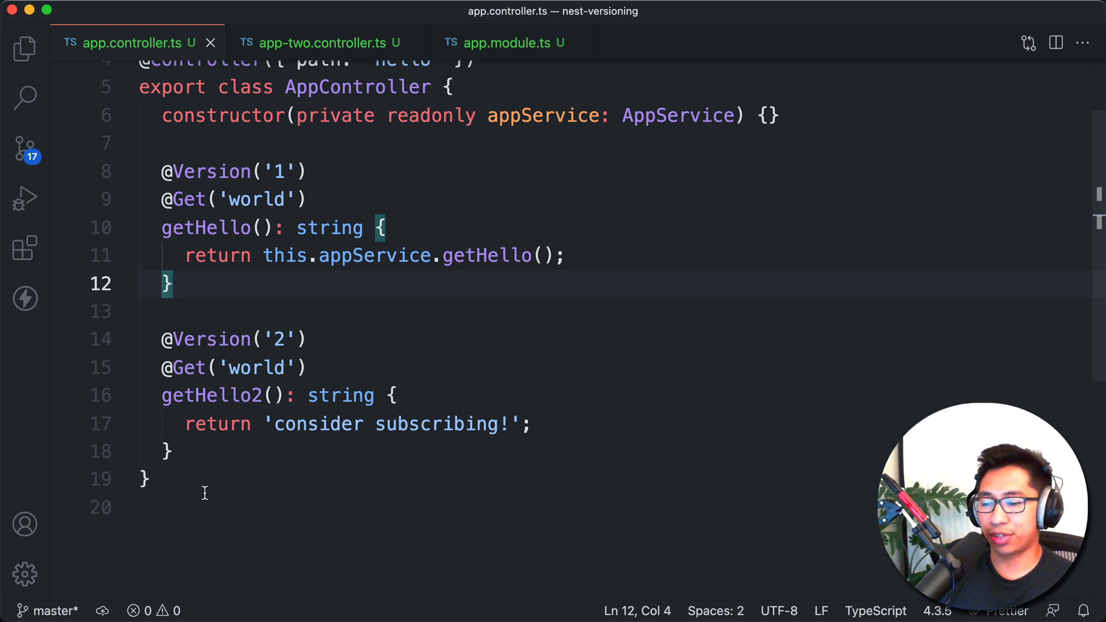
text(getAnot)
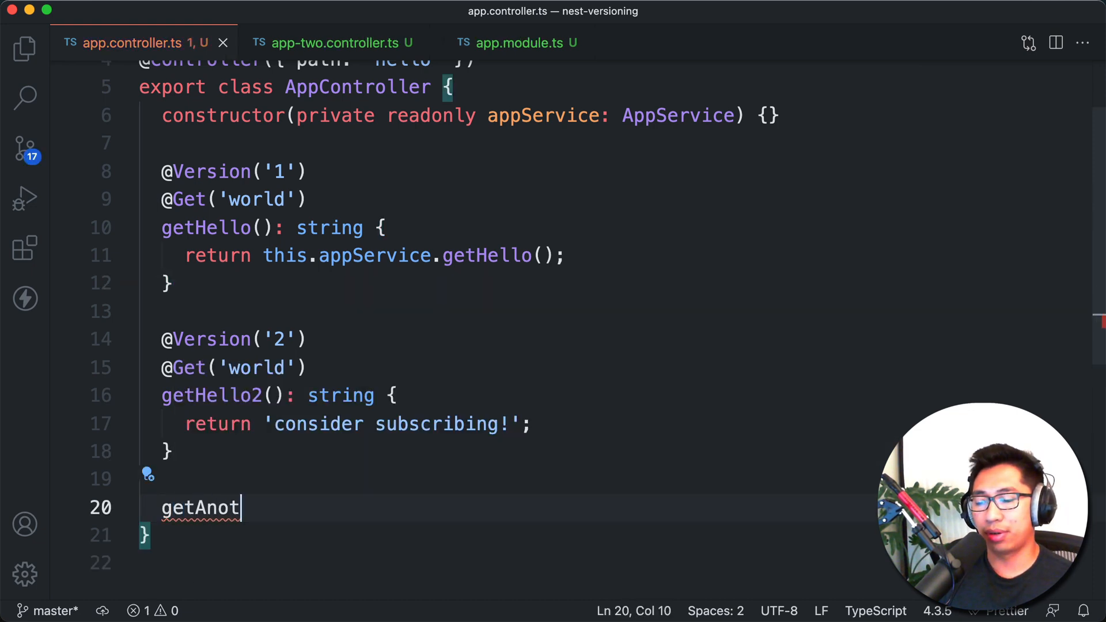
text(her(): string {)
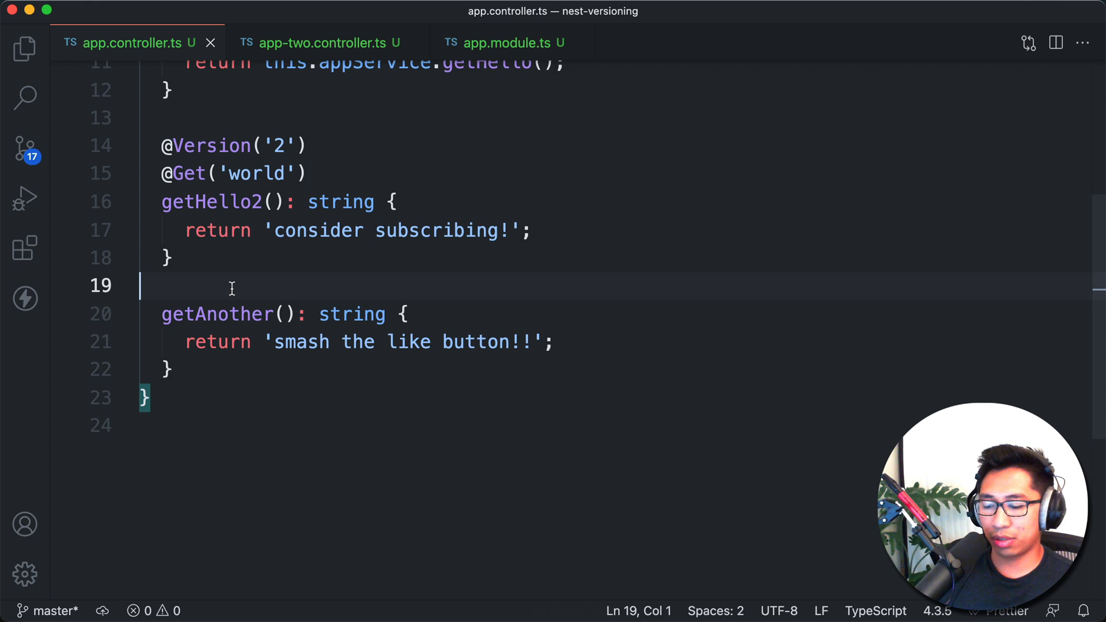
text(@Get('like'))
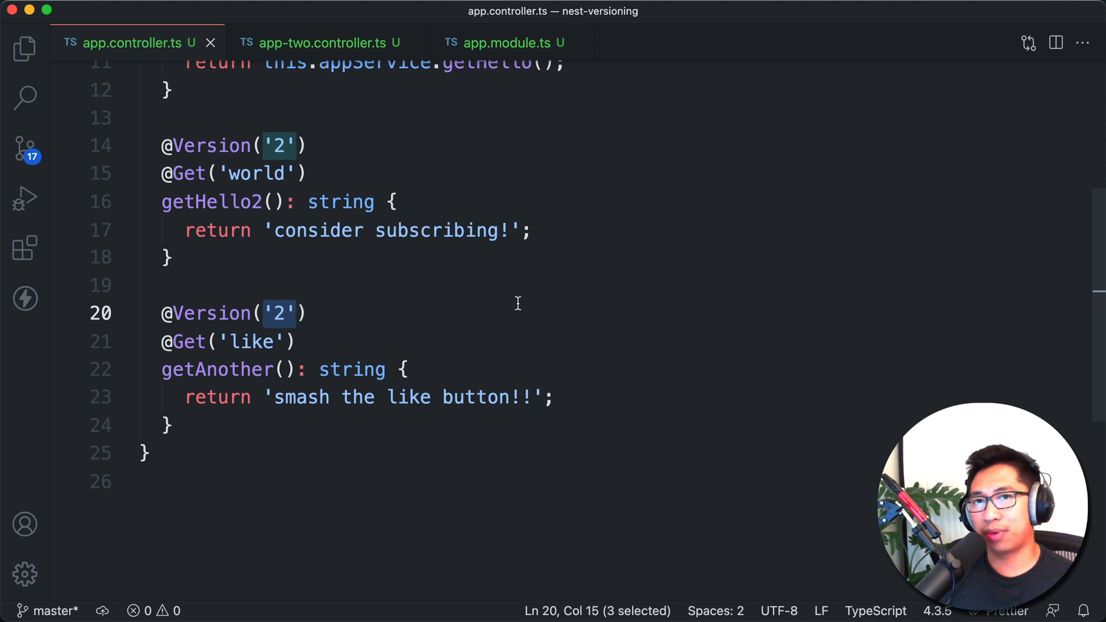
text(Ve)
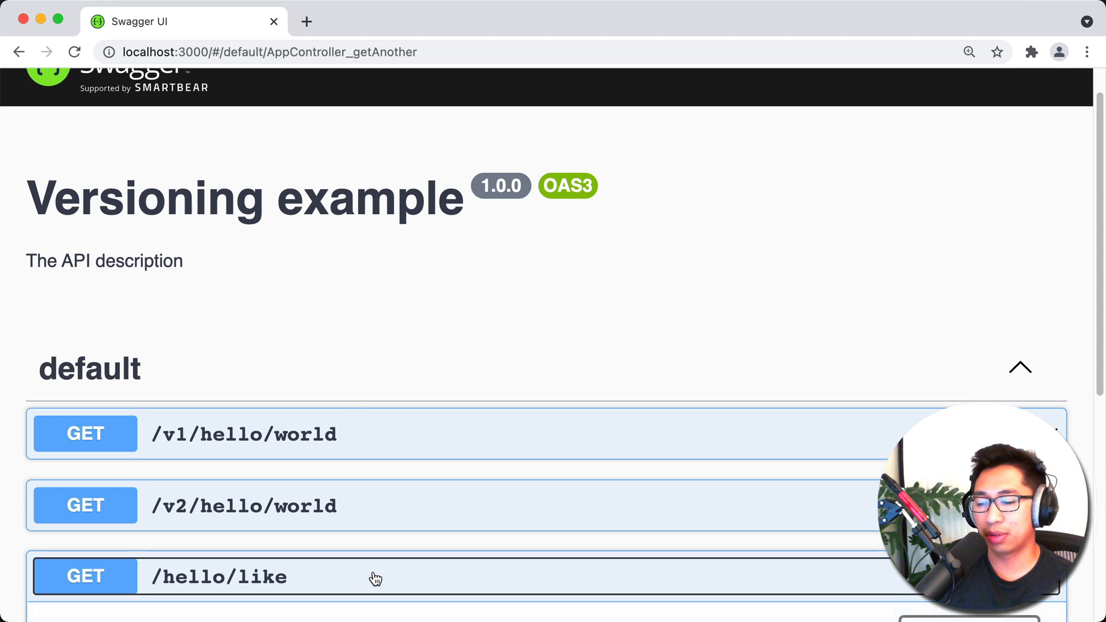
- Expand GET /hello/like in Swagger and start Try it out
click(219, 578)
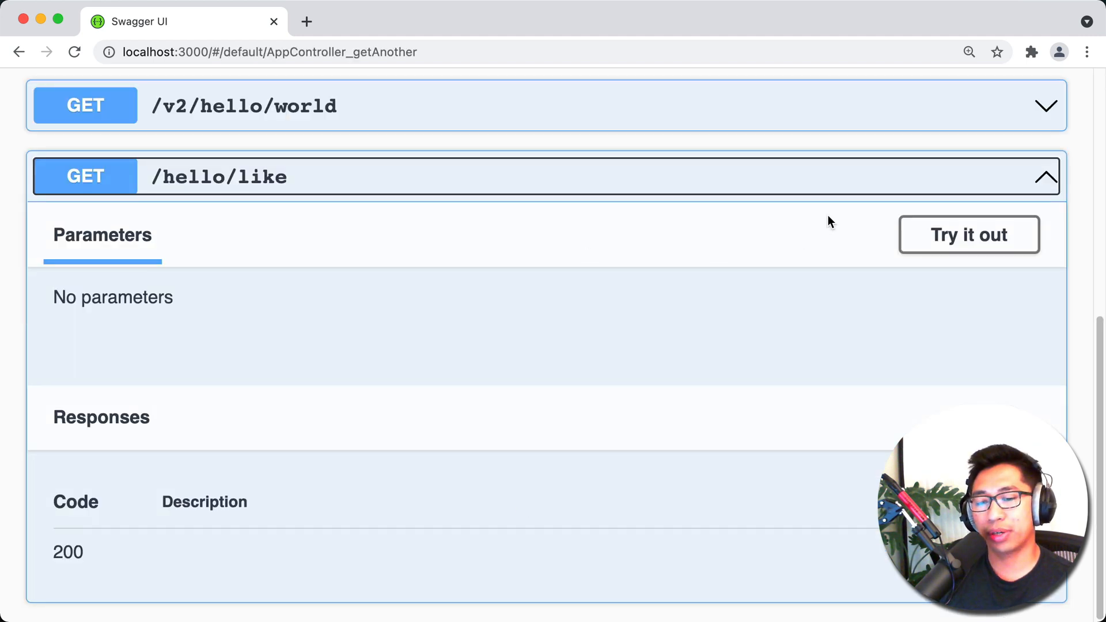
click(970, 235)
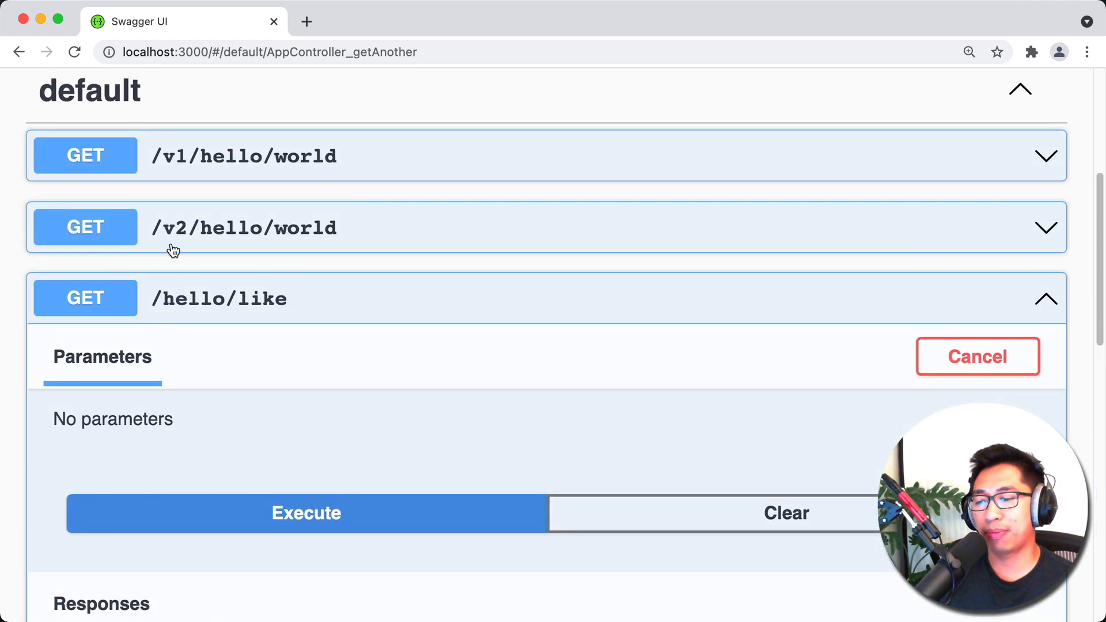
mouse_move(189, 176)
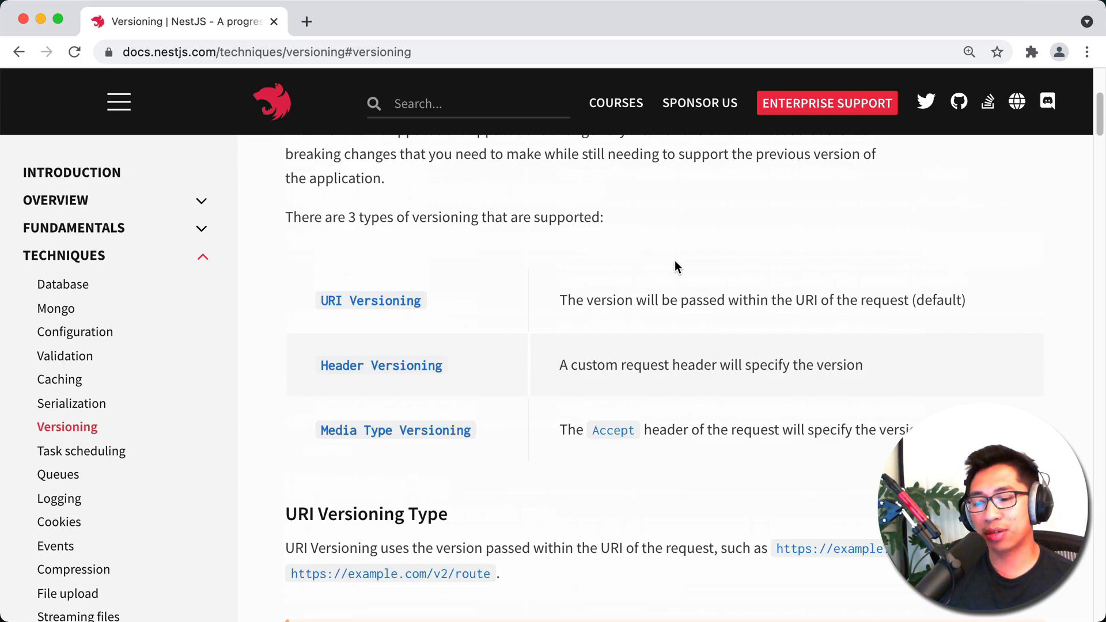
drag(321, 365, 782, 436)
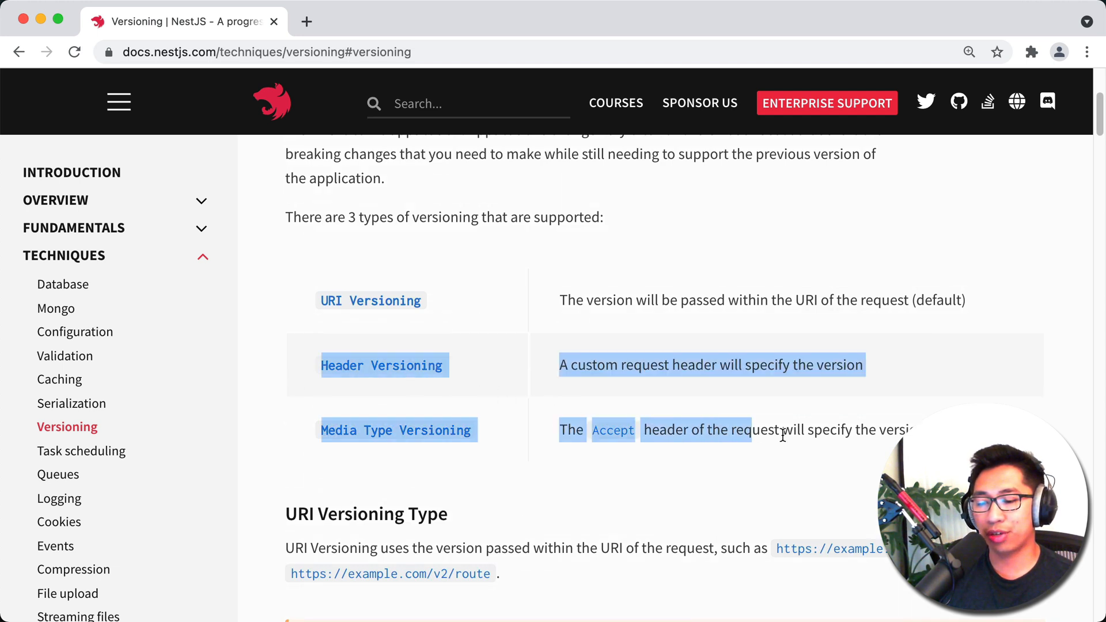
click(585, 457)
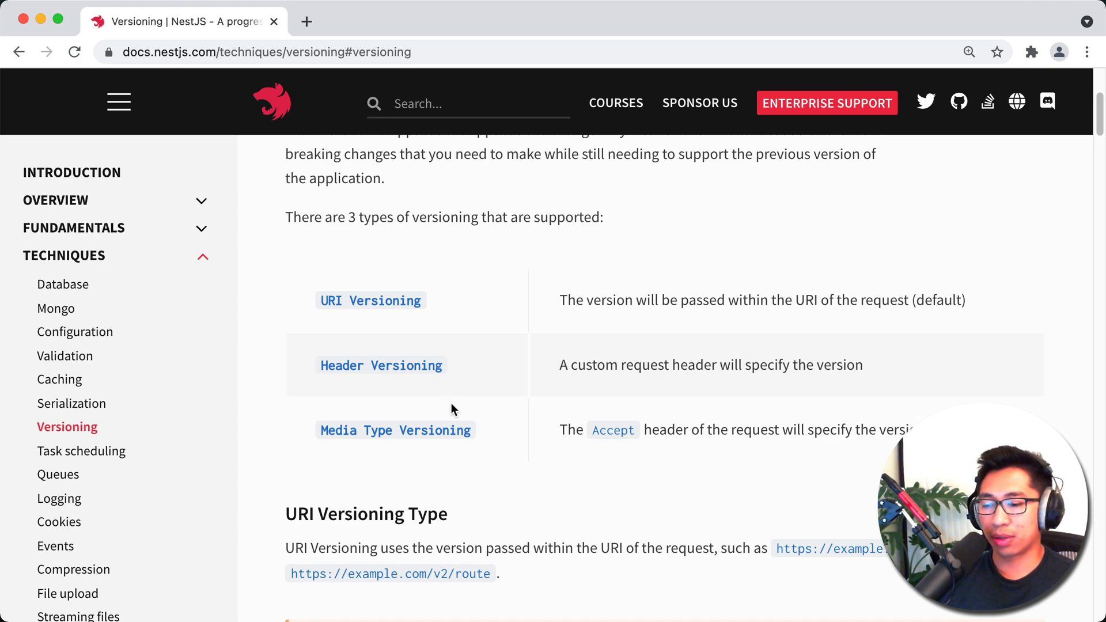
mouse_move(375, 367)
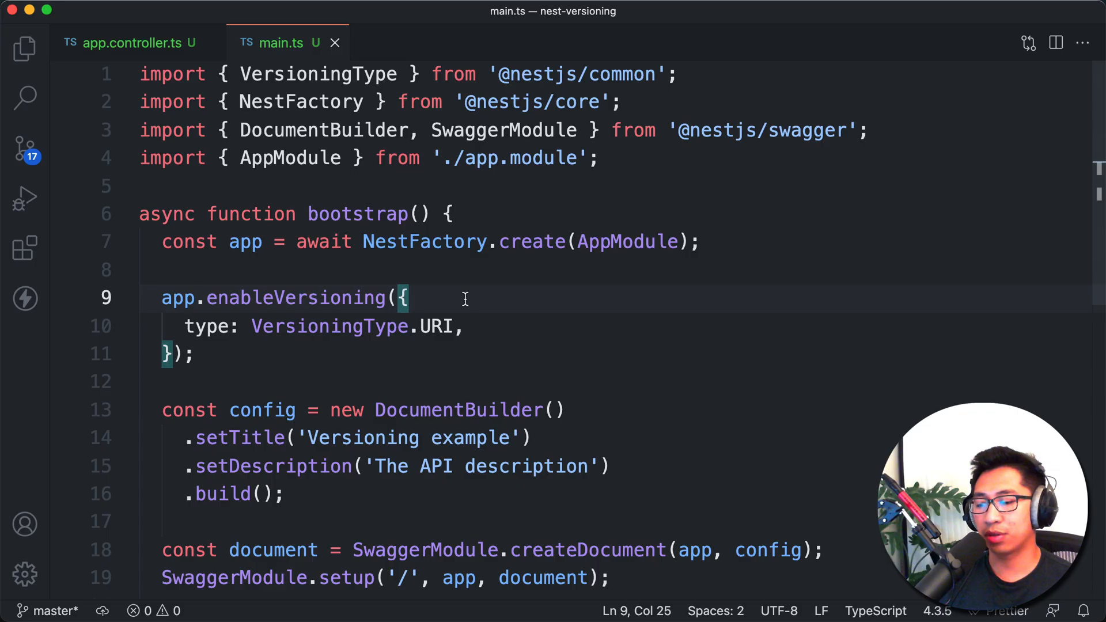
- Switch main.ts to VersioningType.HEADER with header: 'Version-Header'
scroll(down, 3)
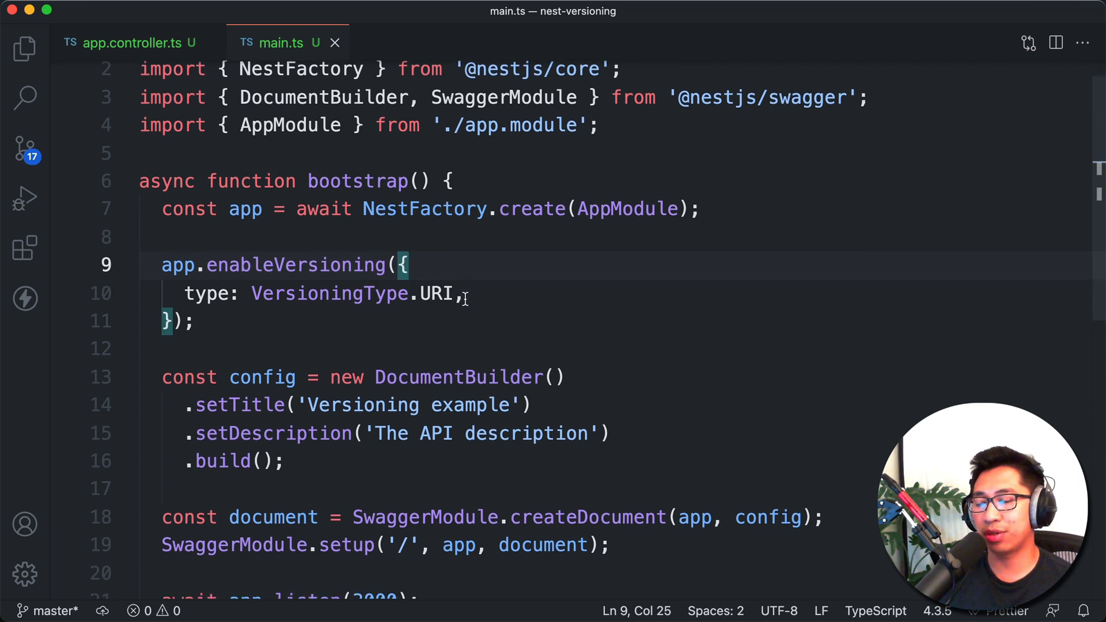
mouse_move(498, 288)
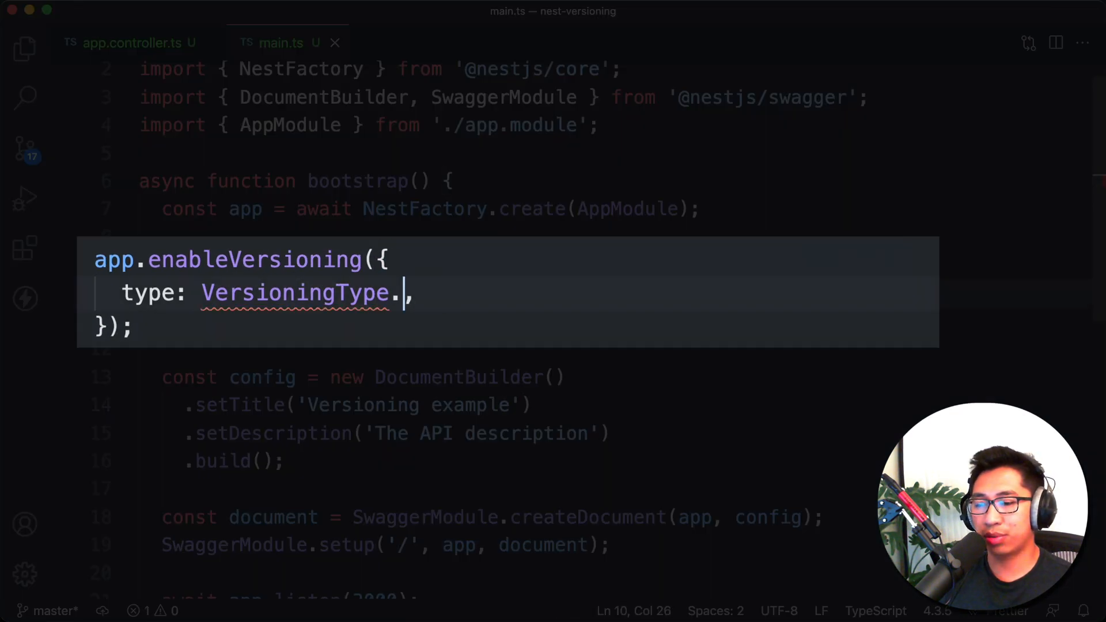
text(HEADER)
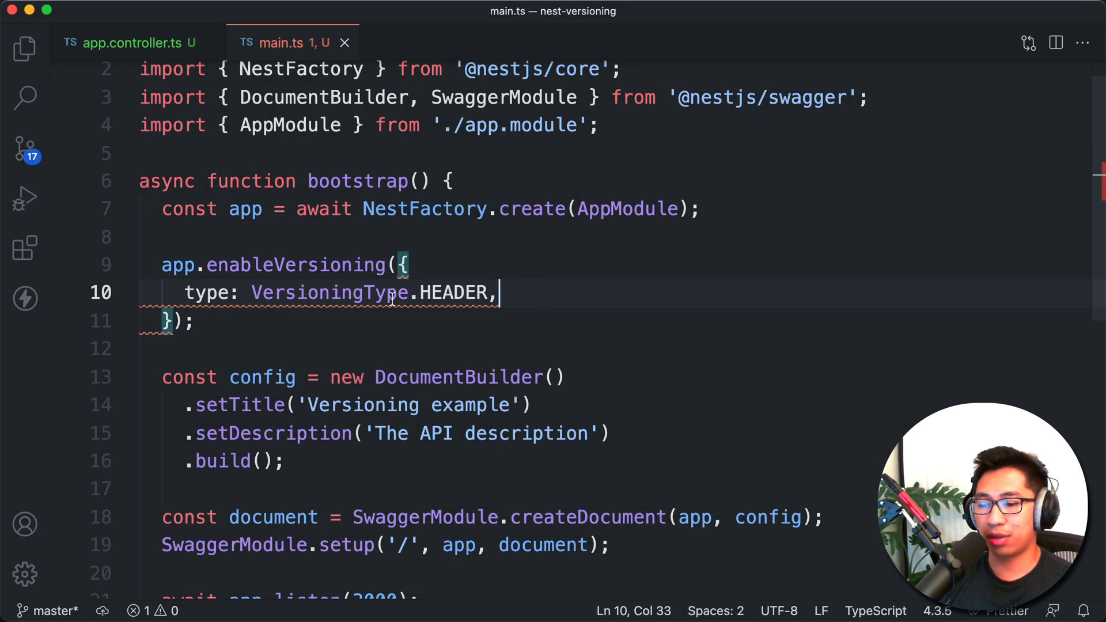
mouse_move(533, 295)
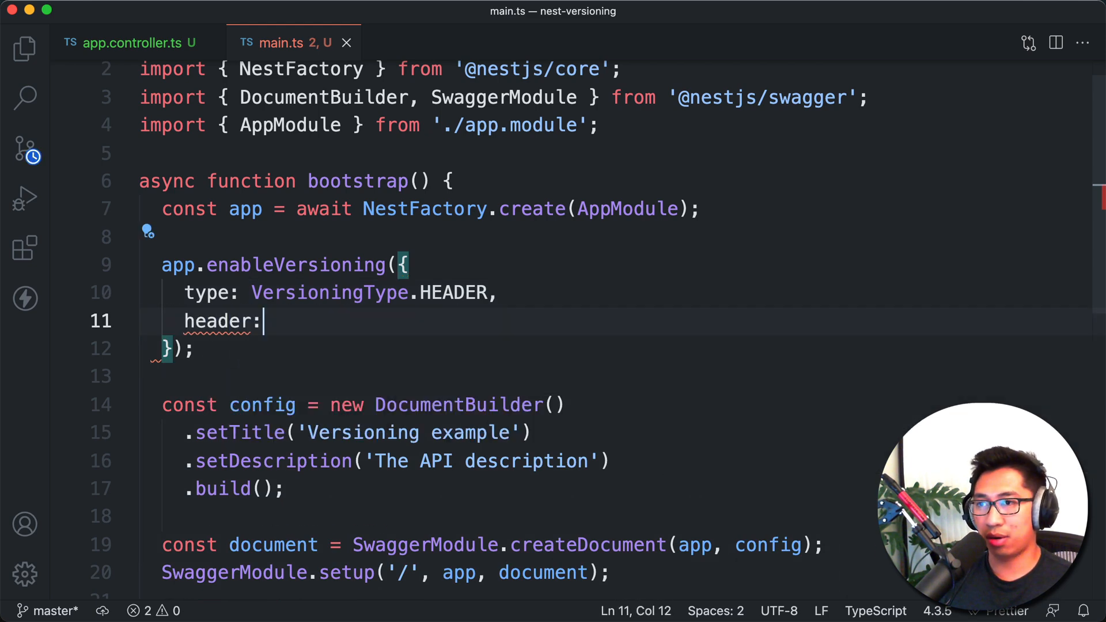
text('')
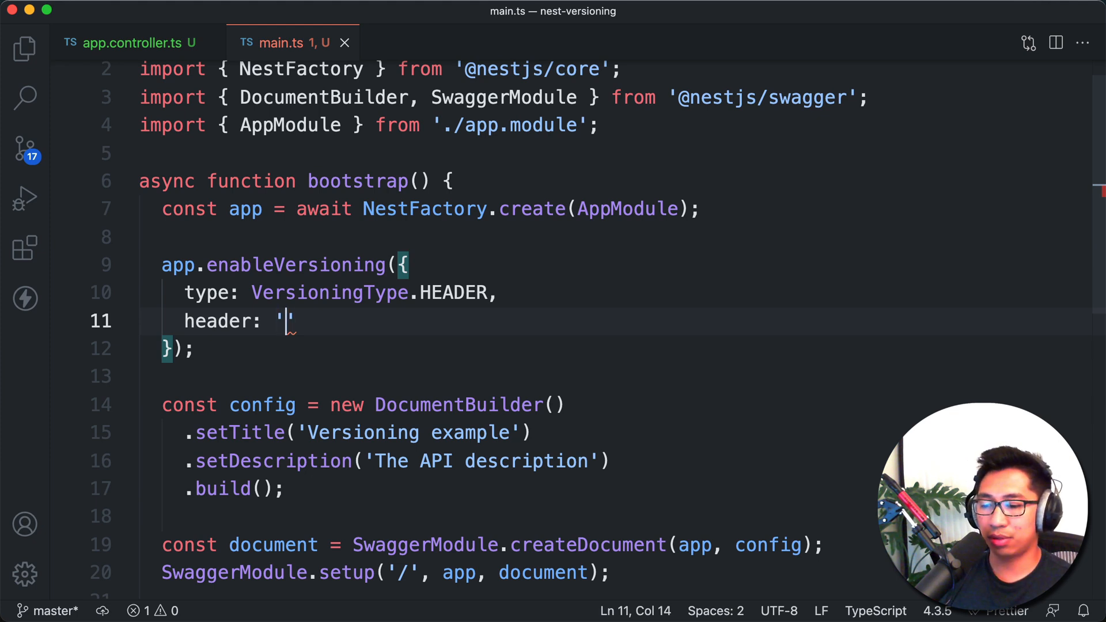
text(Version)
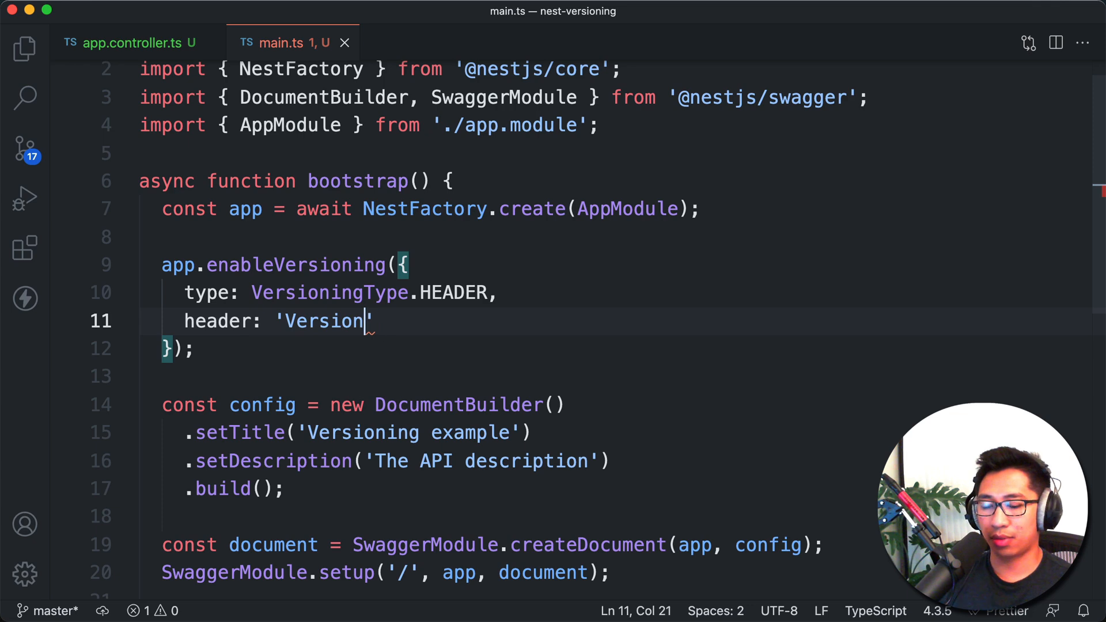
text(-Header)
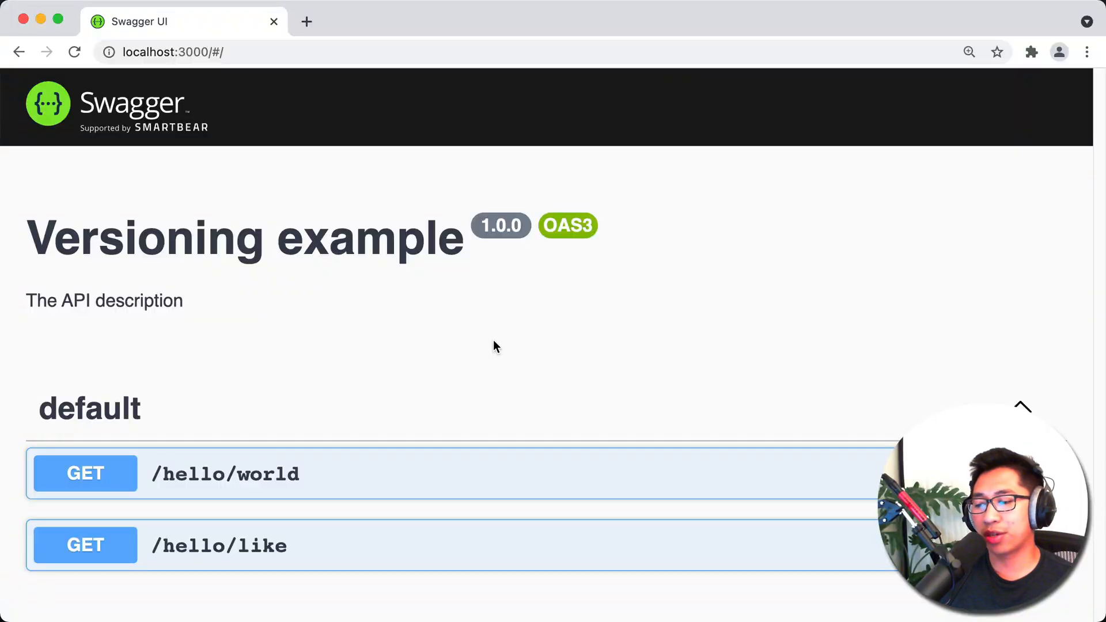
mouse_move(381, 416)
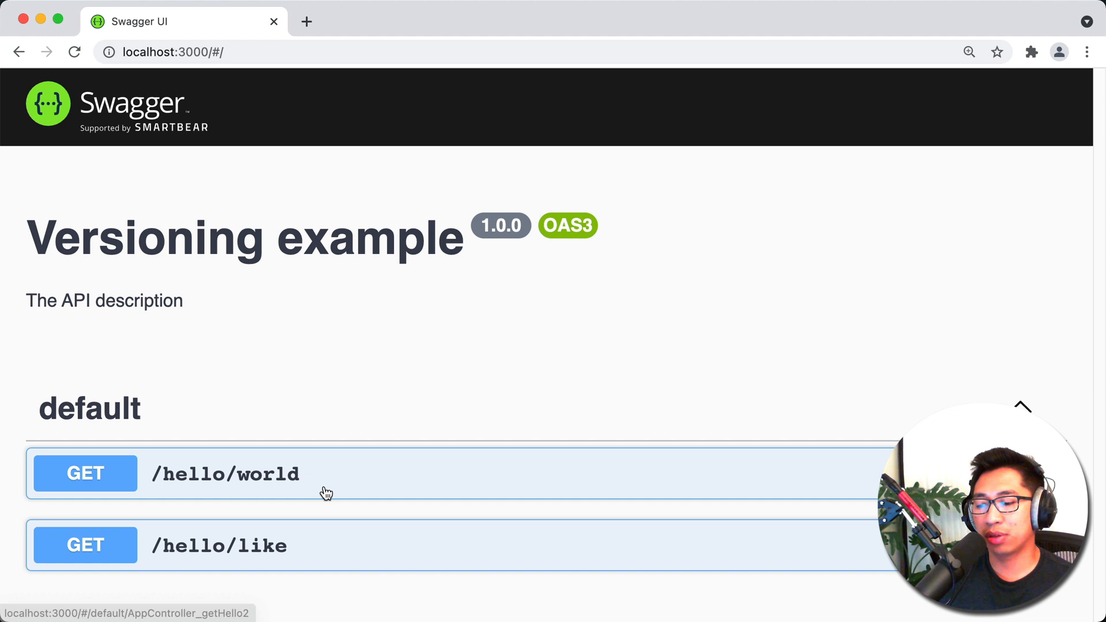
mouse_move(288, 419)
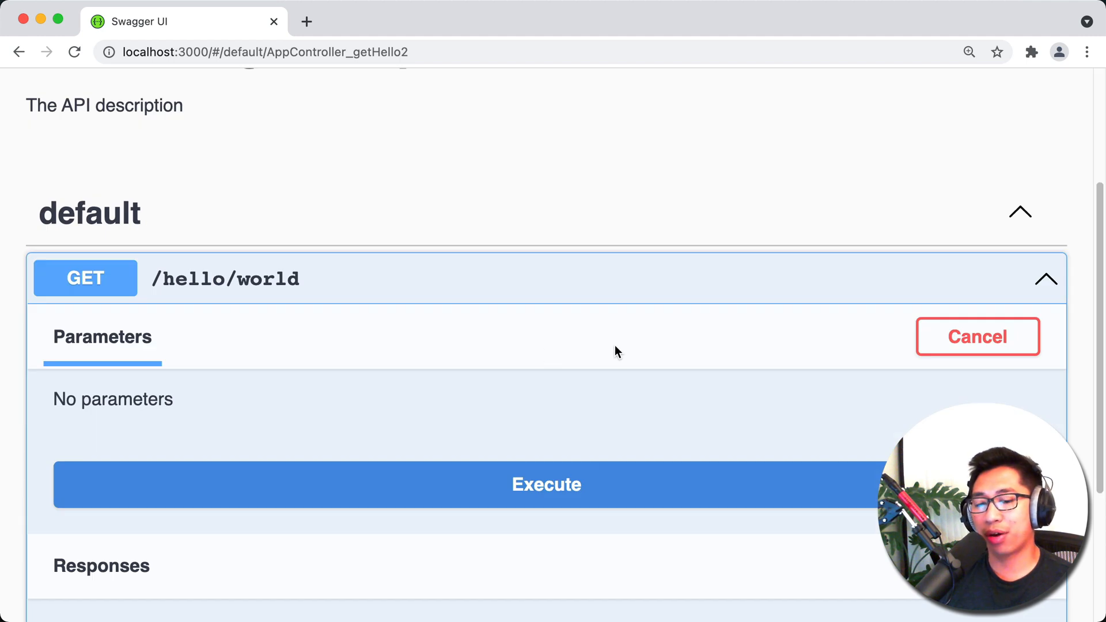
- Send GET /hello/world without a version header and see the 404 Not Found response
click(978, 337)
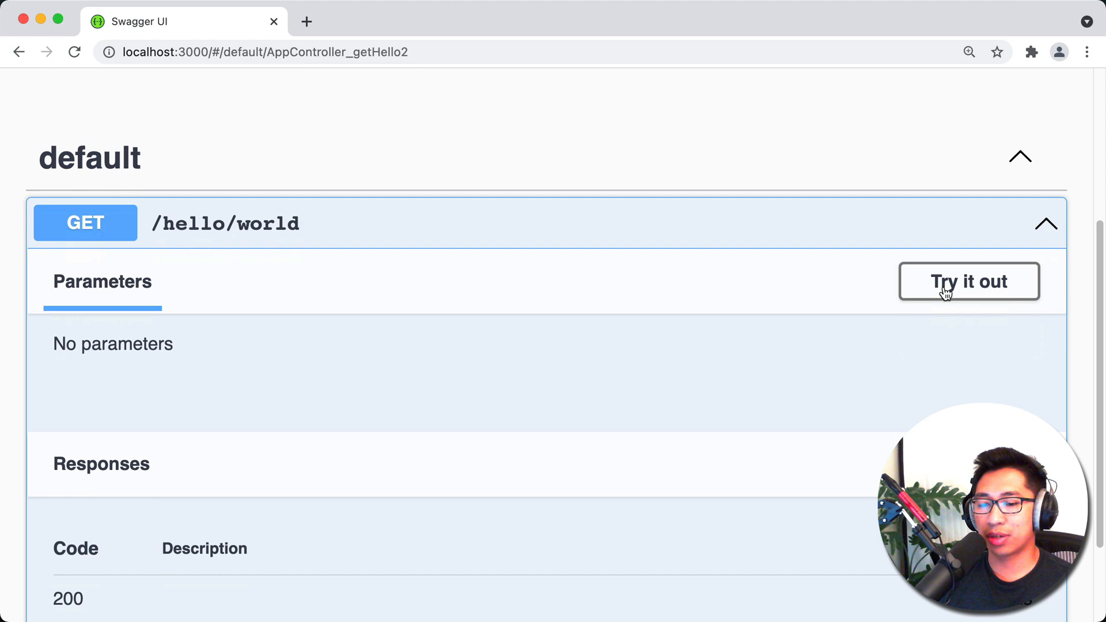
click(969, 281)
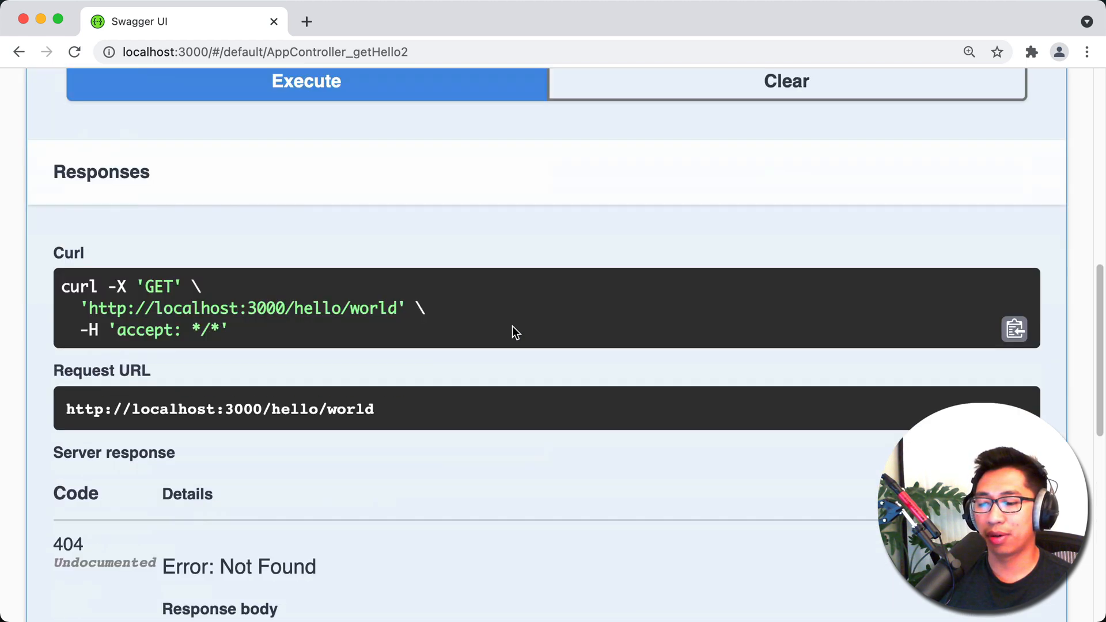
scroll(down, 3)
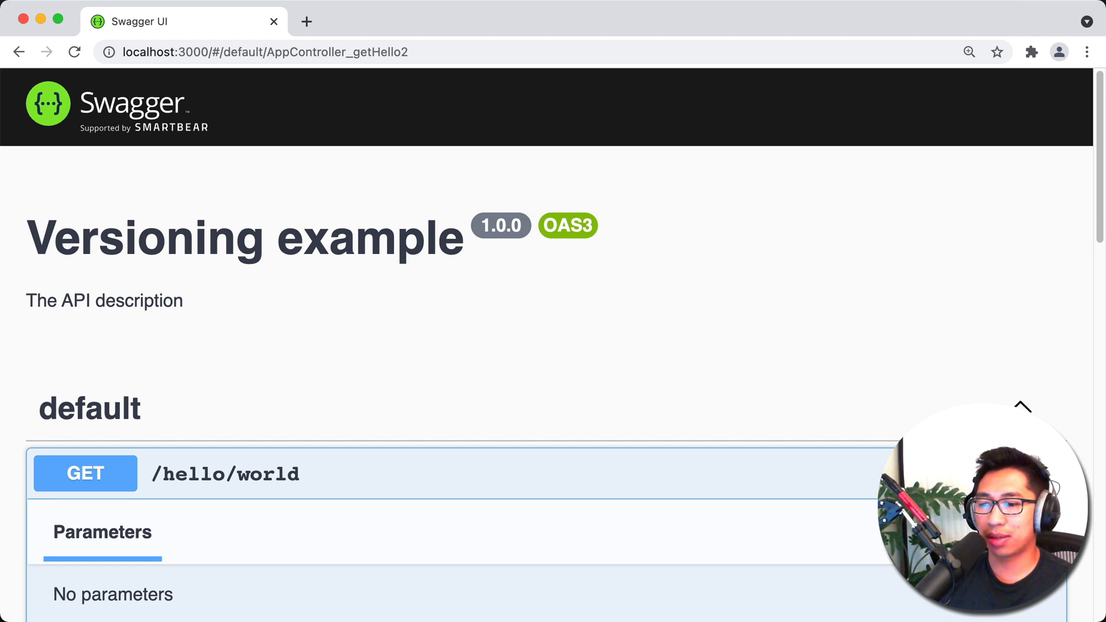
mouse_move(42, 19)
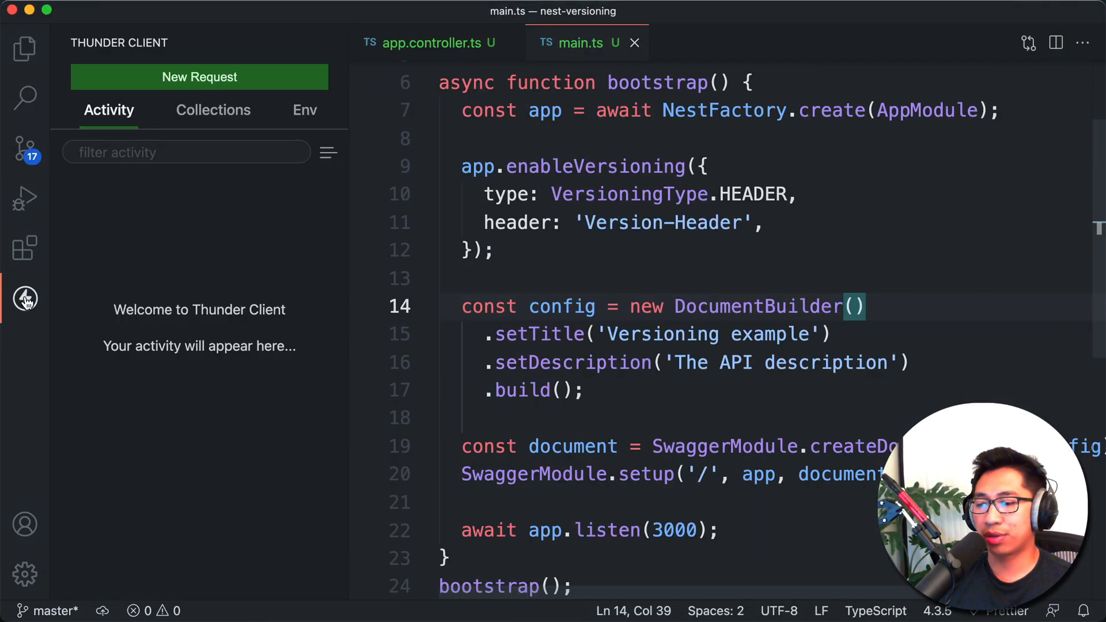
- In Thunder Client, send GET /hello/world and add a Version-Header header with value 1
click(200, 76)
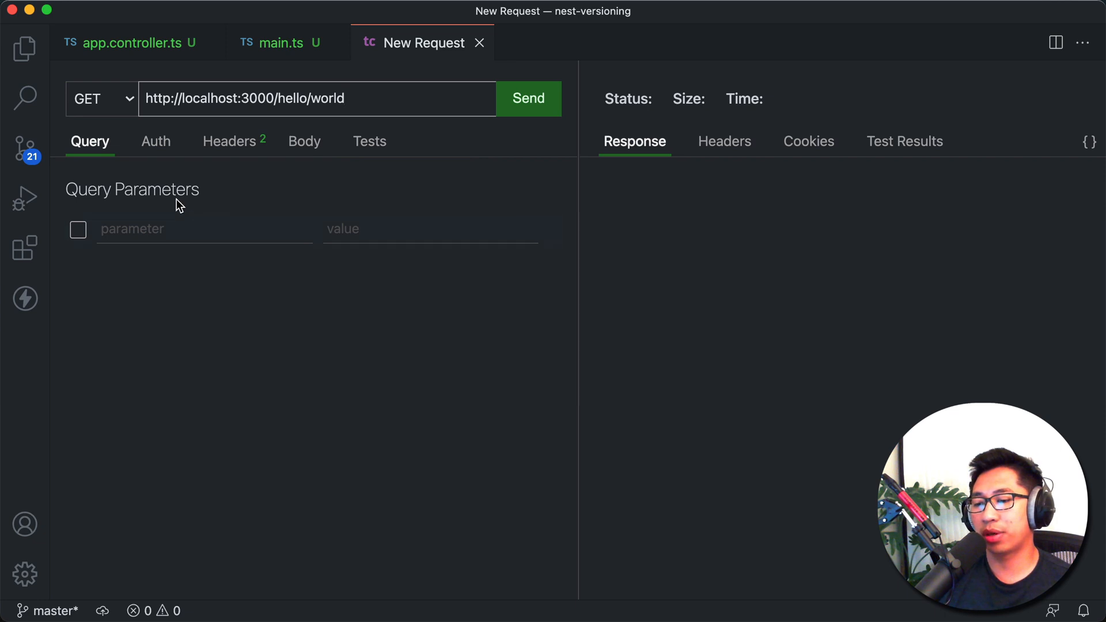
click(528, 98)
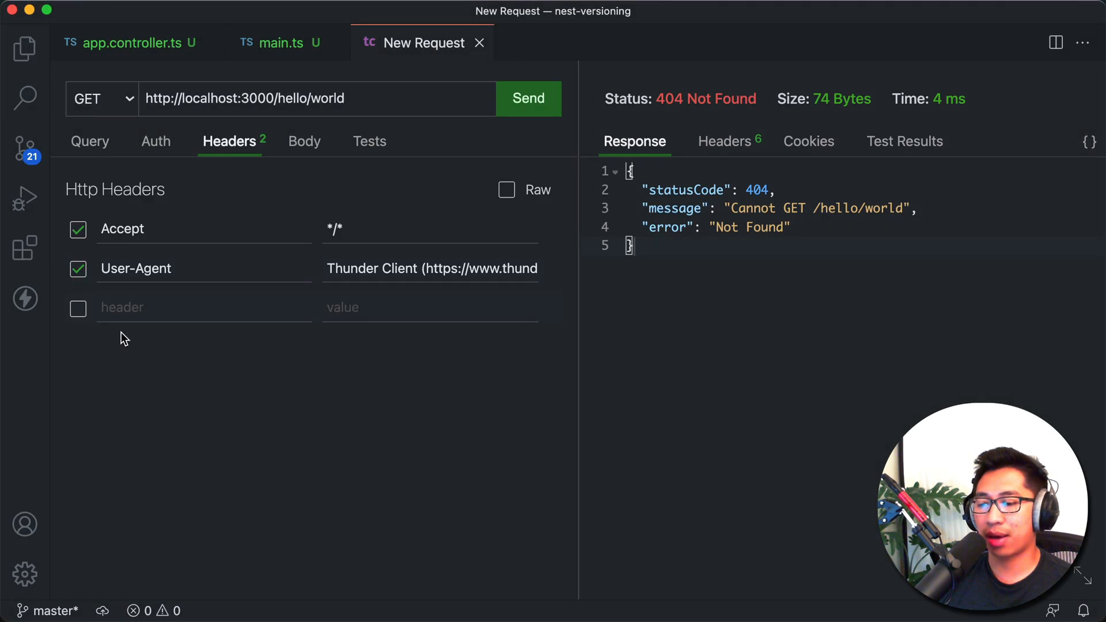
click(282, 42)
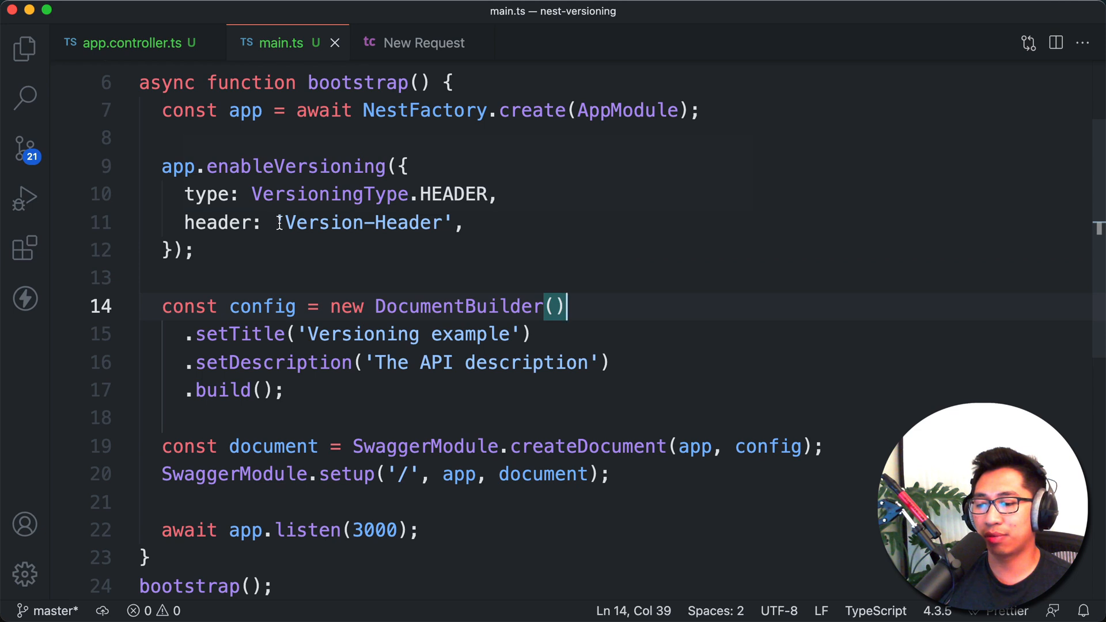
click(424, 43)
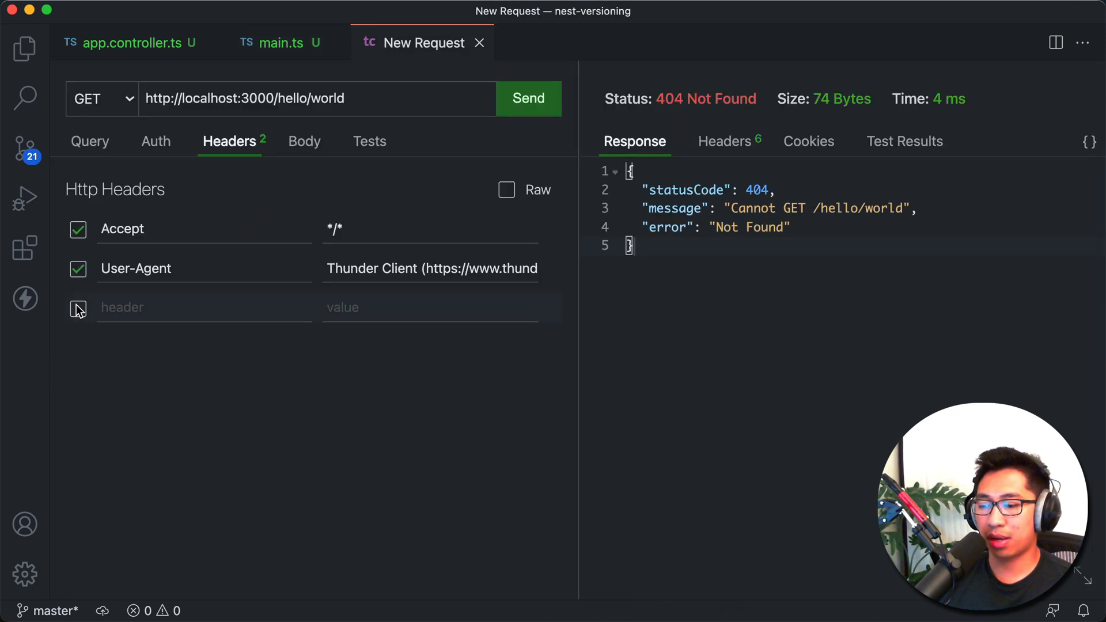
text(Version-Header)
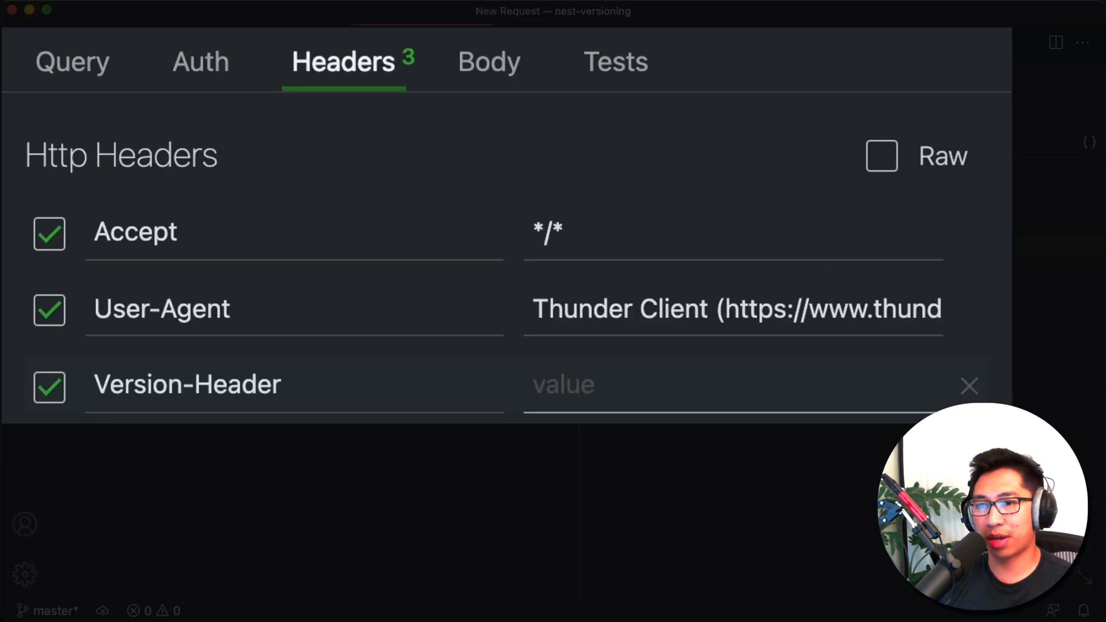
text(1)
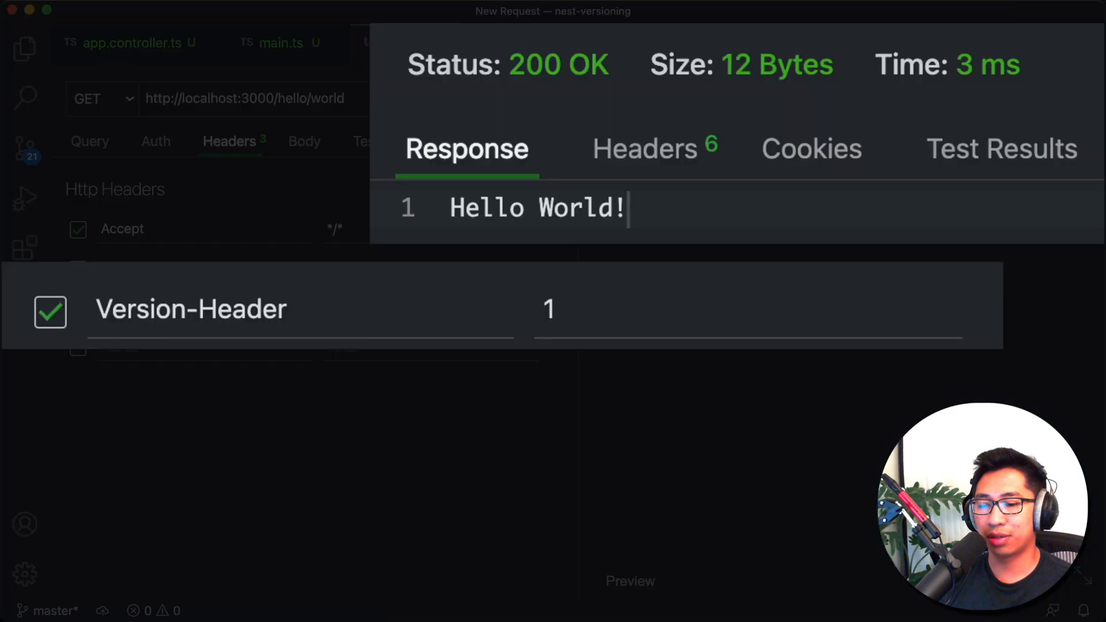
- Set Version-Header to 2, target /hello/like, then send with the header unchecked to get 'smash the like button!!'
click(595, 320)
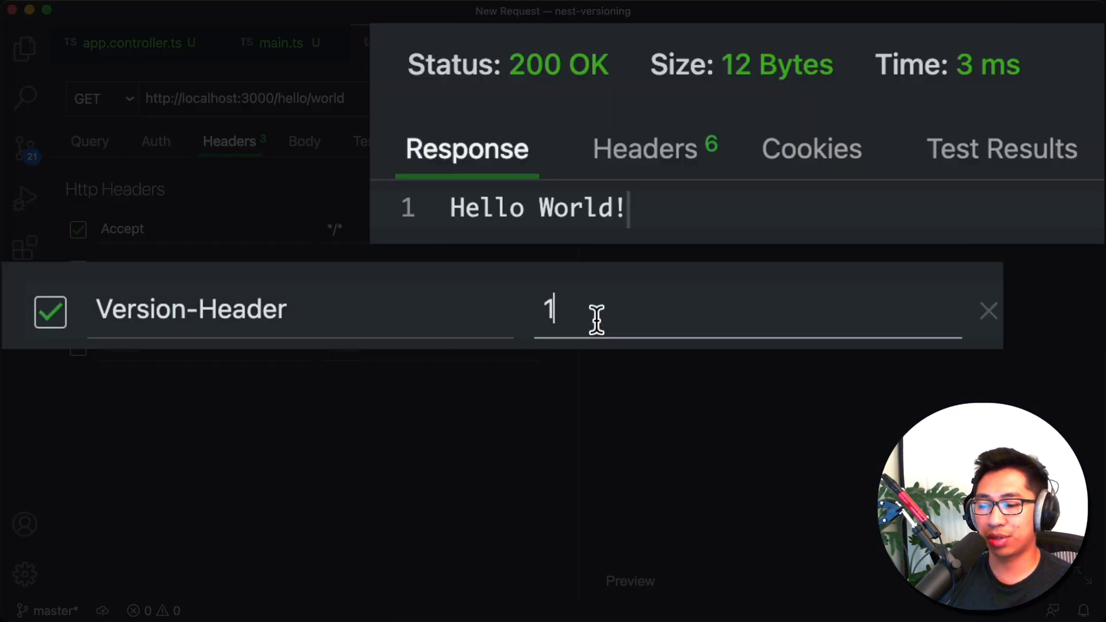
text(2)
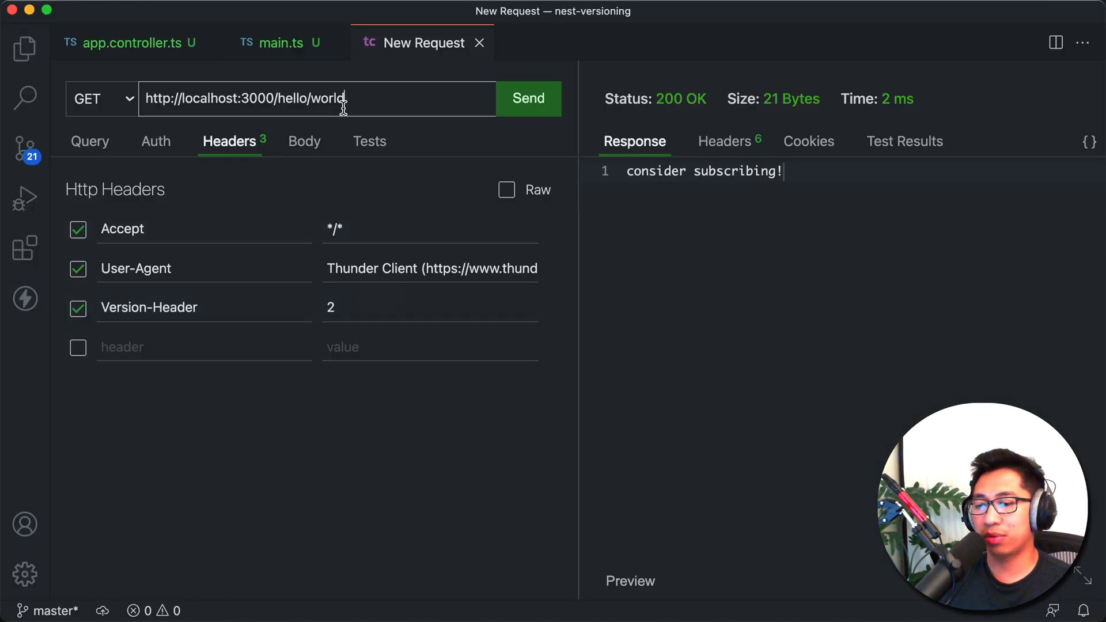
text(lik)
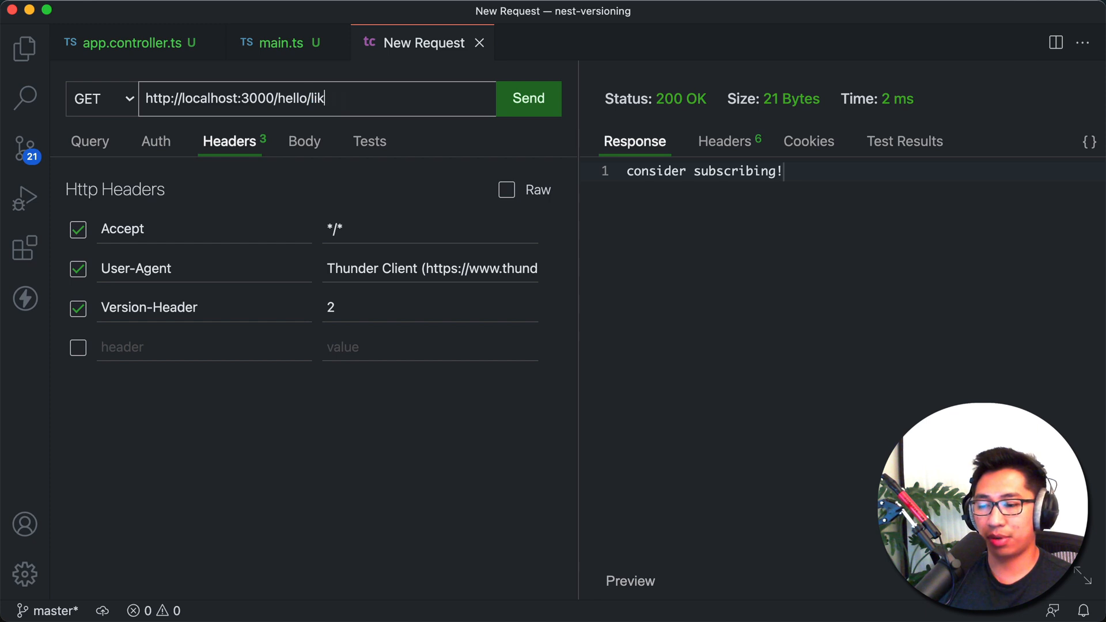
click(78, 307)
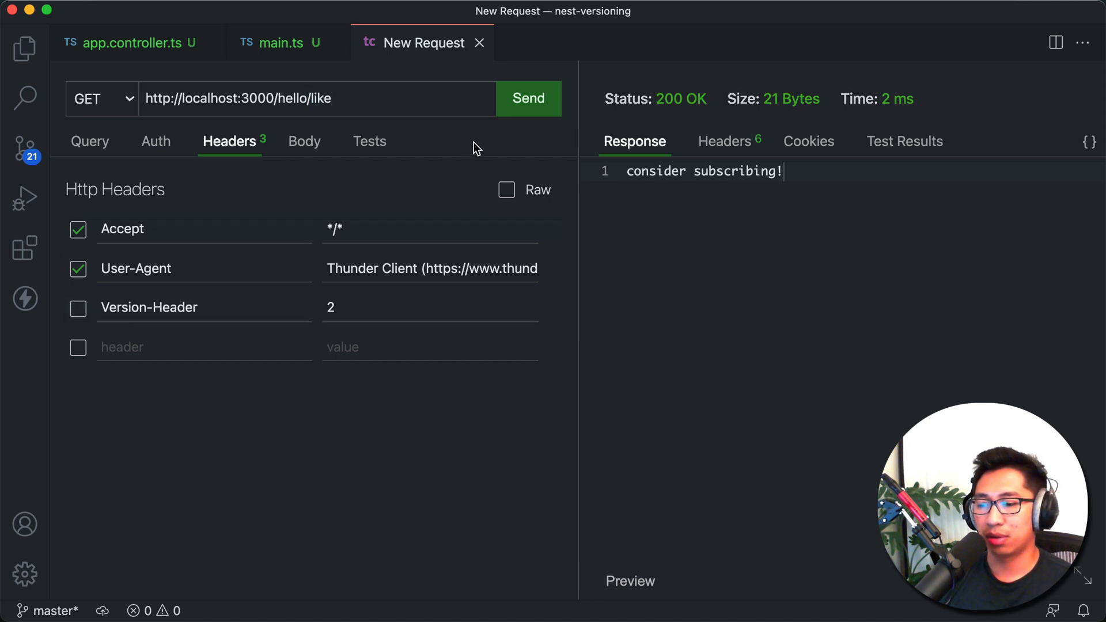
click(528, 99)
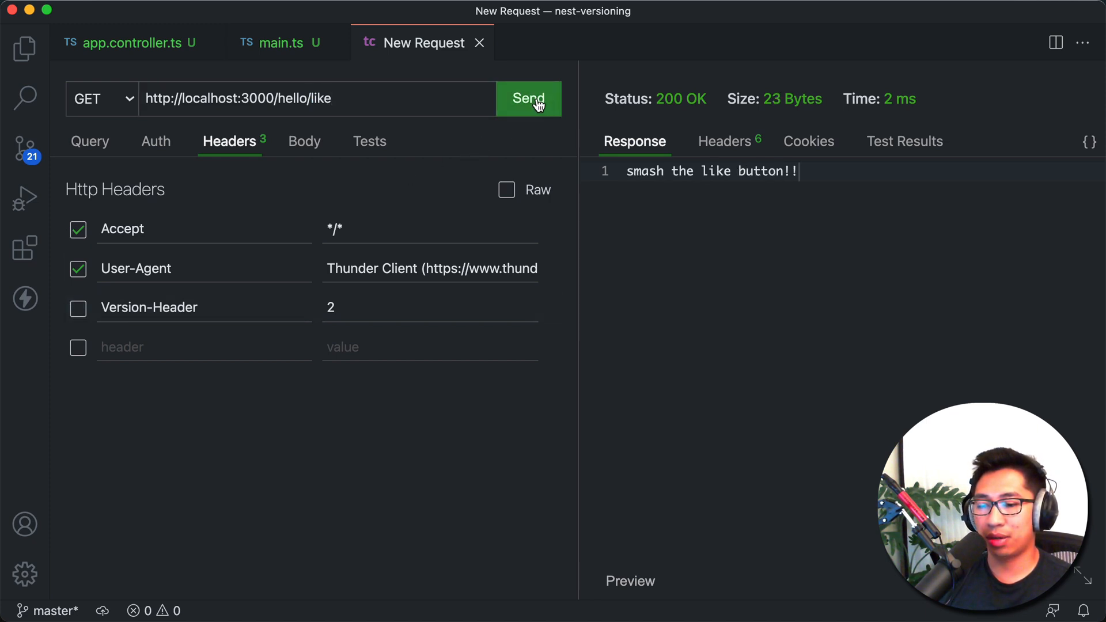
mouse_move(414, 332)
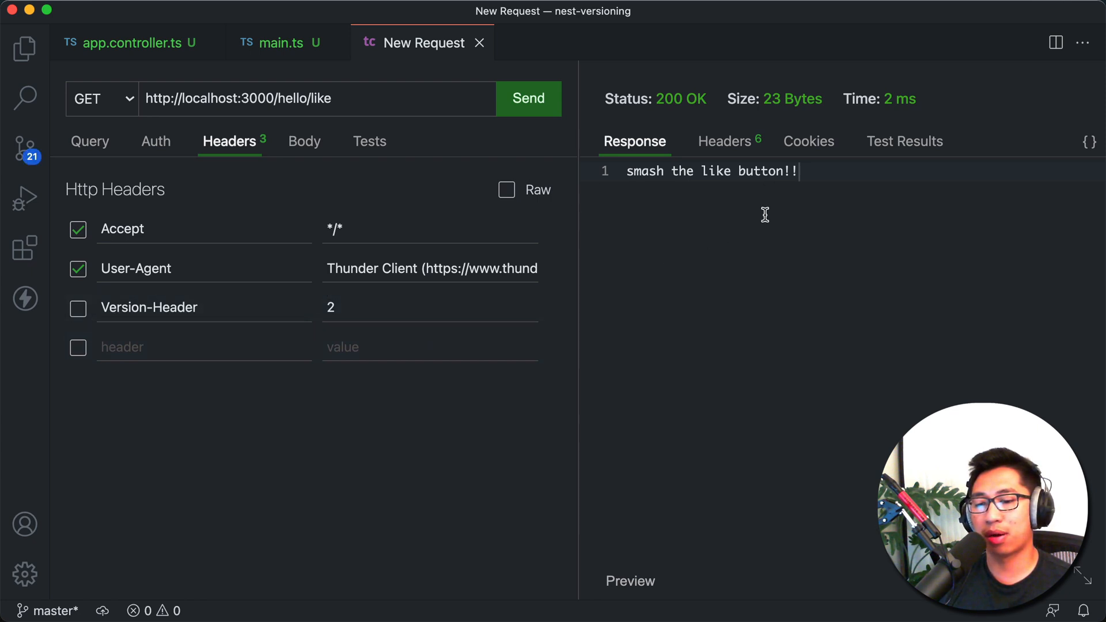
click(286, 44)
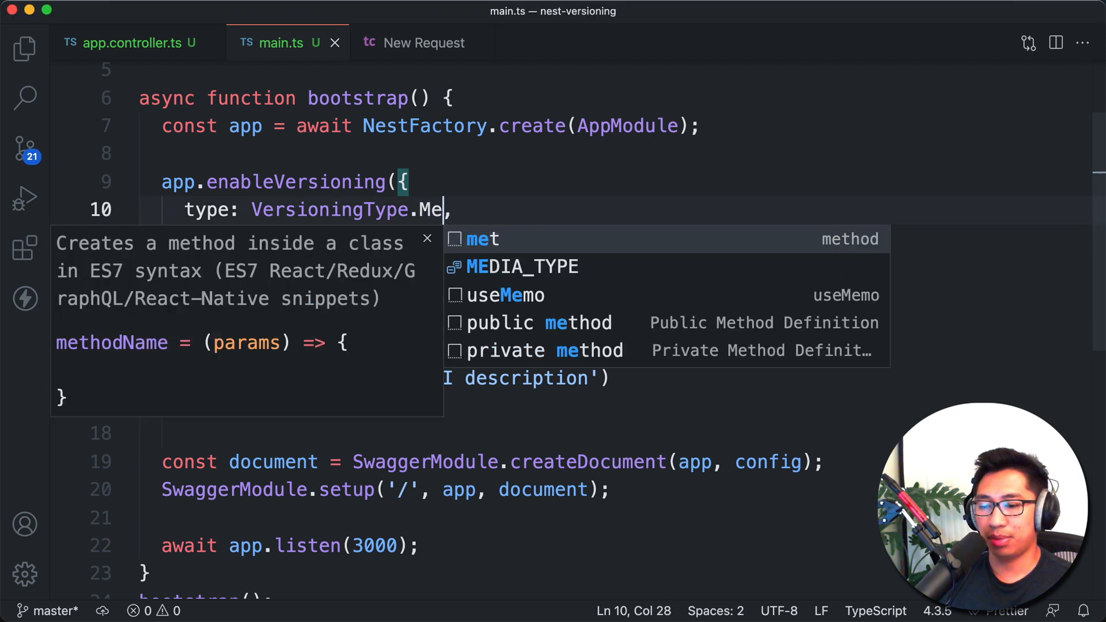
- Switch main.ts to VersioningType.MEDIA_TYPE versioning with key 'v='
click(521, 267)
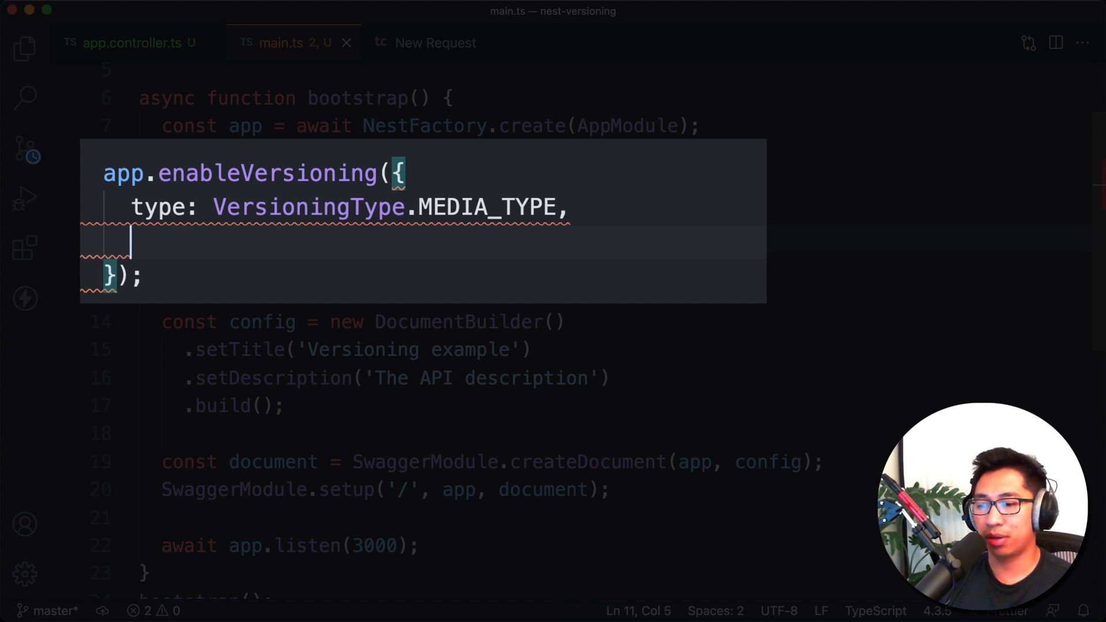
text(key:)
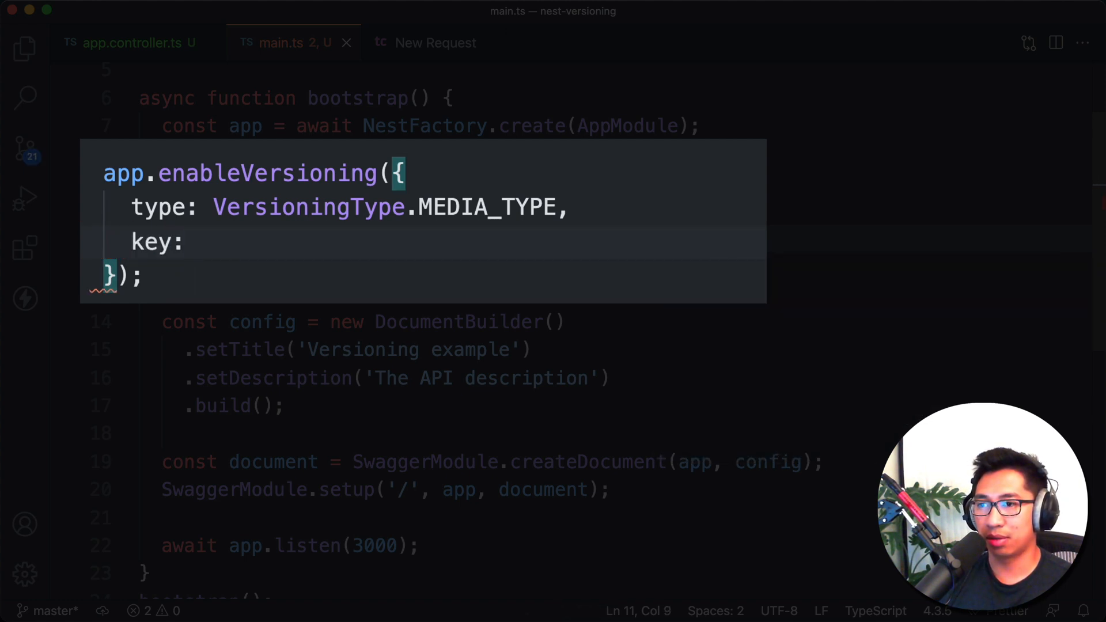
text('')
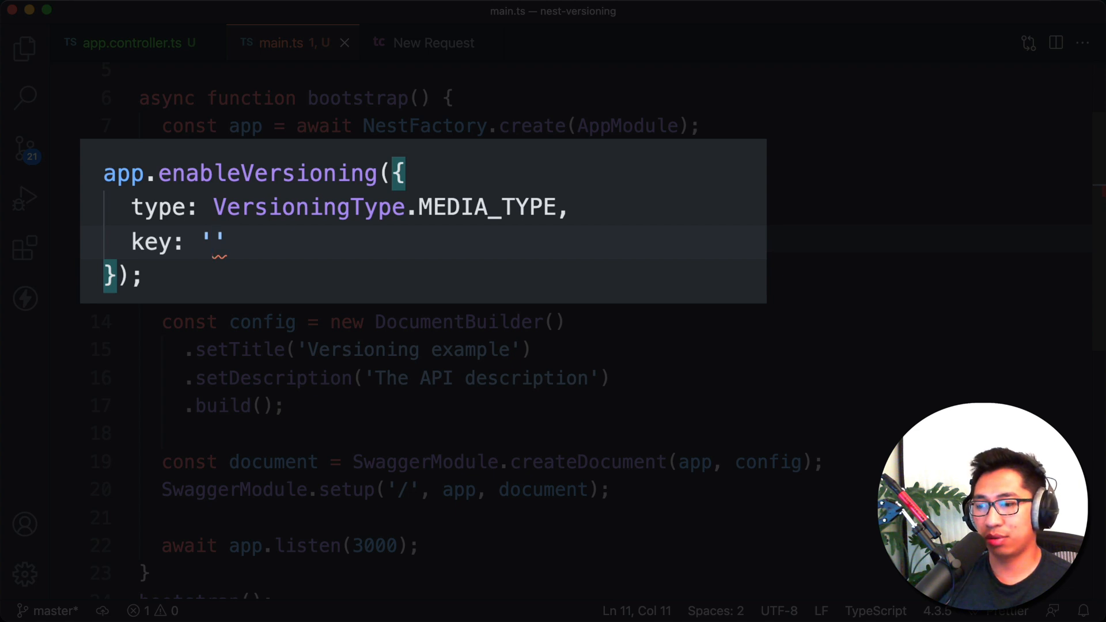
click(423, 42)
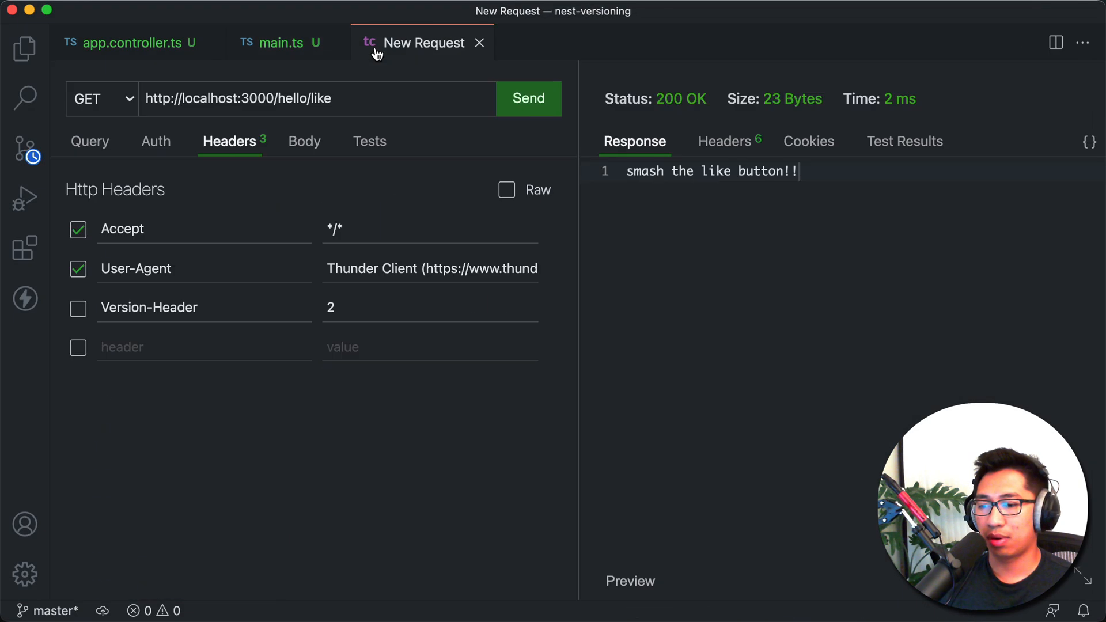
mouse_move(433, 387)
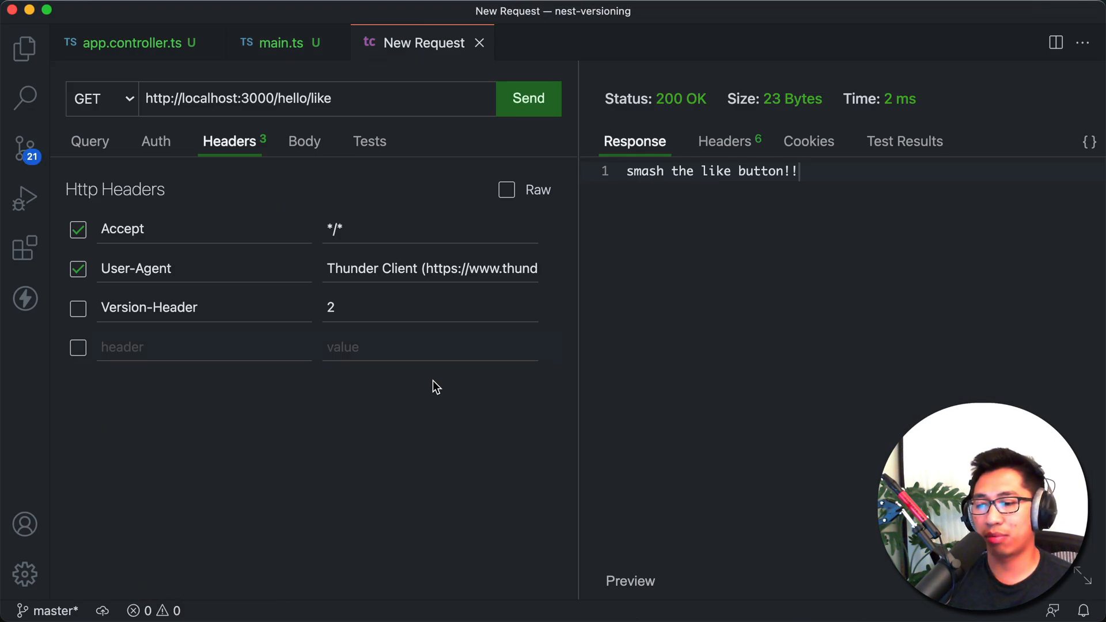
mouse_move(576, 325)
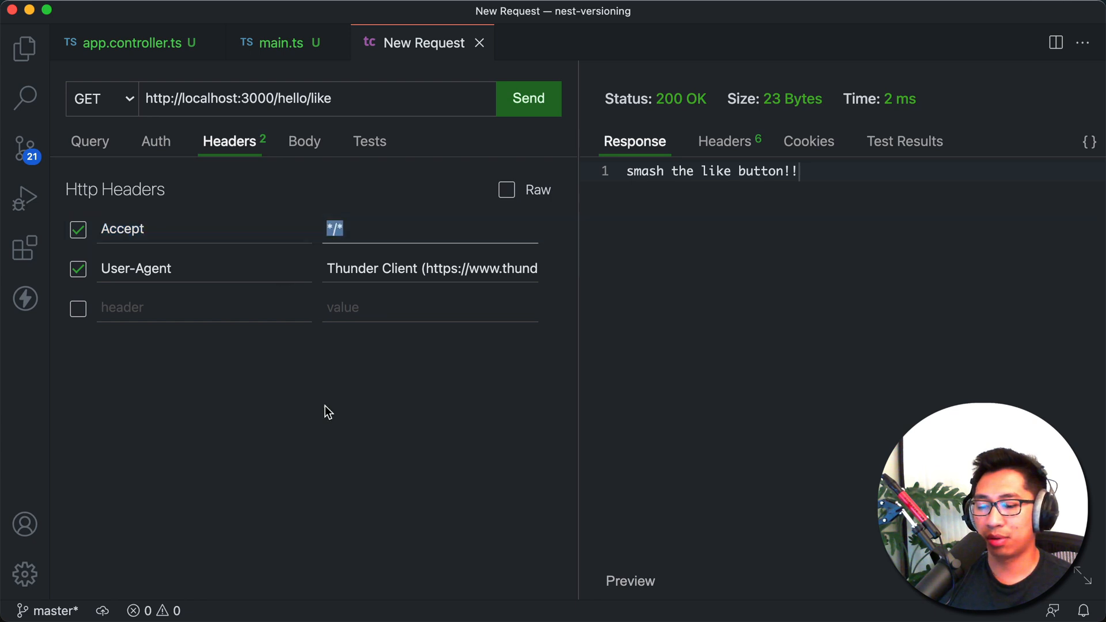
- In Thunder Client set Accept to application/json;v=2 and send the /hello/world request
text(appli)
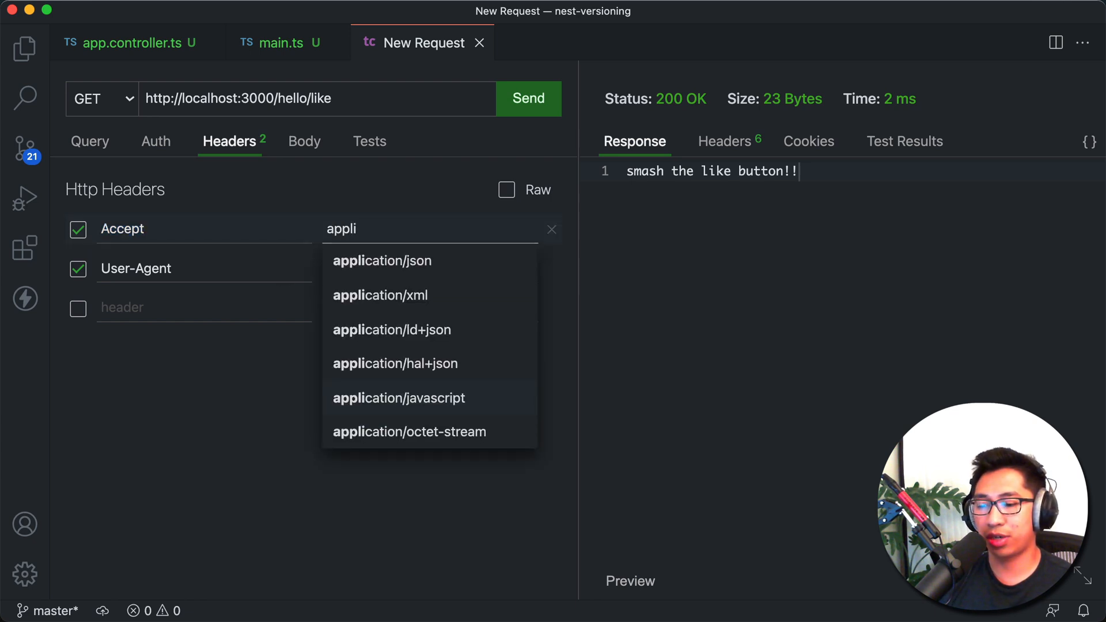
click(382, 260)
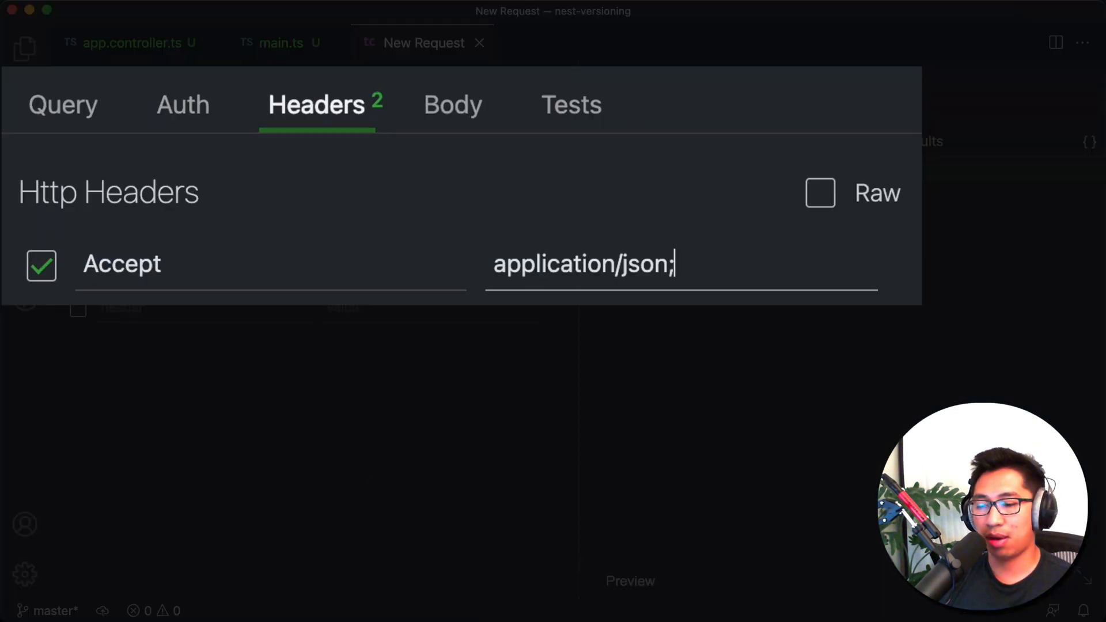
text(v)
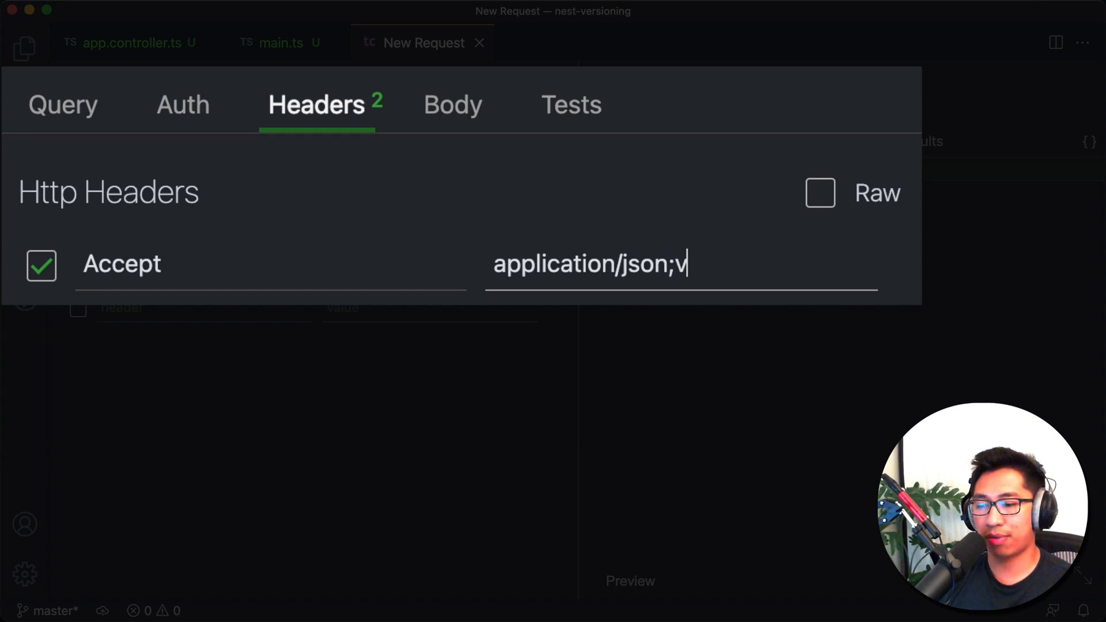
text(=1)
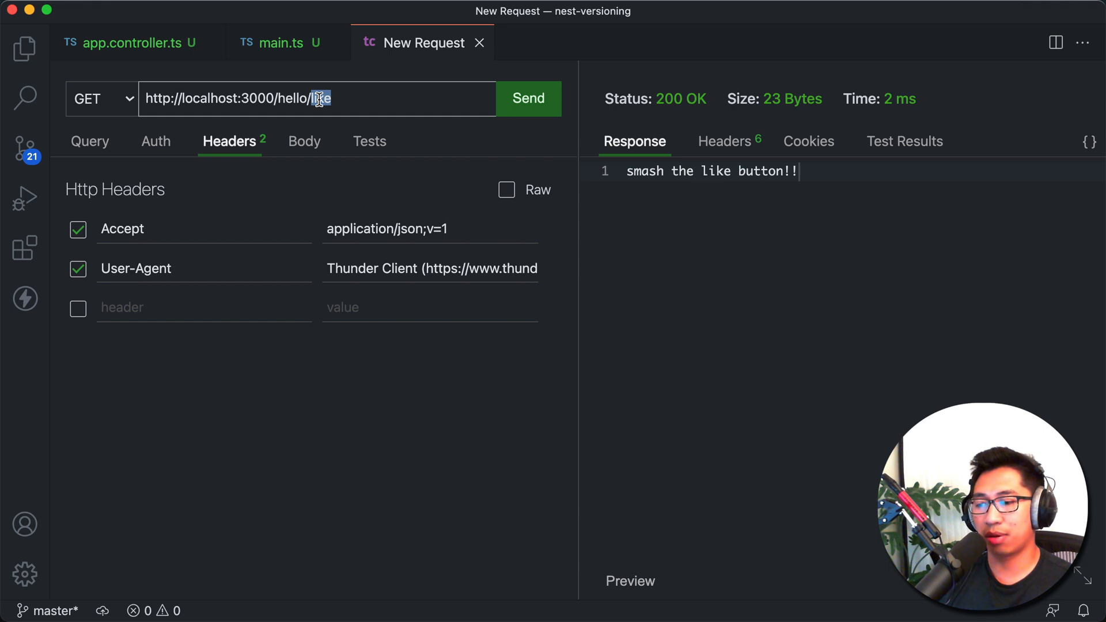
text(world)
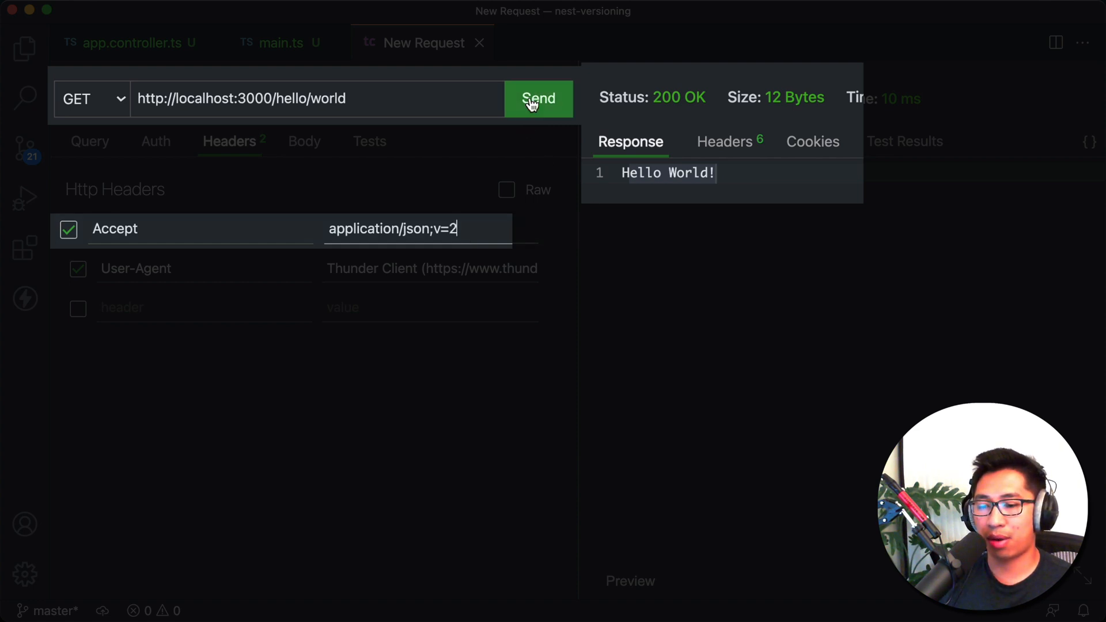
click(539, 99)
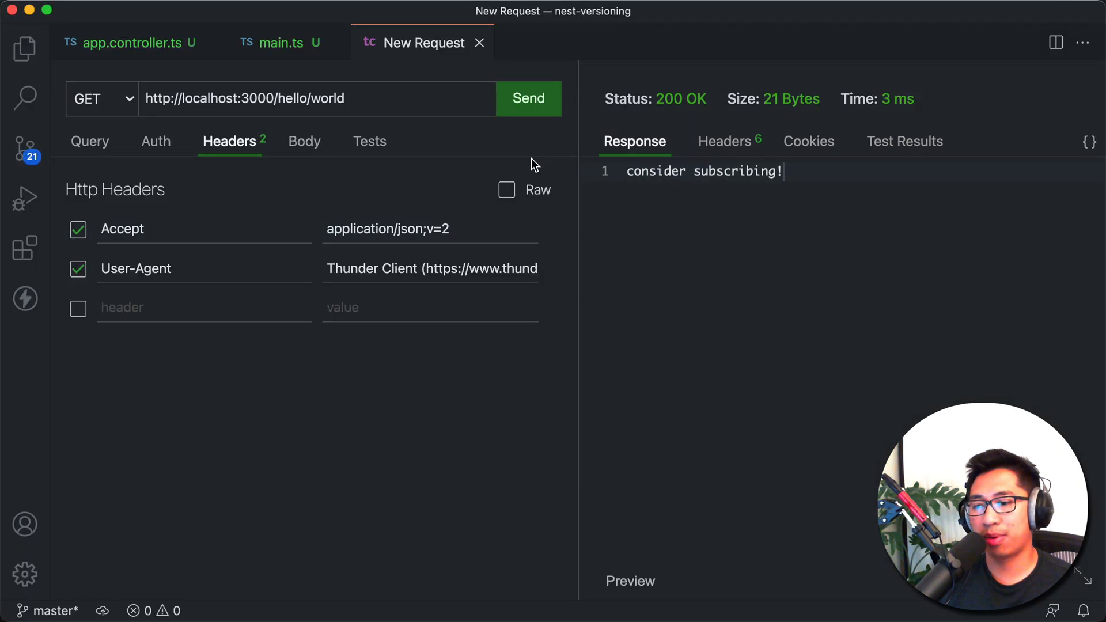
double_click(441, 228)
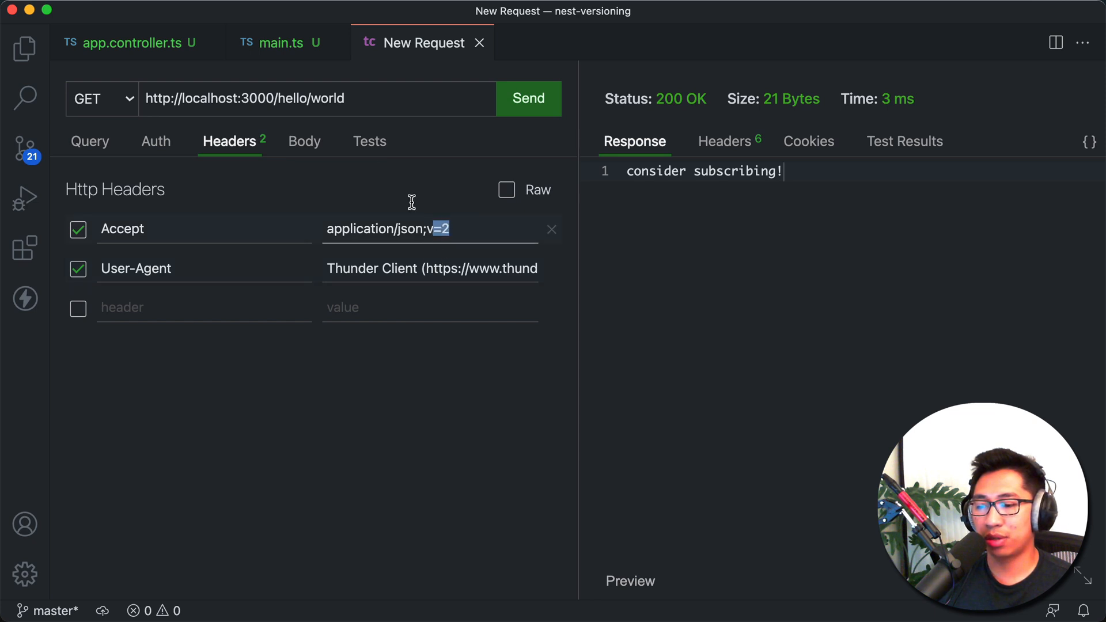
click(281, 43)
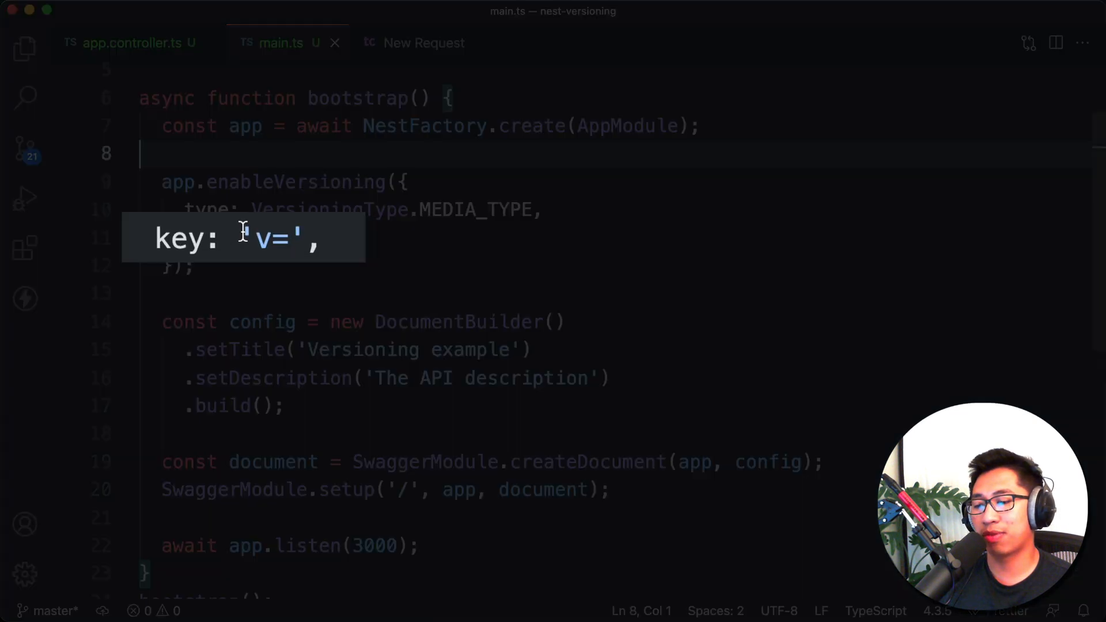
- Highlight the key: 'v=' option in main.ts before checking Swagger UI
drag(153, 239, 319, 239)
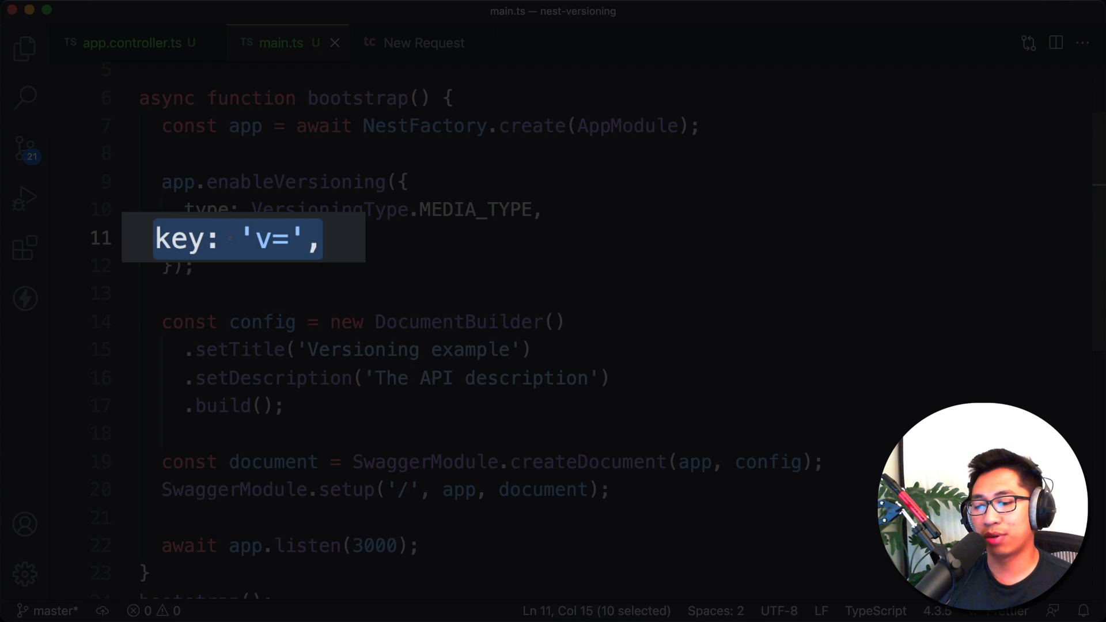
click(320, 239)
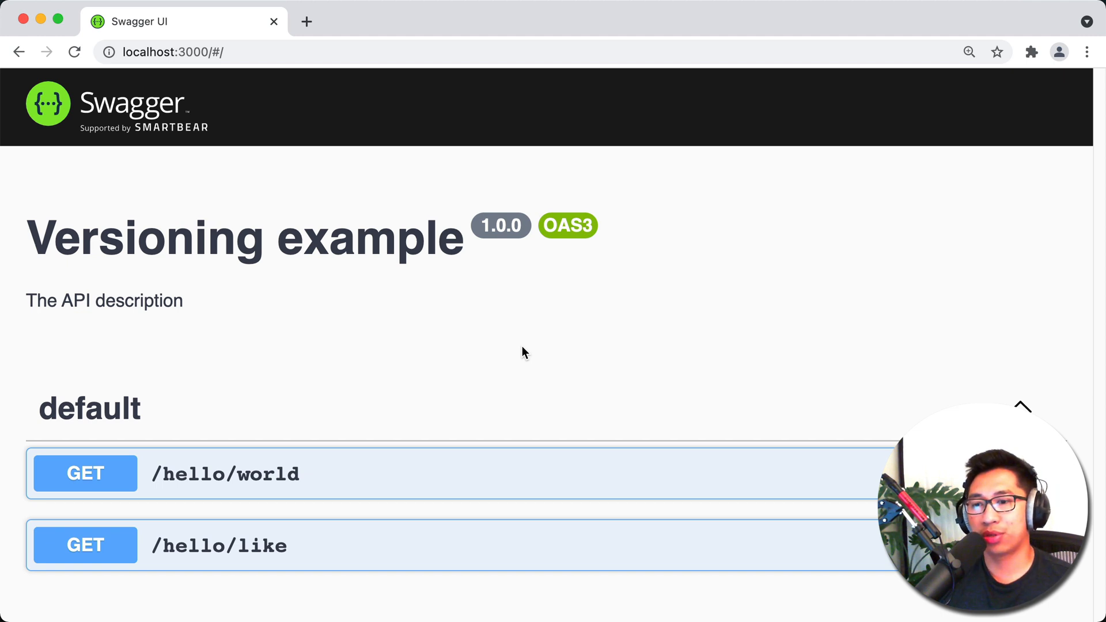
mouse_move(563, 448)
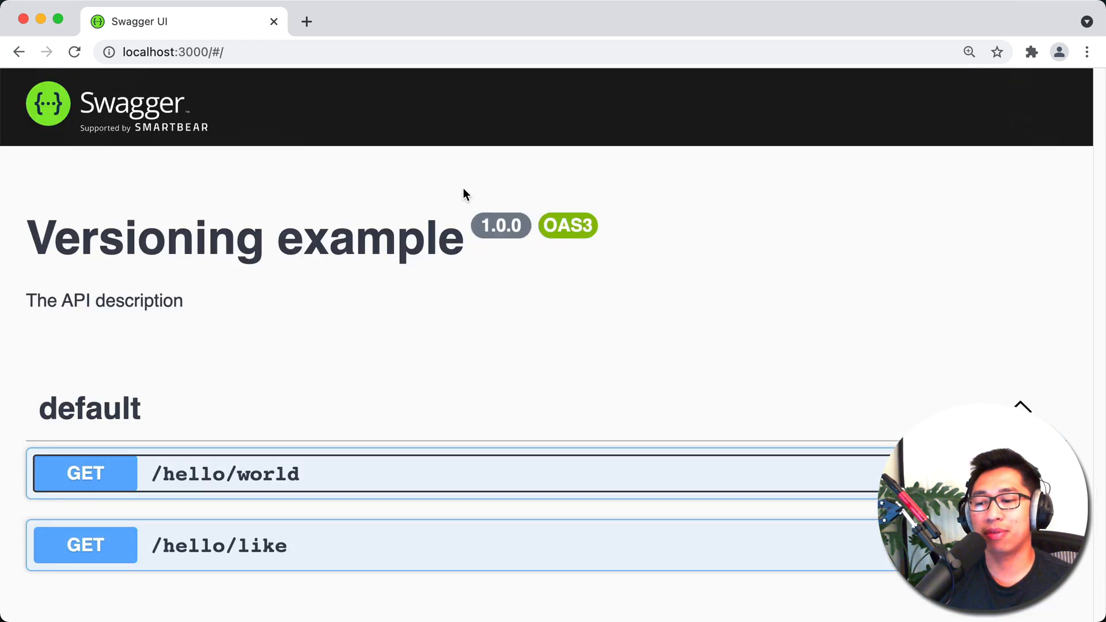
mouse_move(532, 405)
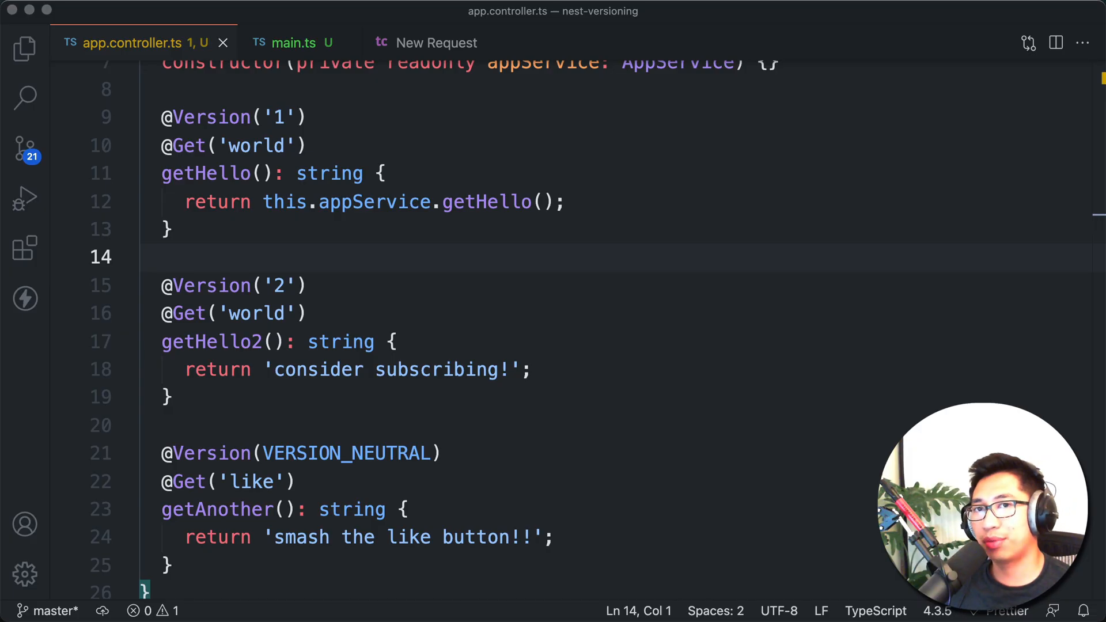
mouse_move(55, 484)
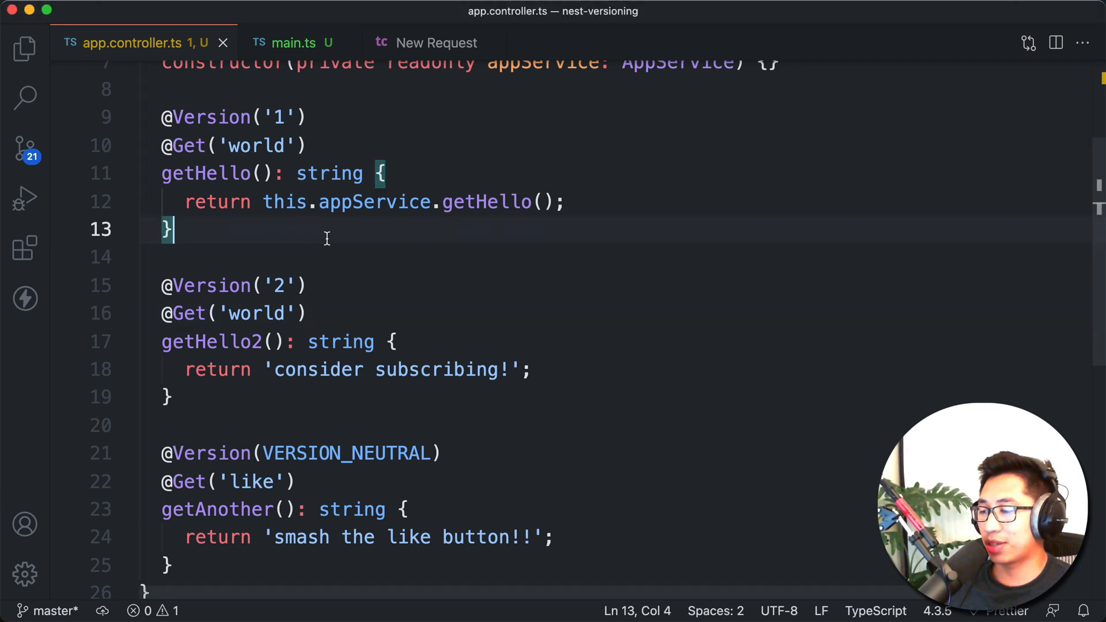
mouse_move(477, 270)
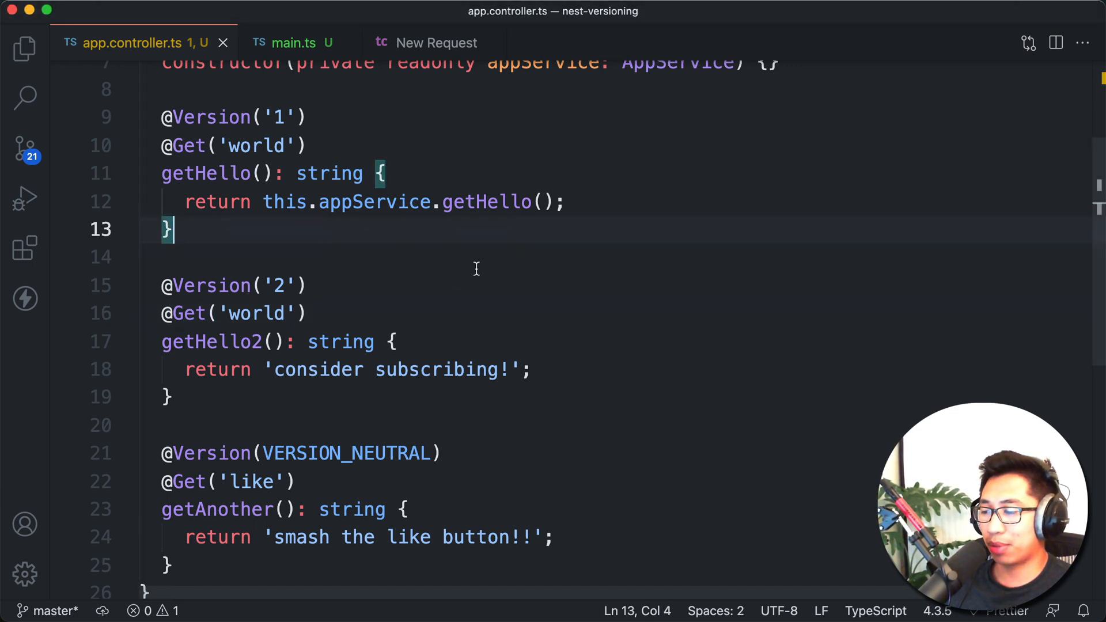
key(Enter)
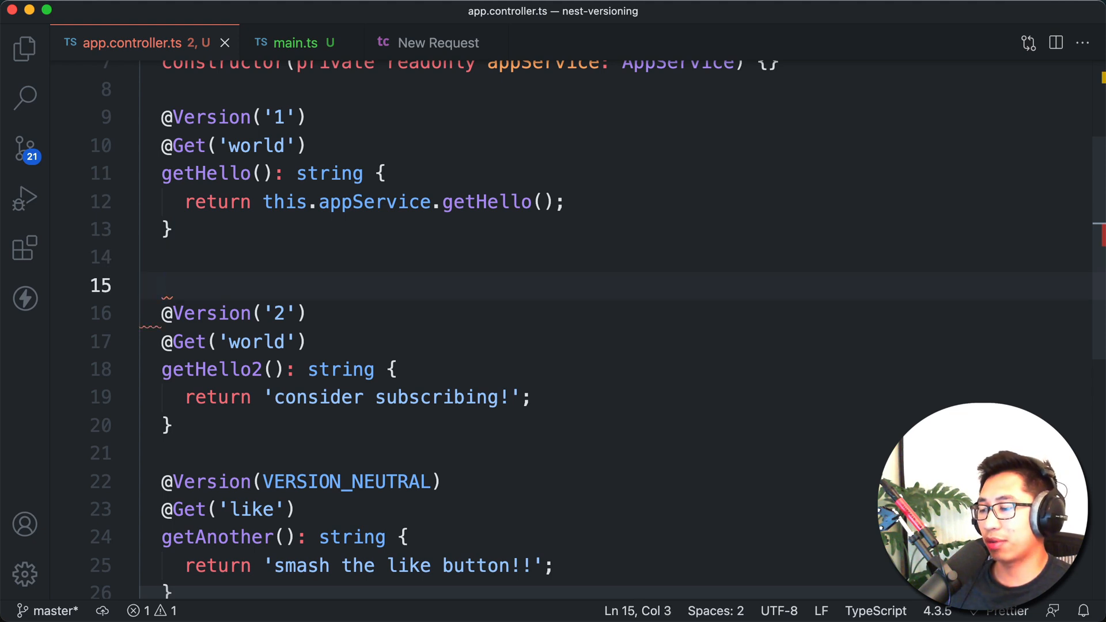
text(@ApiHeader({ name: 'Version-Header', enum: ['1', '2'] }))
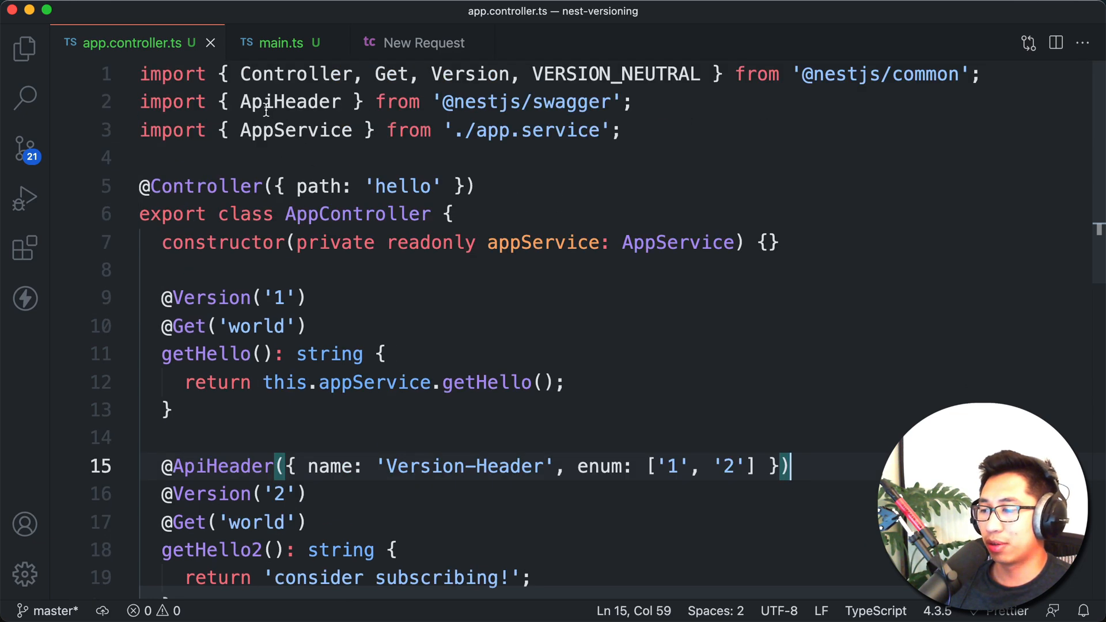
scroll(down, 3)
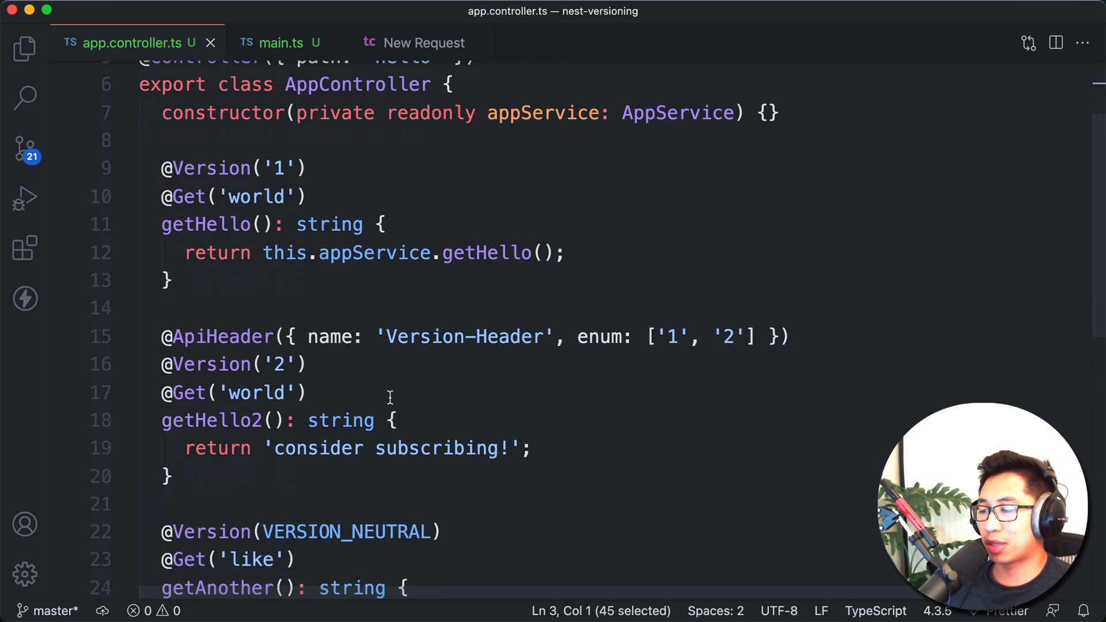
click(311, 320)
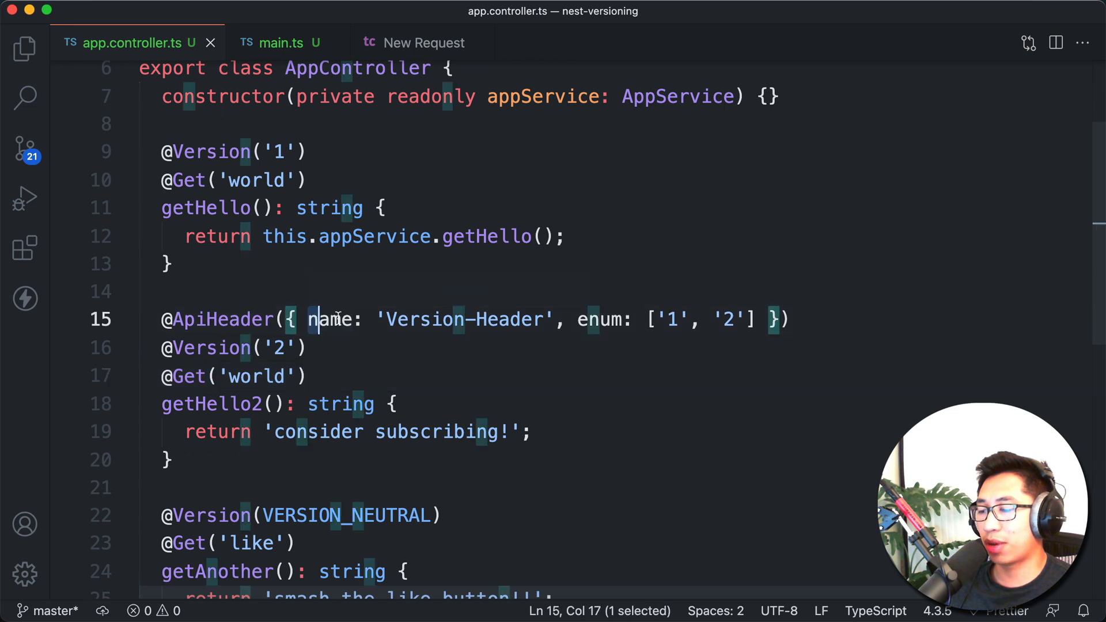
drag(577, 319, 752, 320)
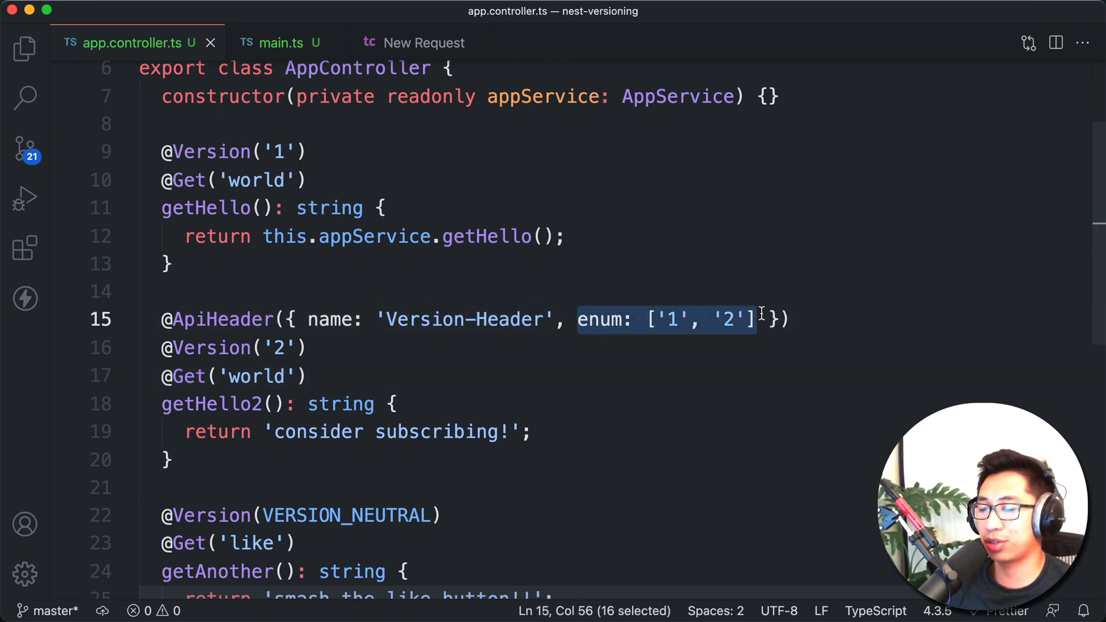
- Extend the ApiHeader with description 'Please select a version' and required: true
text(, d)
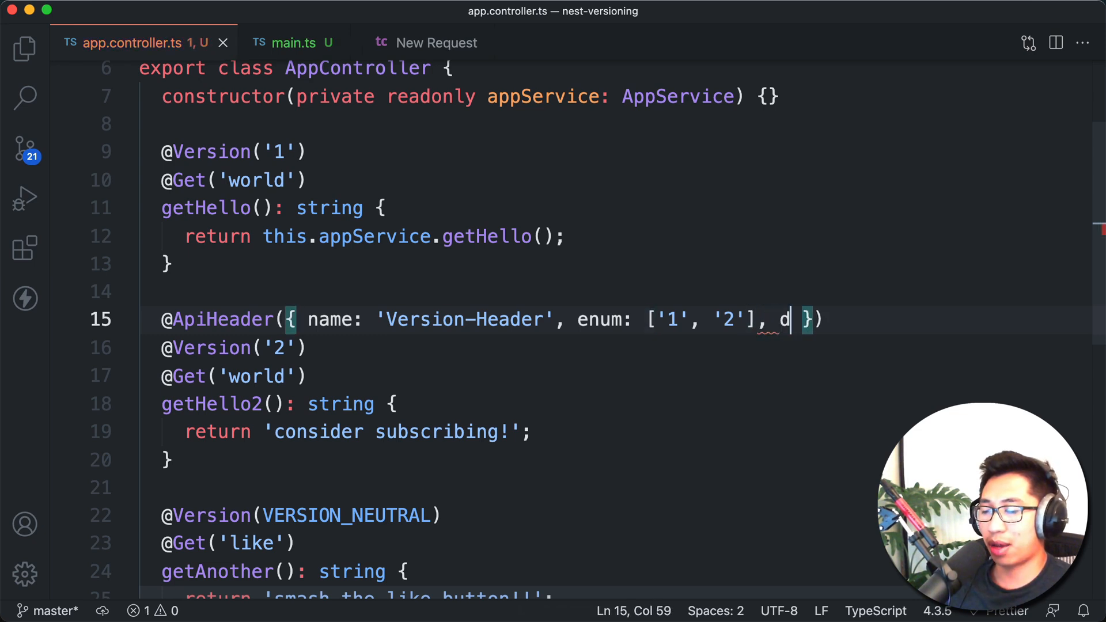
text(escription)
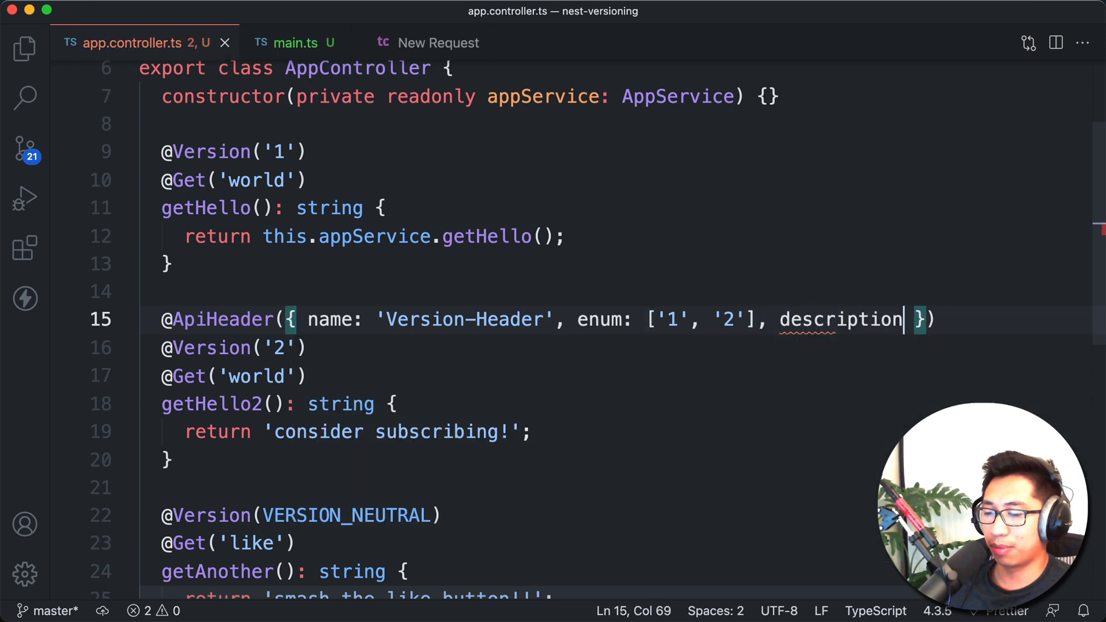
text(: '')
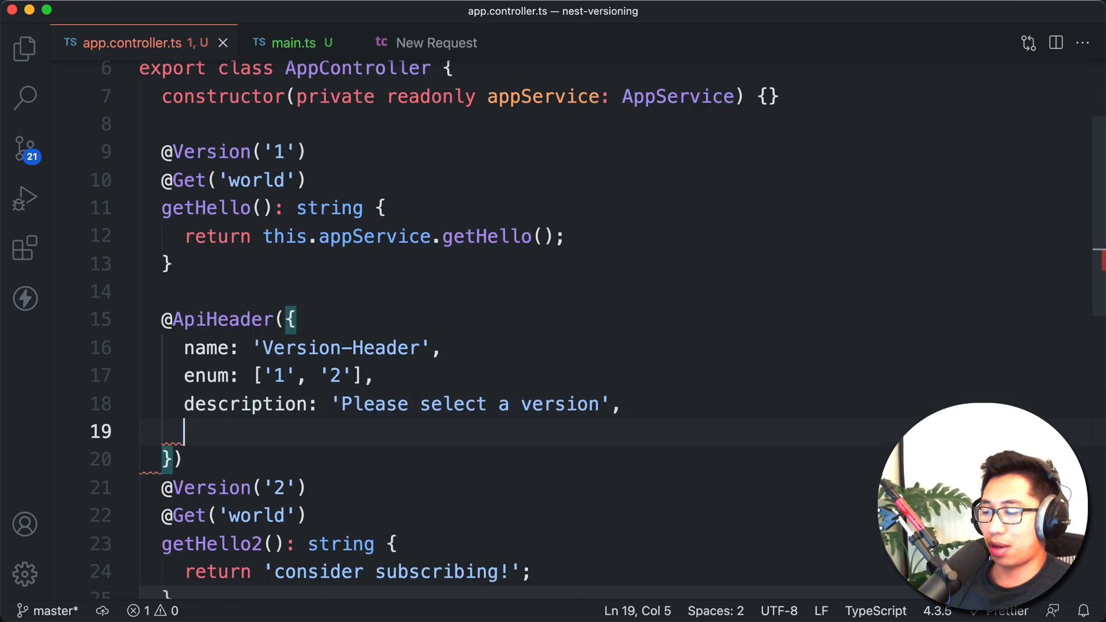
text(required:)
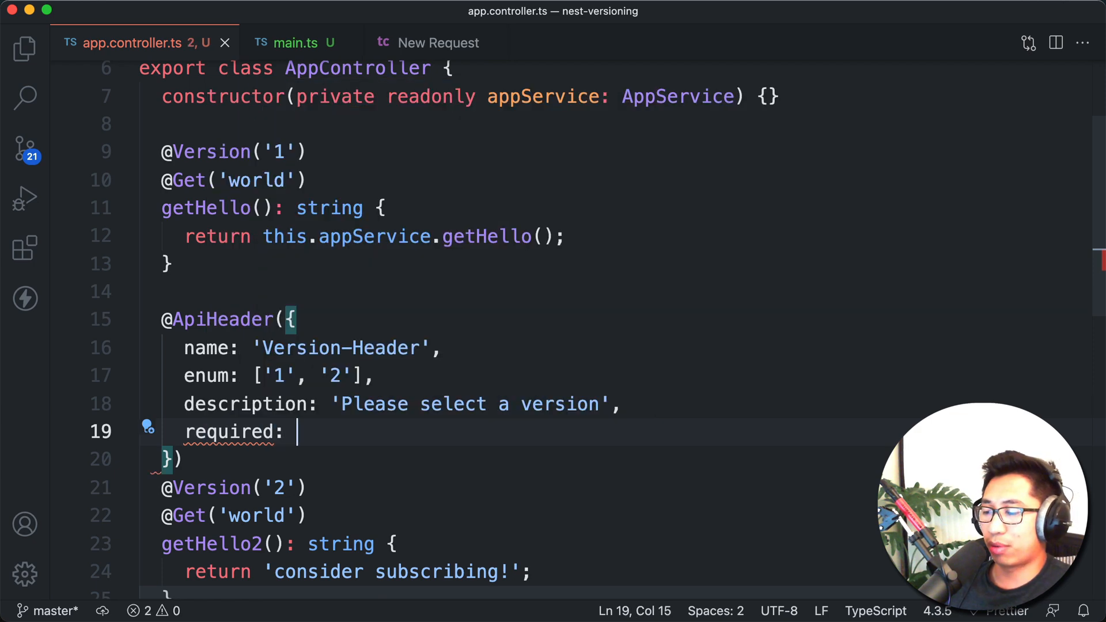
text(true)
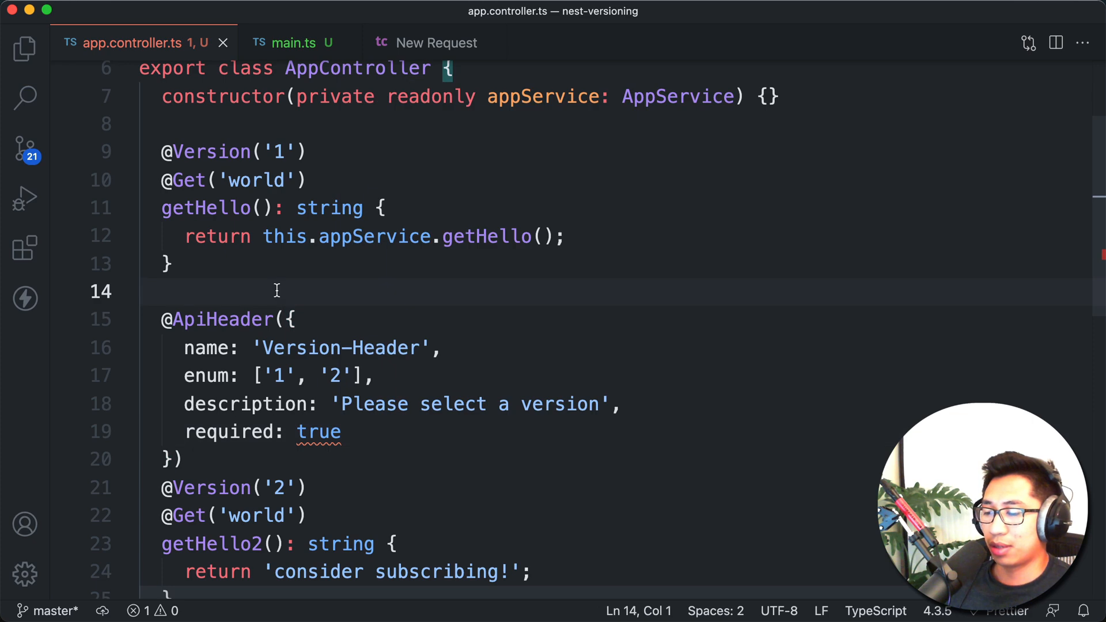
click(281, 42)
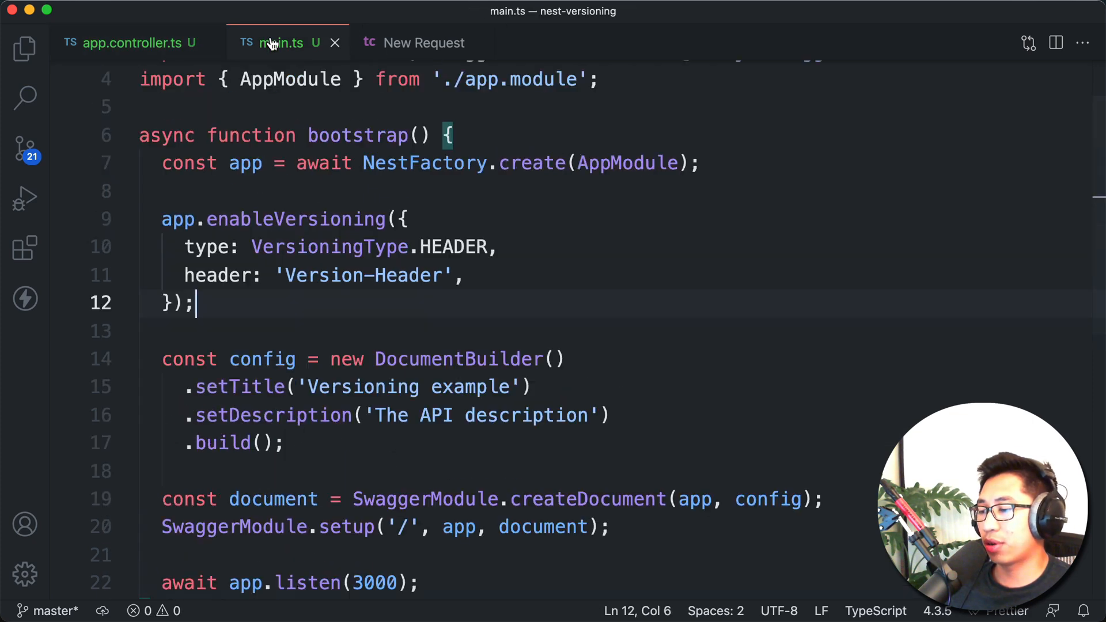
- Try out GET /hello/world in Swagger UI, execute it, and choose Version-Header value 2
drag(162, 219, 199, 304)
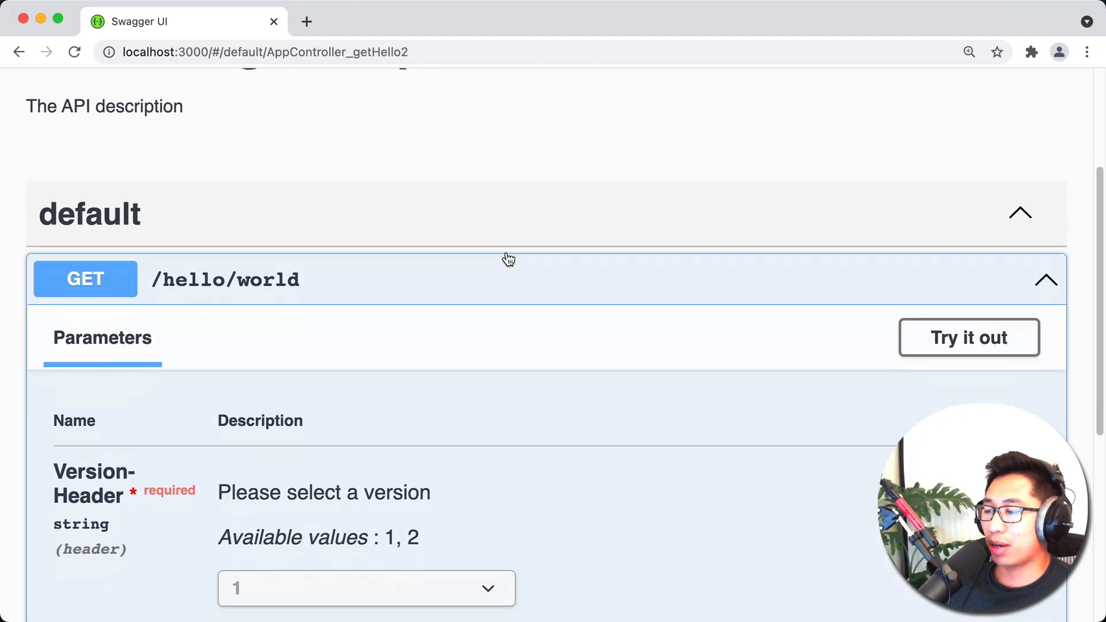
scroll(down, 3)
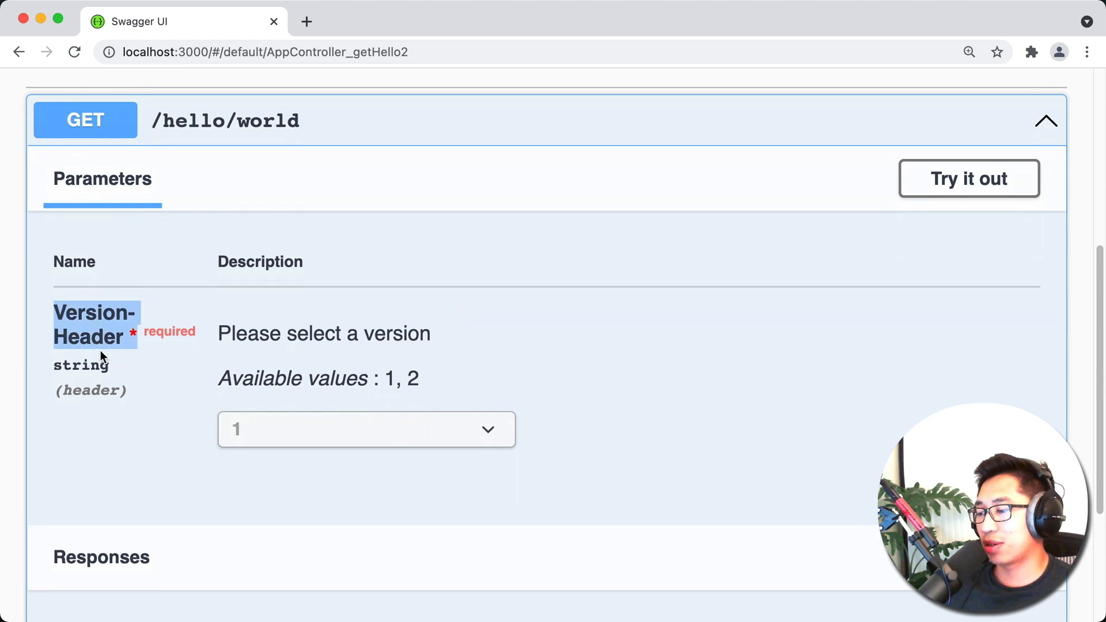
mouse_move(149, 352)
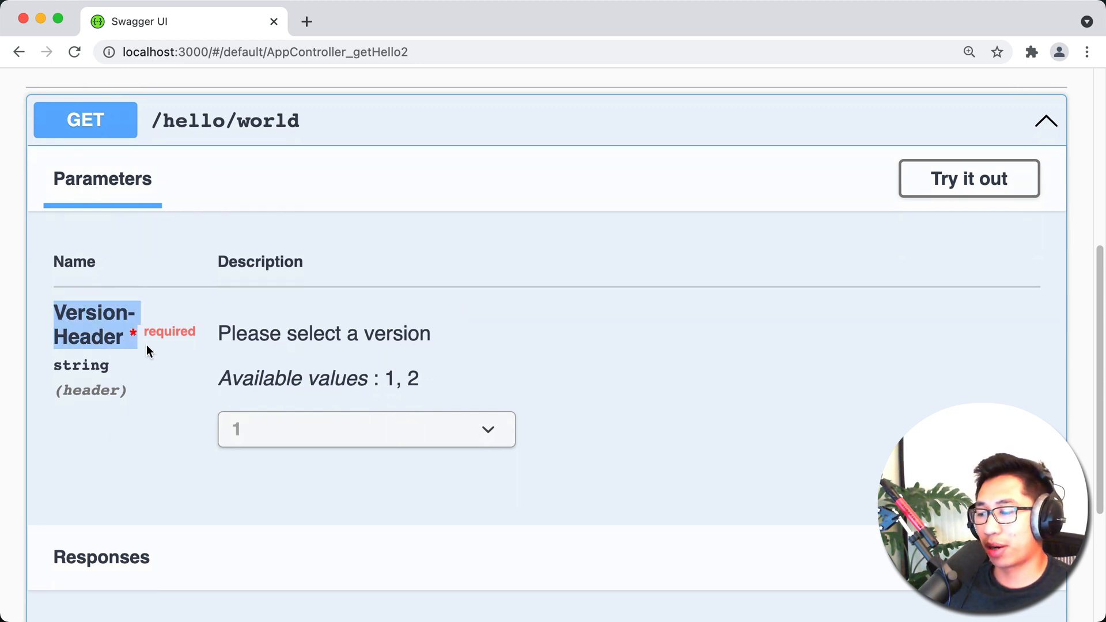
click(970, 178)
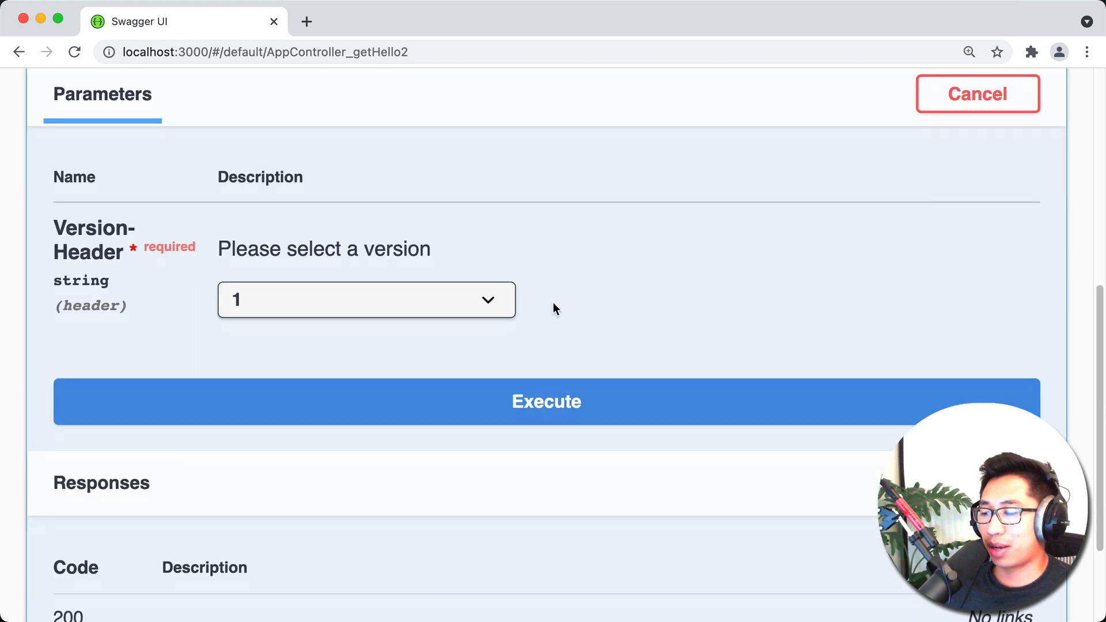
click(366, 300)
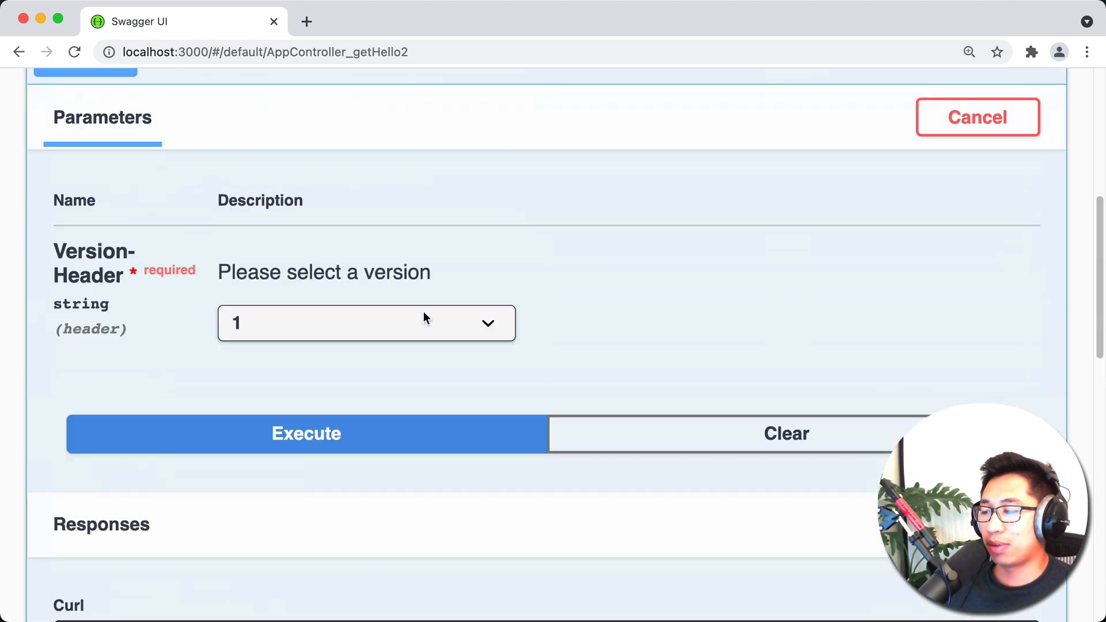
click(367, 322)
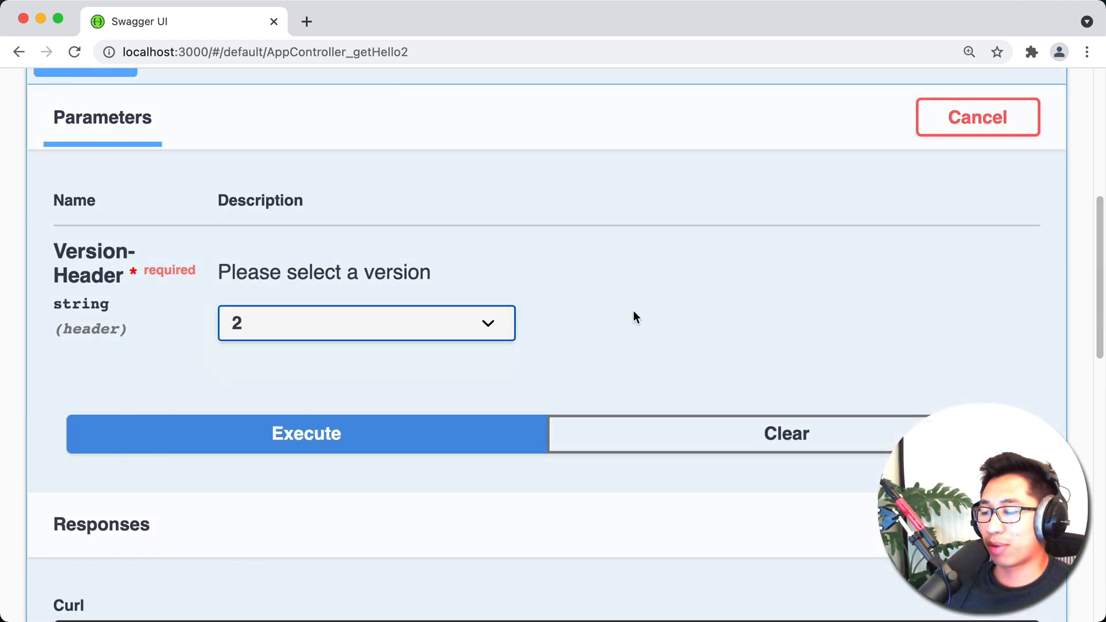
click(307, 433)
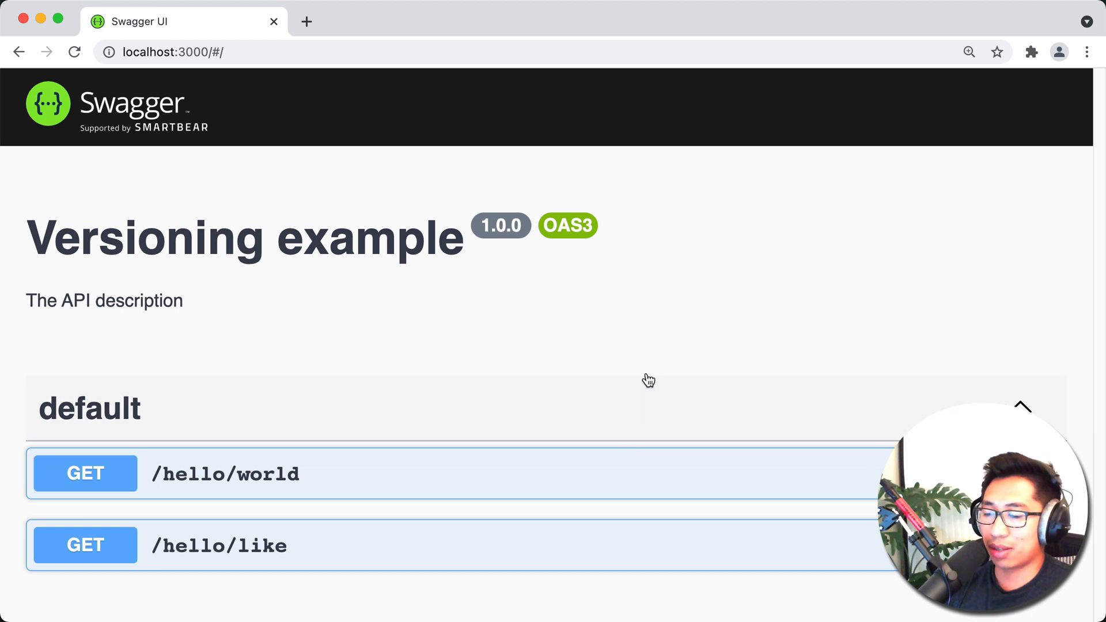
mouse_move(638, 368)
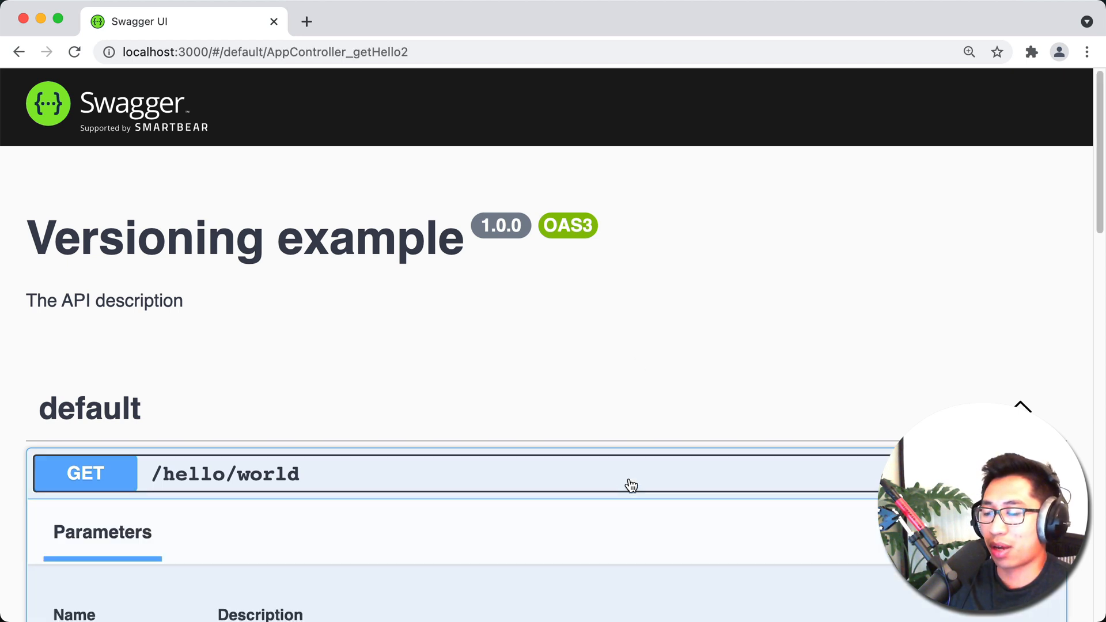
- Scroll down the Swagger page to the GET /hello/world endpoint
scroll(down, 3)
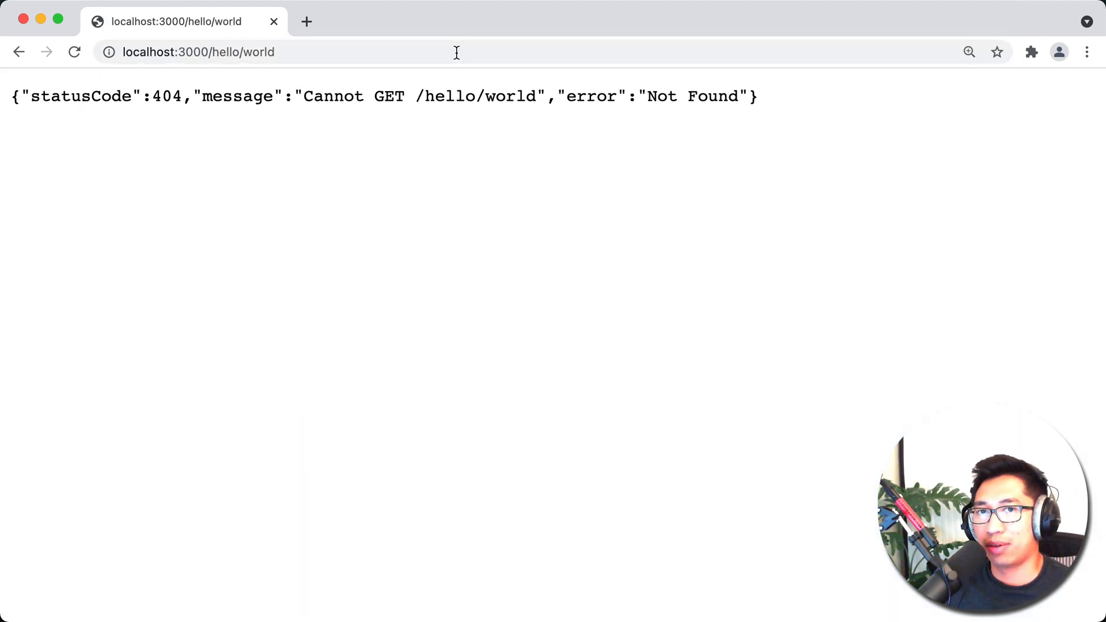
mouse_move(418, 283)
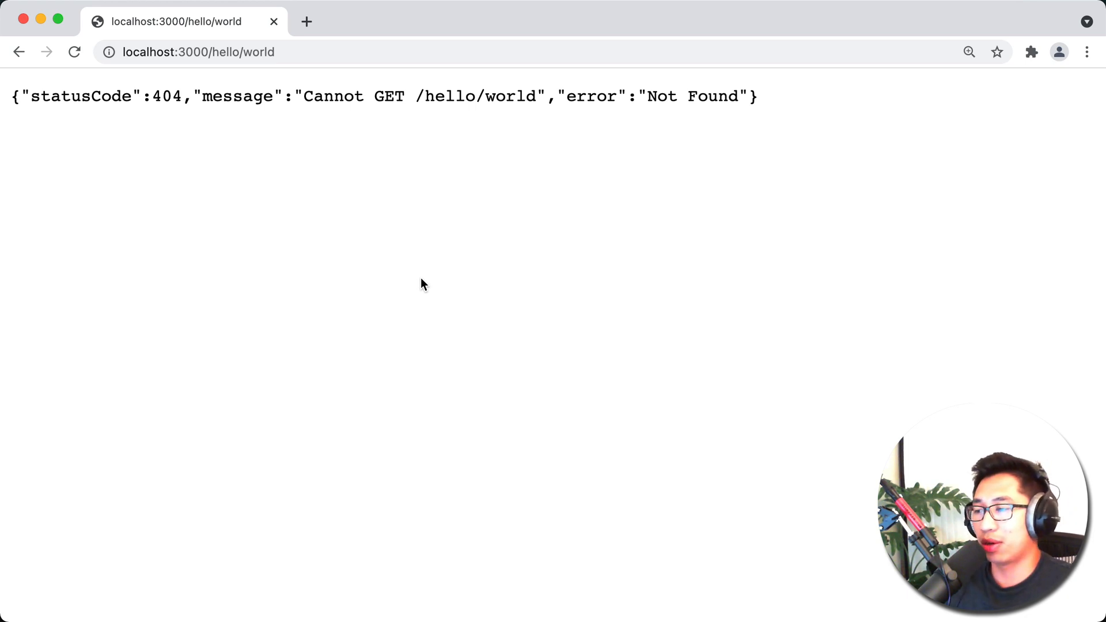
mouse_move(424, 281)
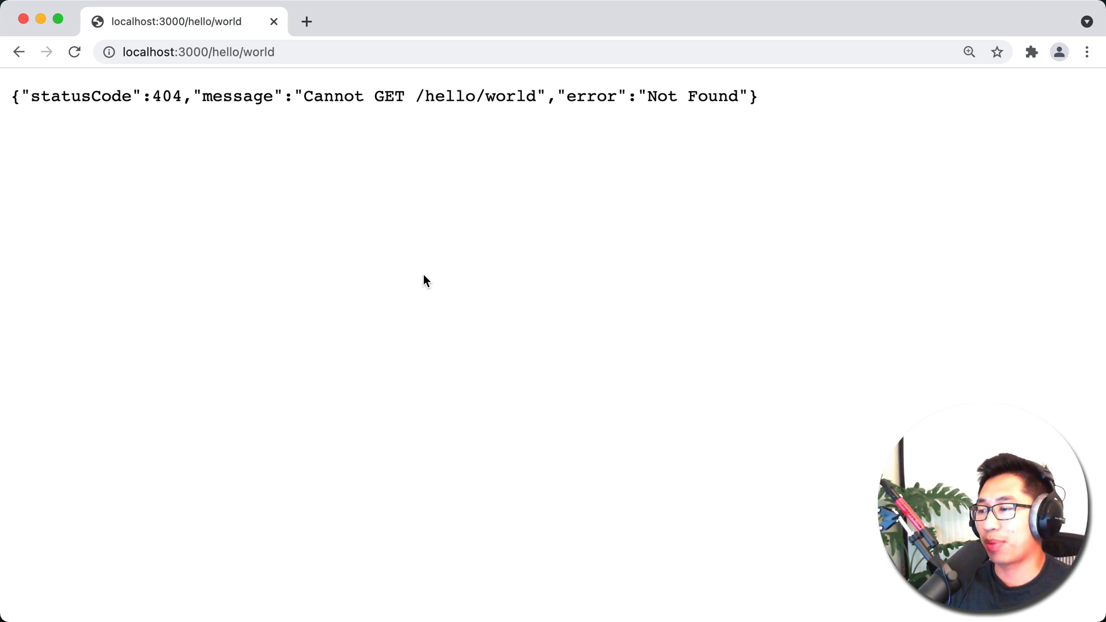